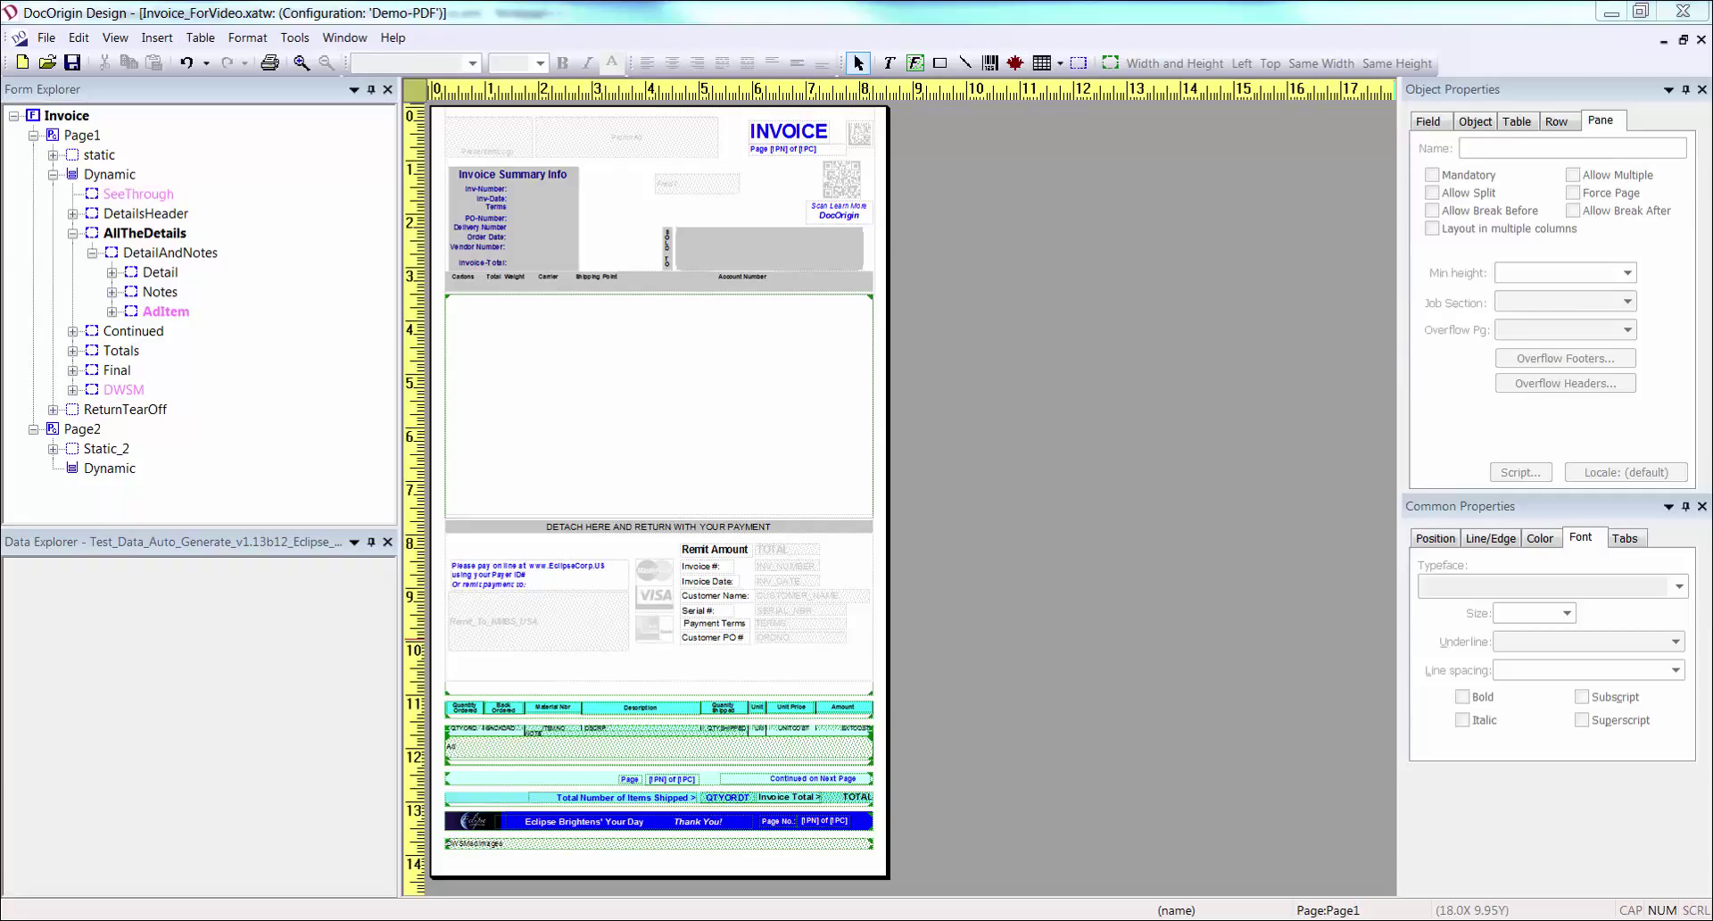
{"action": "mouse_move", "coordinate": [678, 435]}
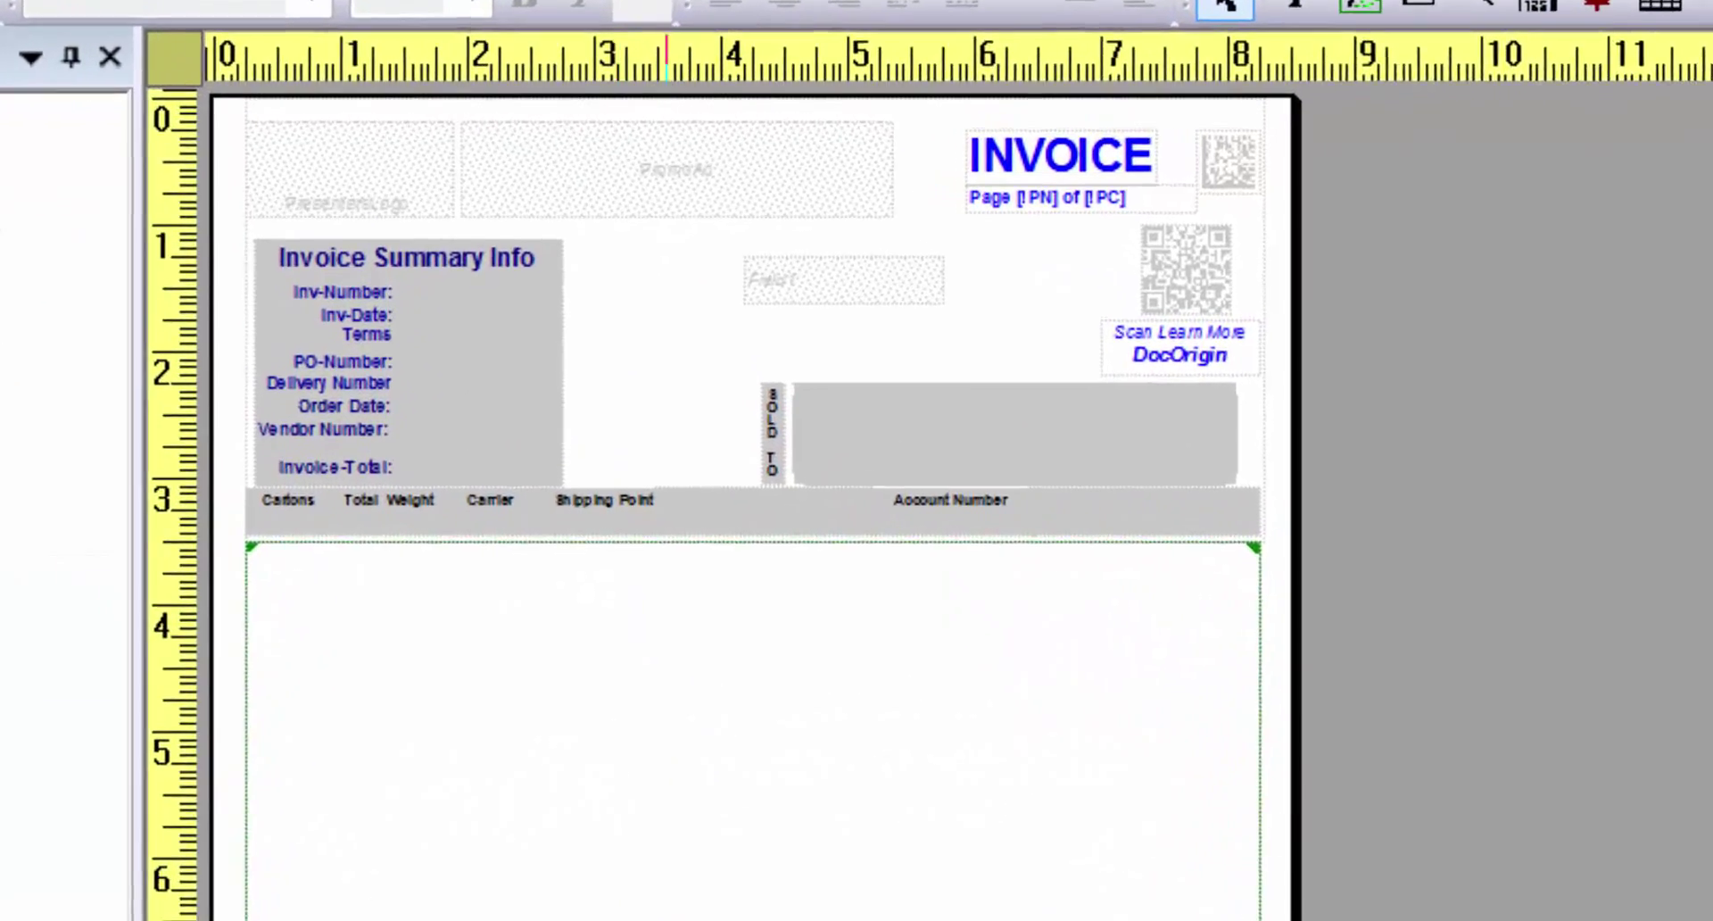
Scroll Invoice.xml to the first DetailAndNotes record with its Detail and AdItem.
{"action": "scroll", "scroll_direction": "down", "scroll_amount": 3}
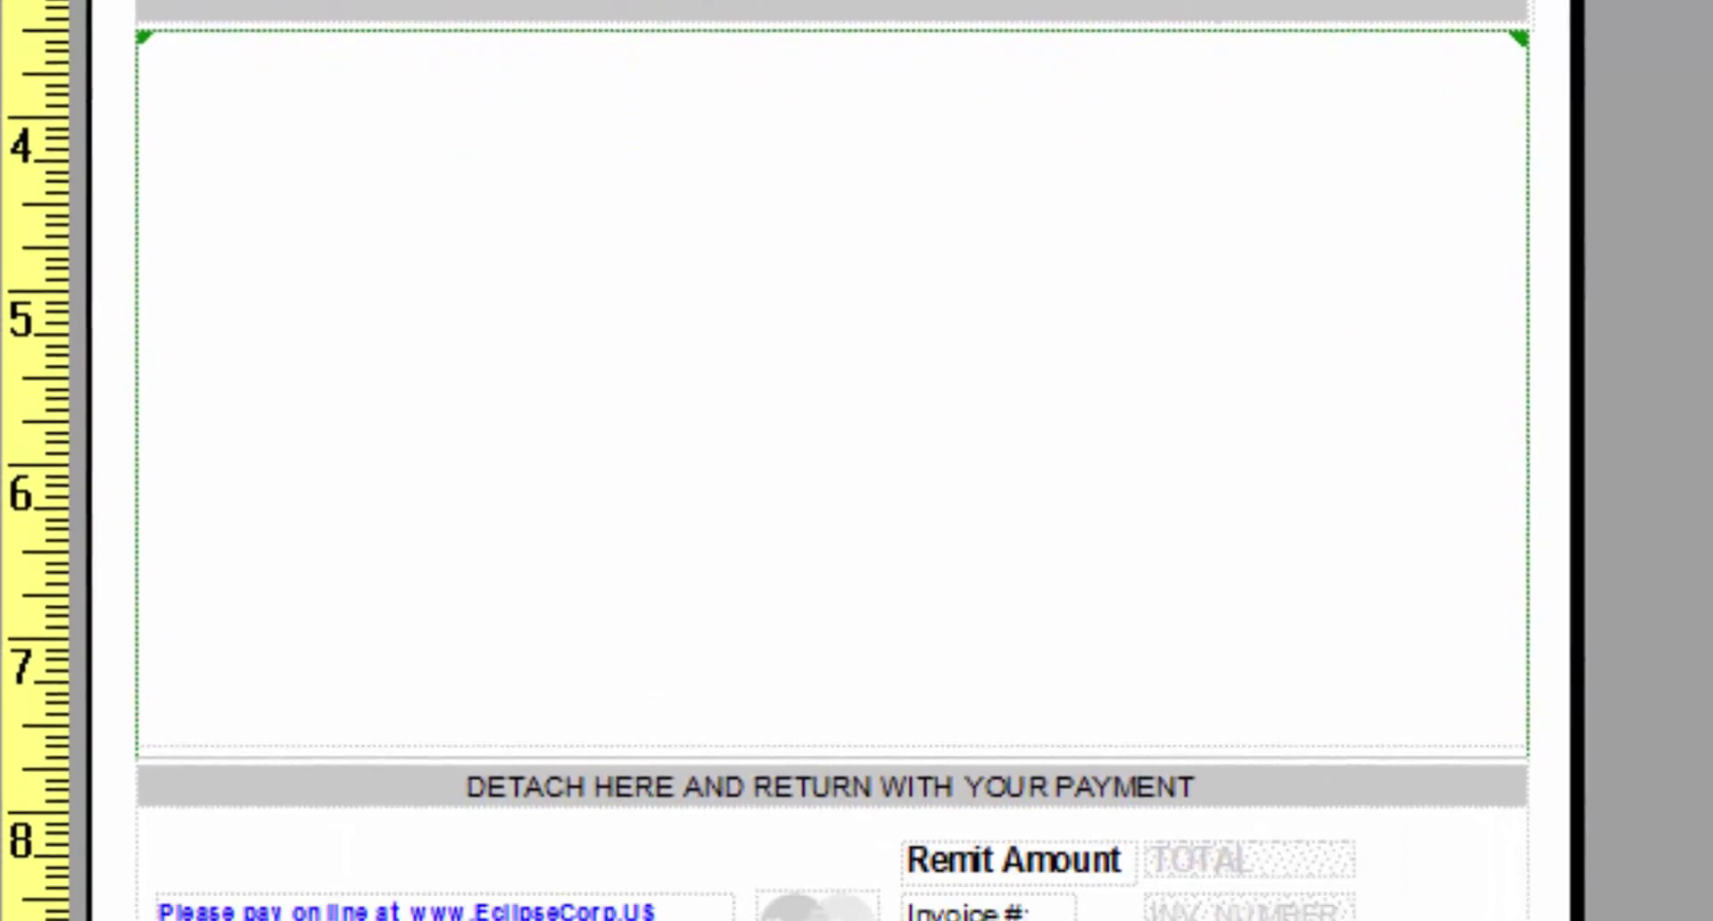
{"action": "scroll", "scroll_direction": "down", "scroll_amount": 3}
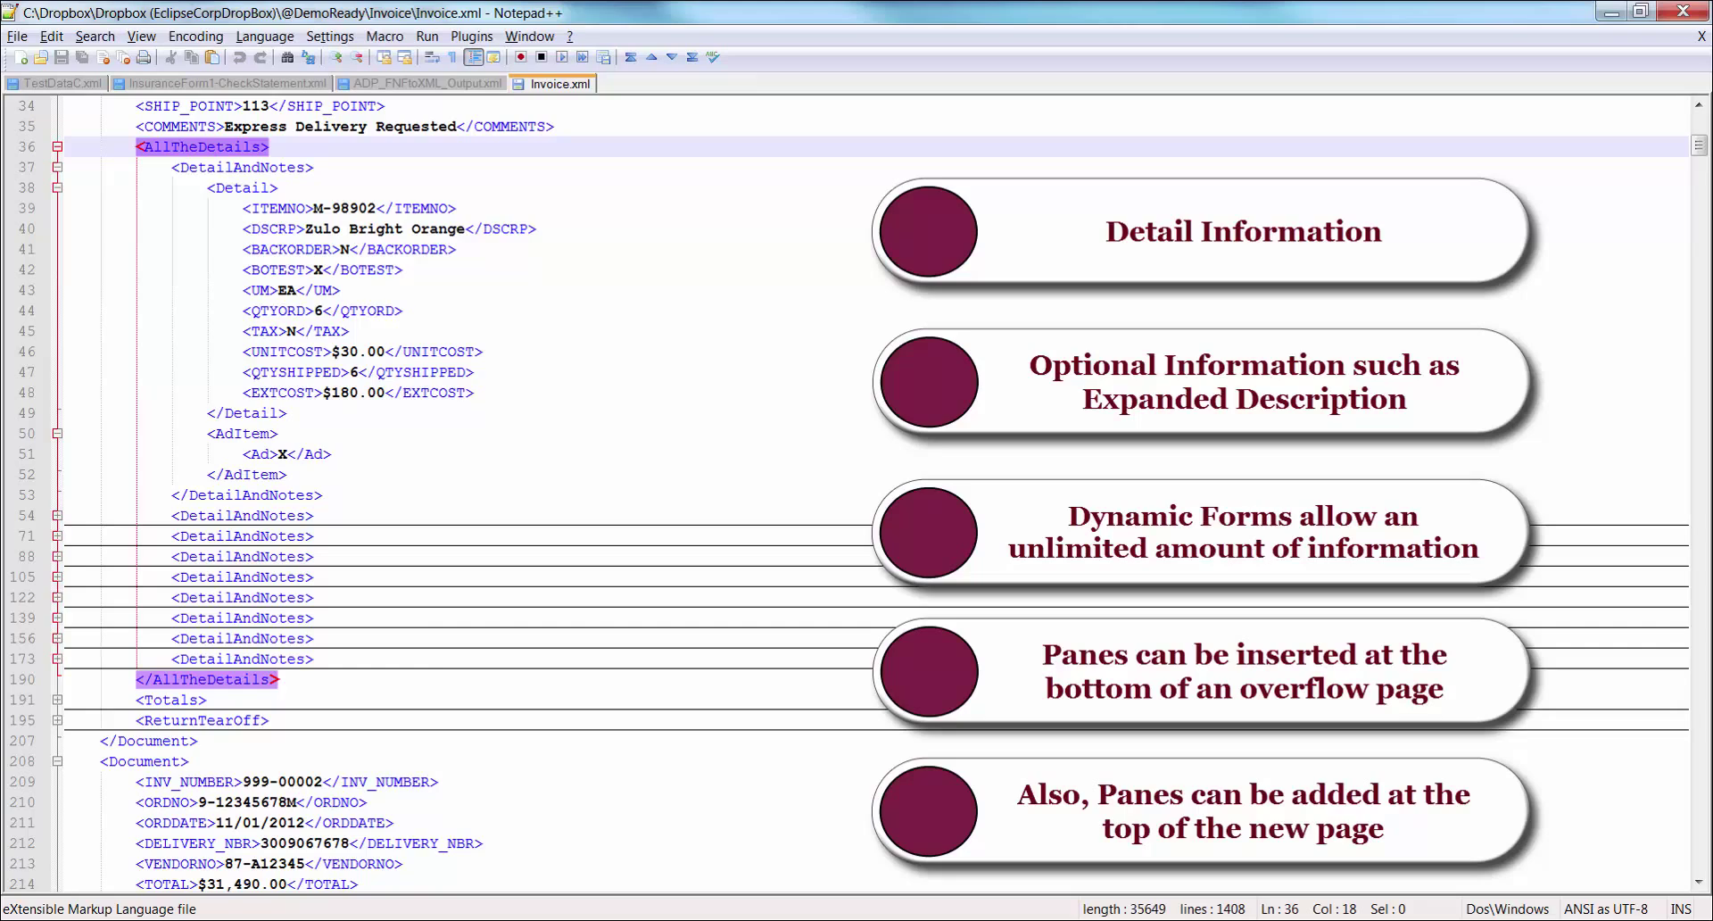
{"action": "mouse_move", "coordinate": [221, 173]}
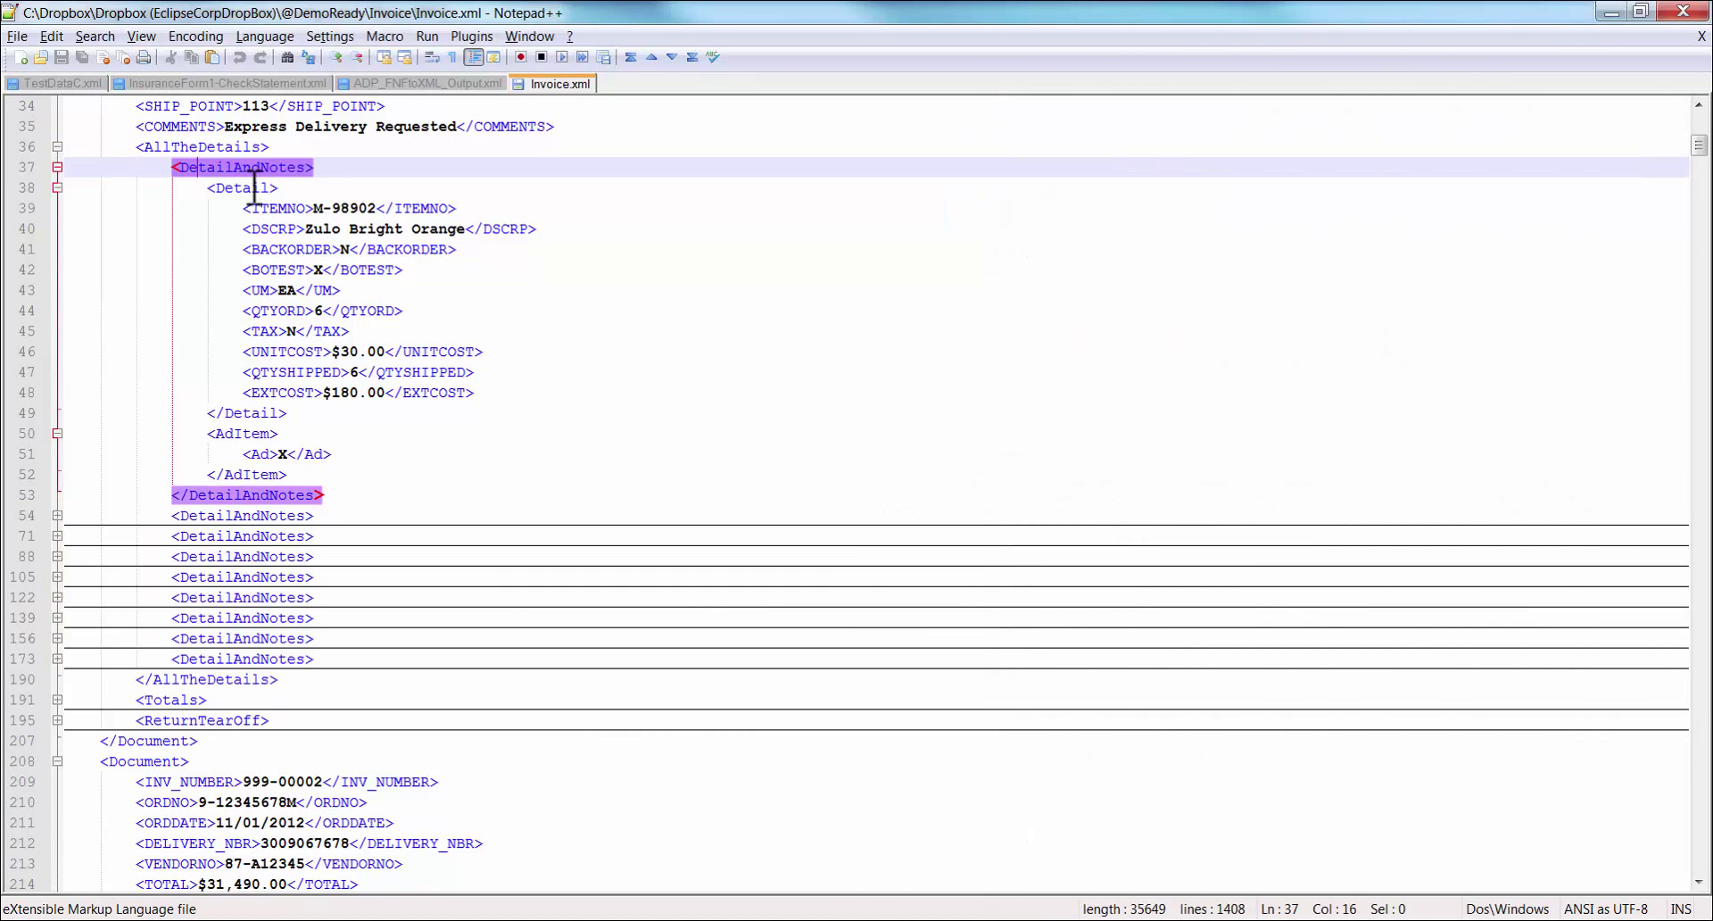
{"action": "left_click", "coordinate": [241, 187]}
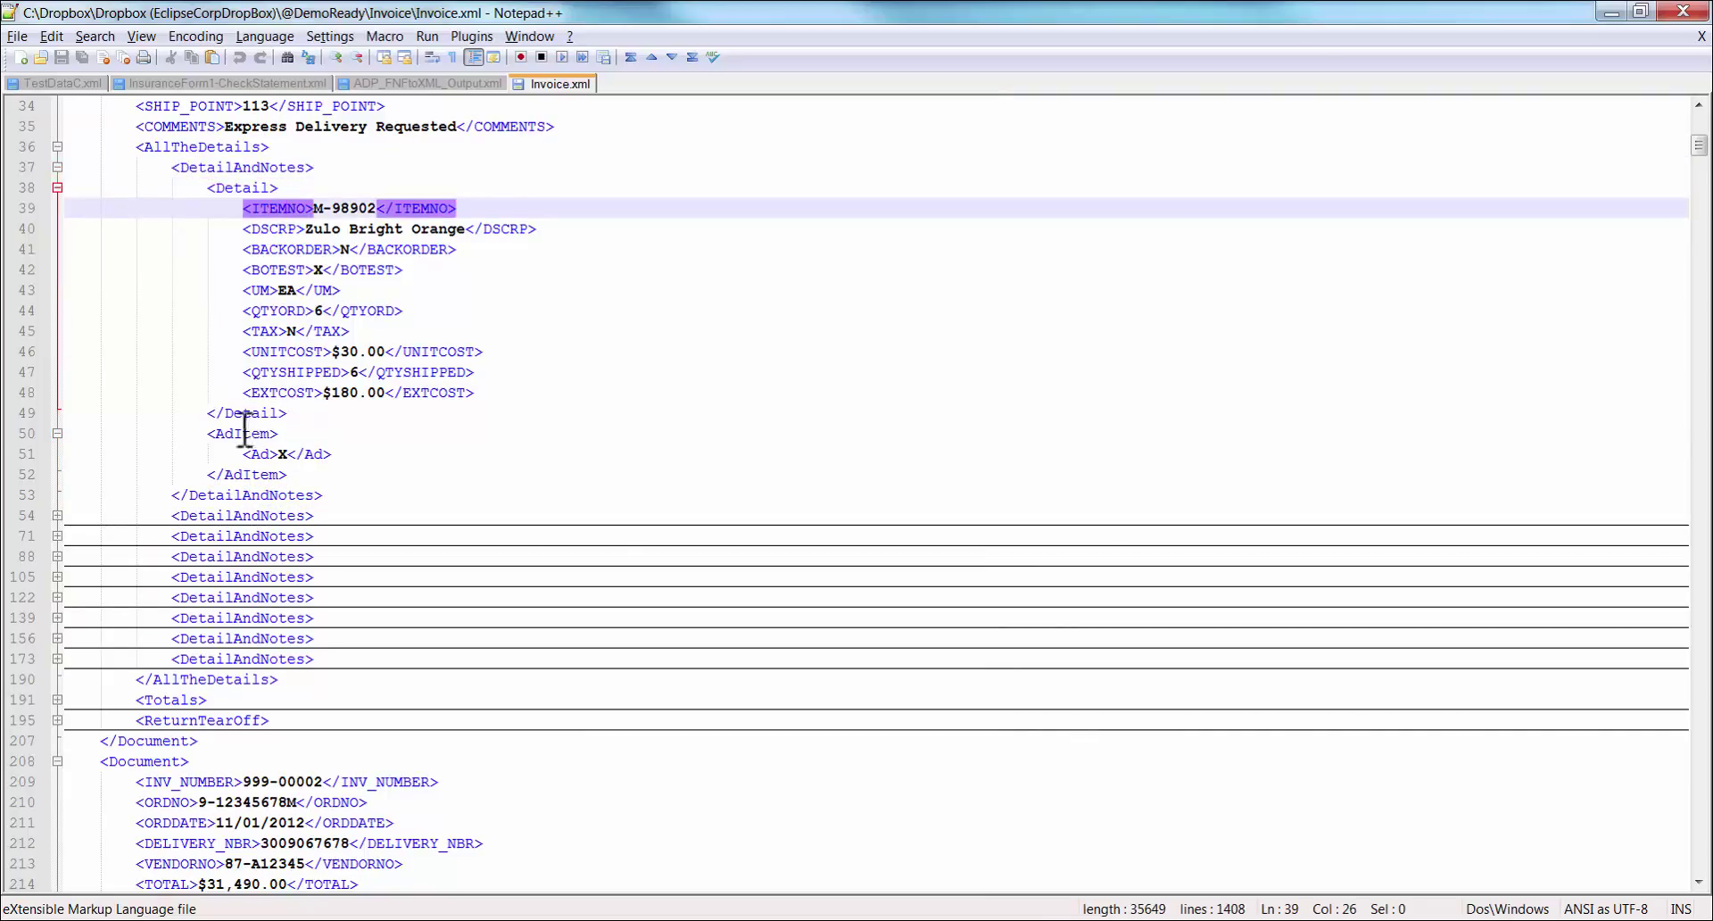
{"action": "left_click", "coordinate": [238, 434]}
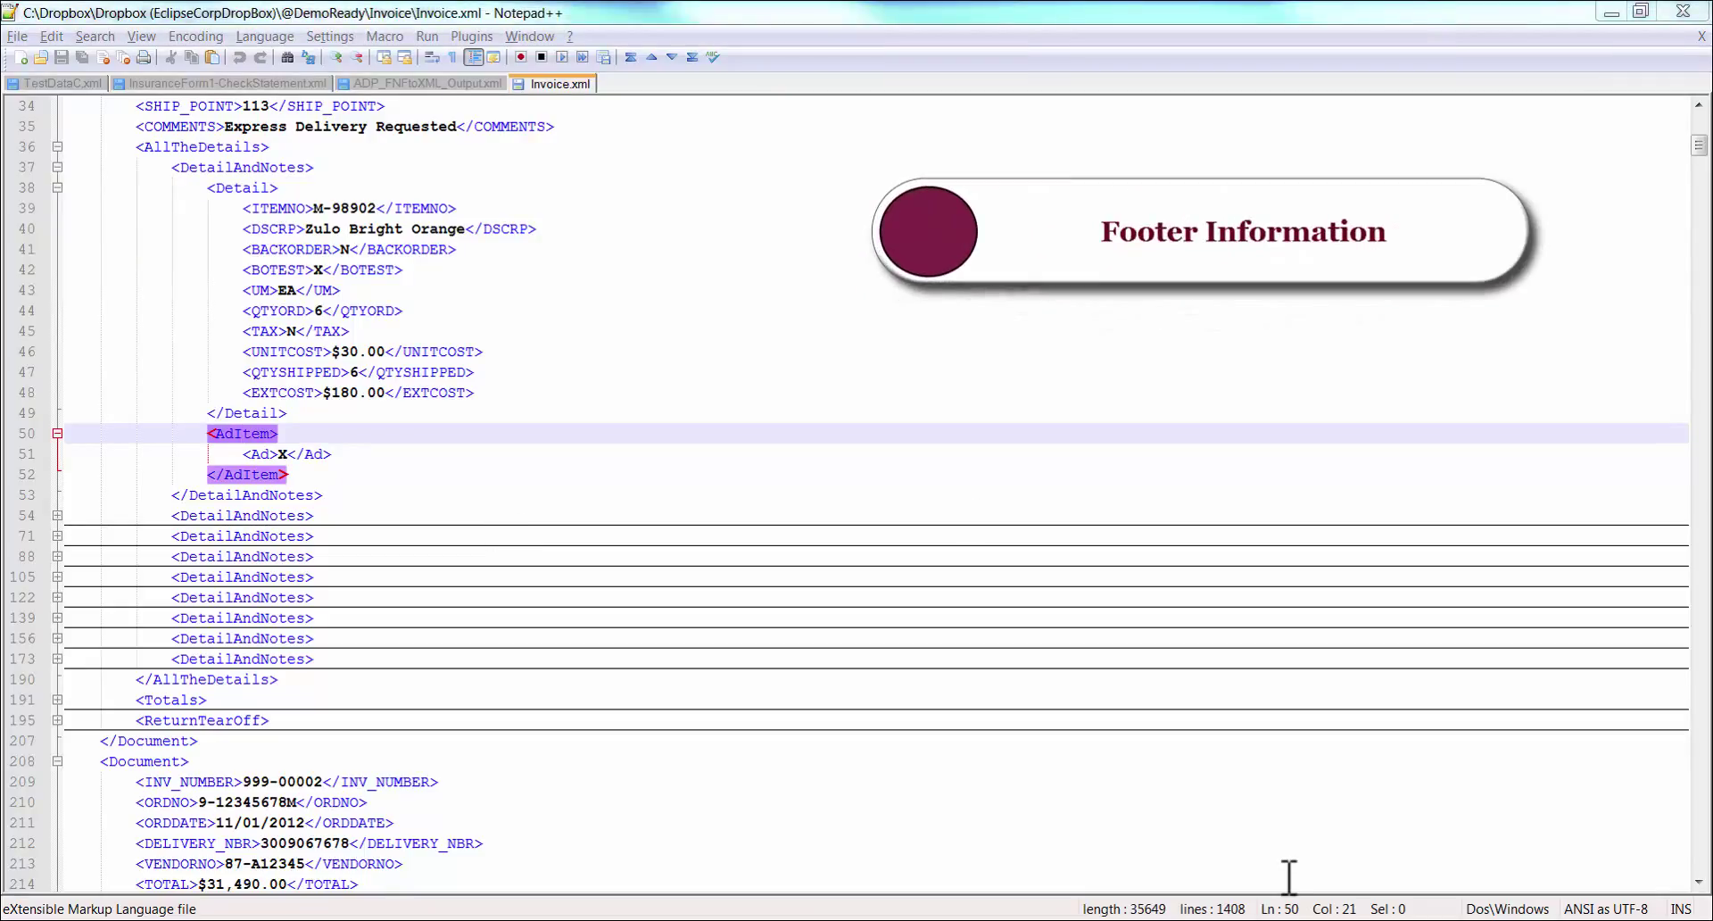
{"action": "mouse_move", "coordinate": [825, 909]}
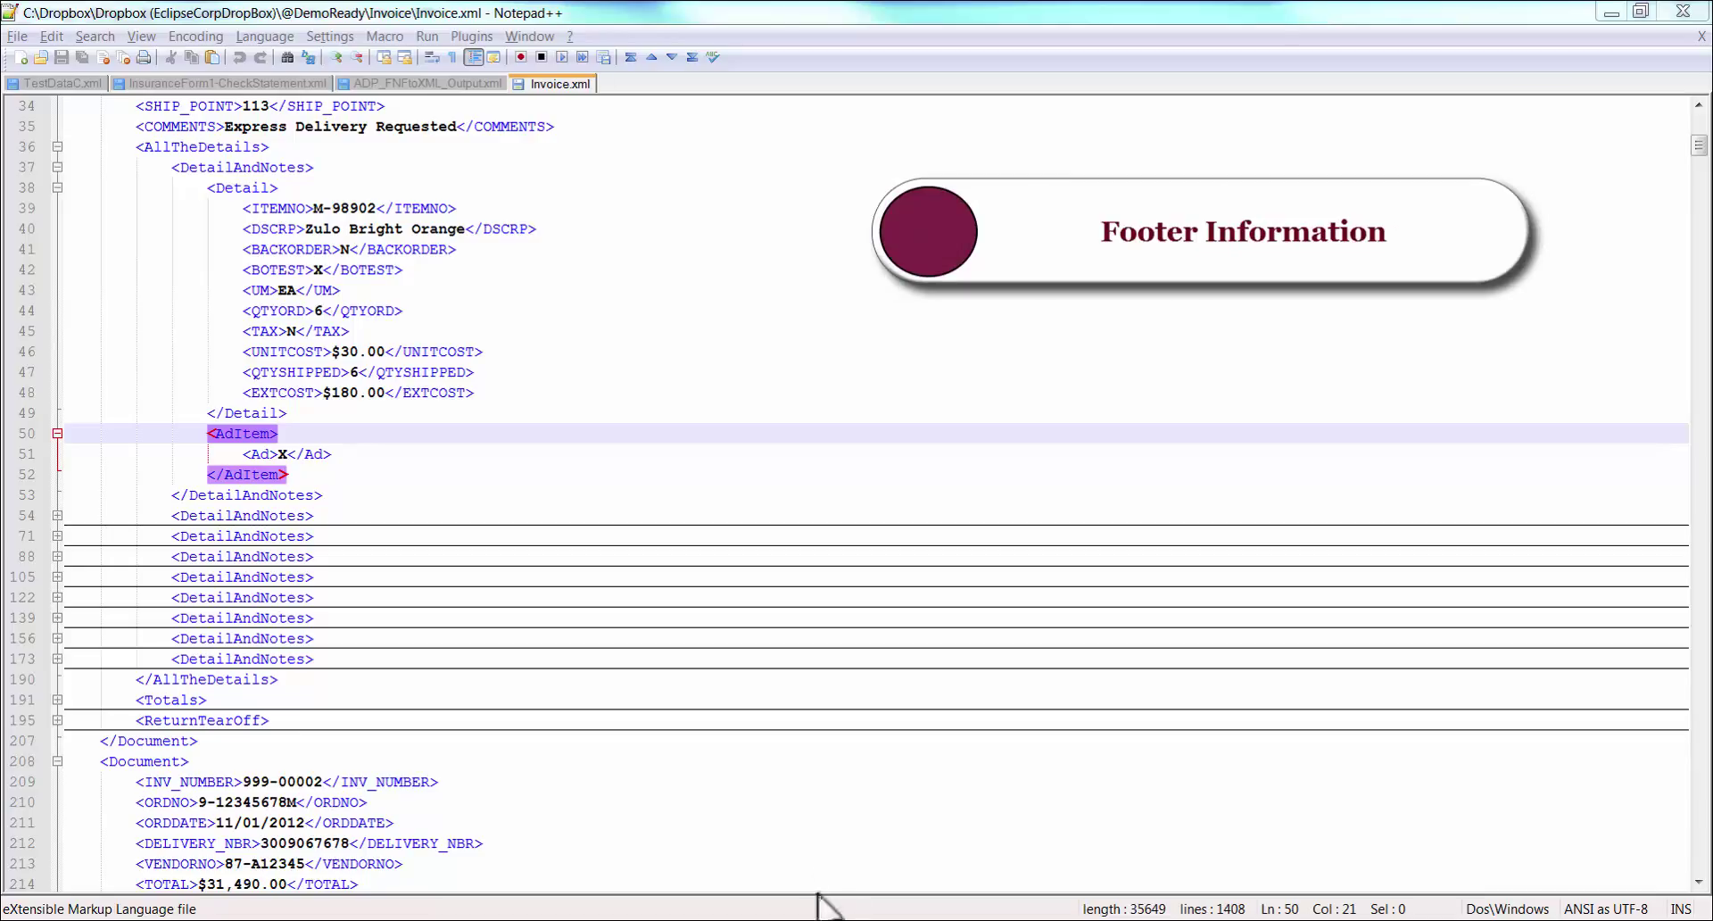
{"action": "mouse_move", "coordinate": [160, 680]}
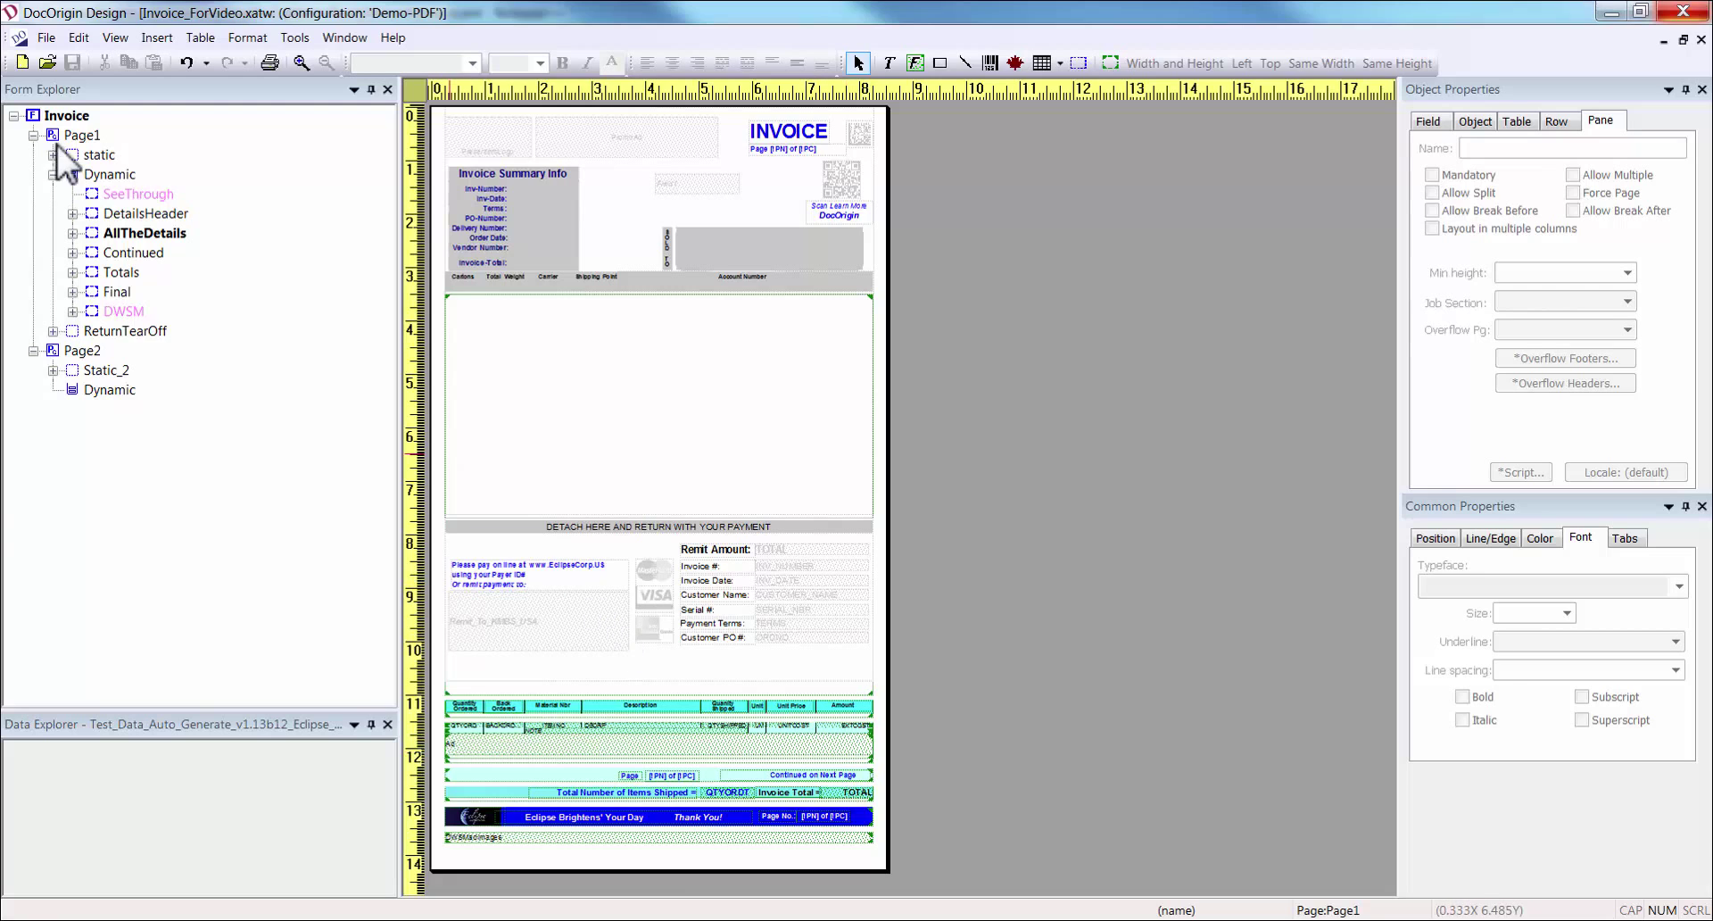
{"action": "right_click", "coordinate": [68, 135]}
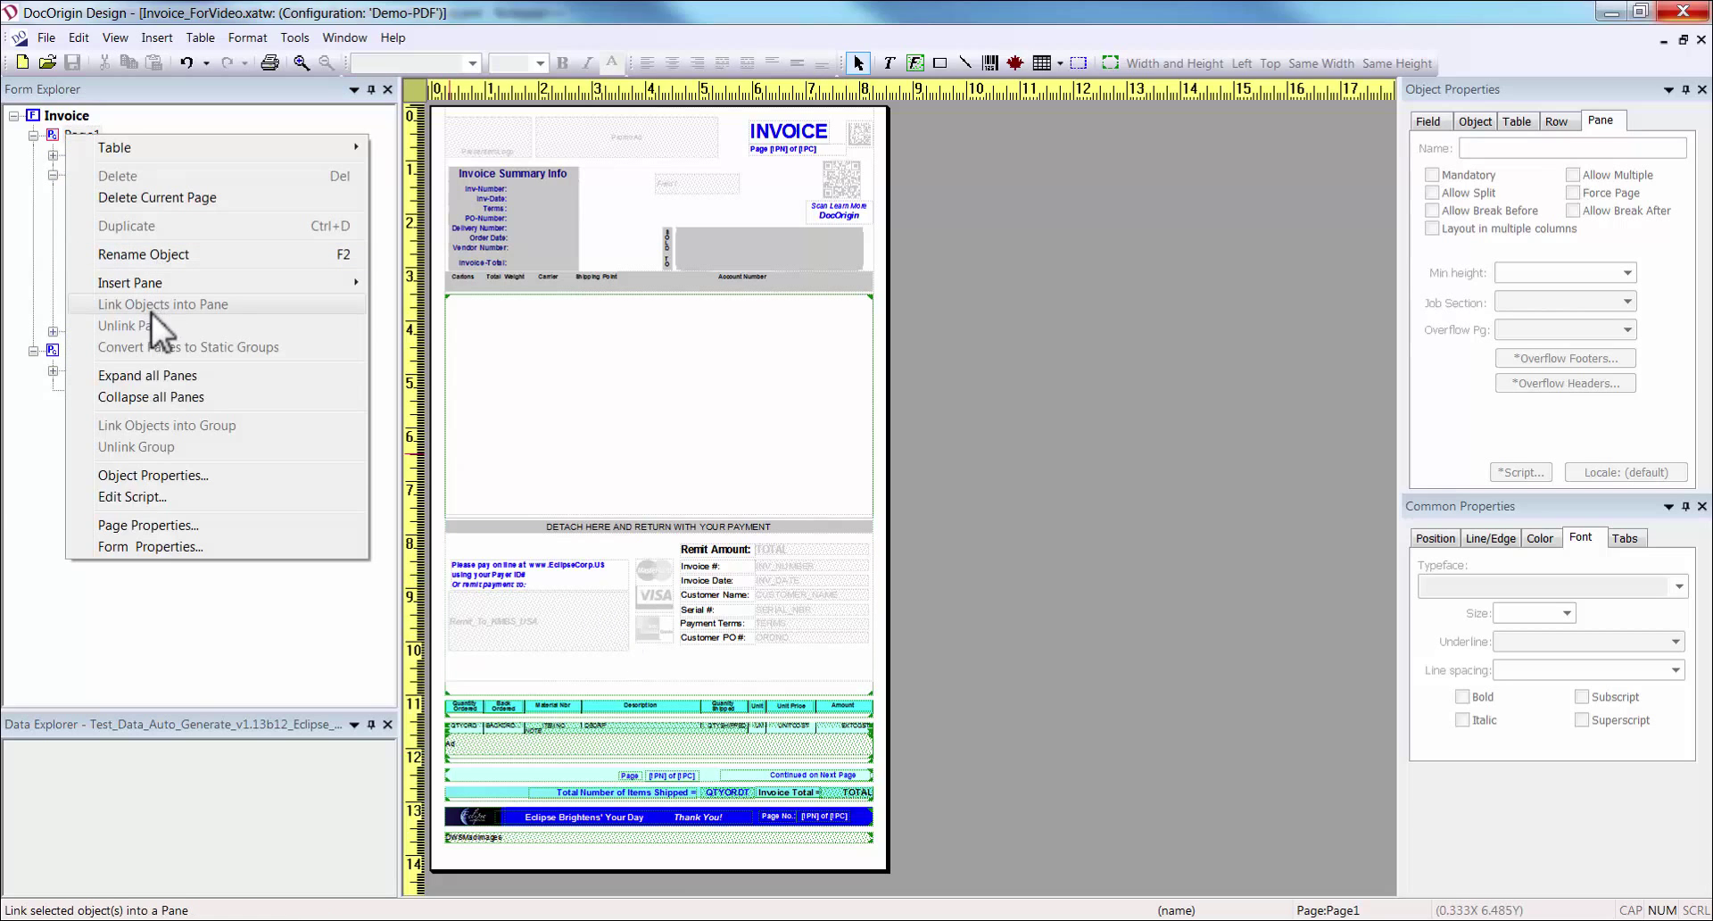
{"action": "left_click", "coordinate": [147, 525]}
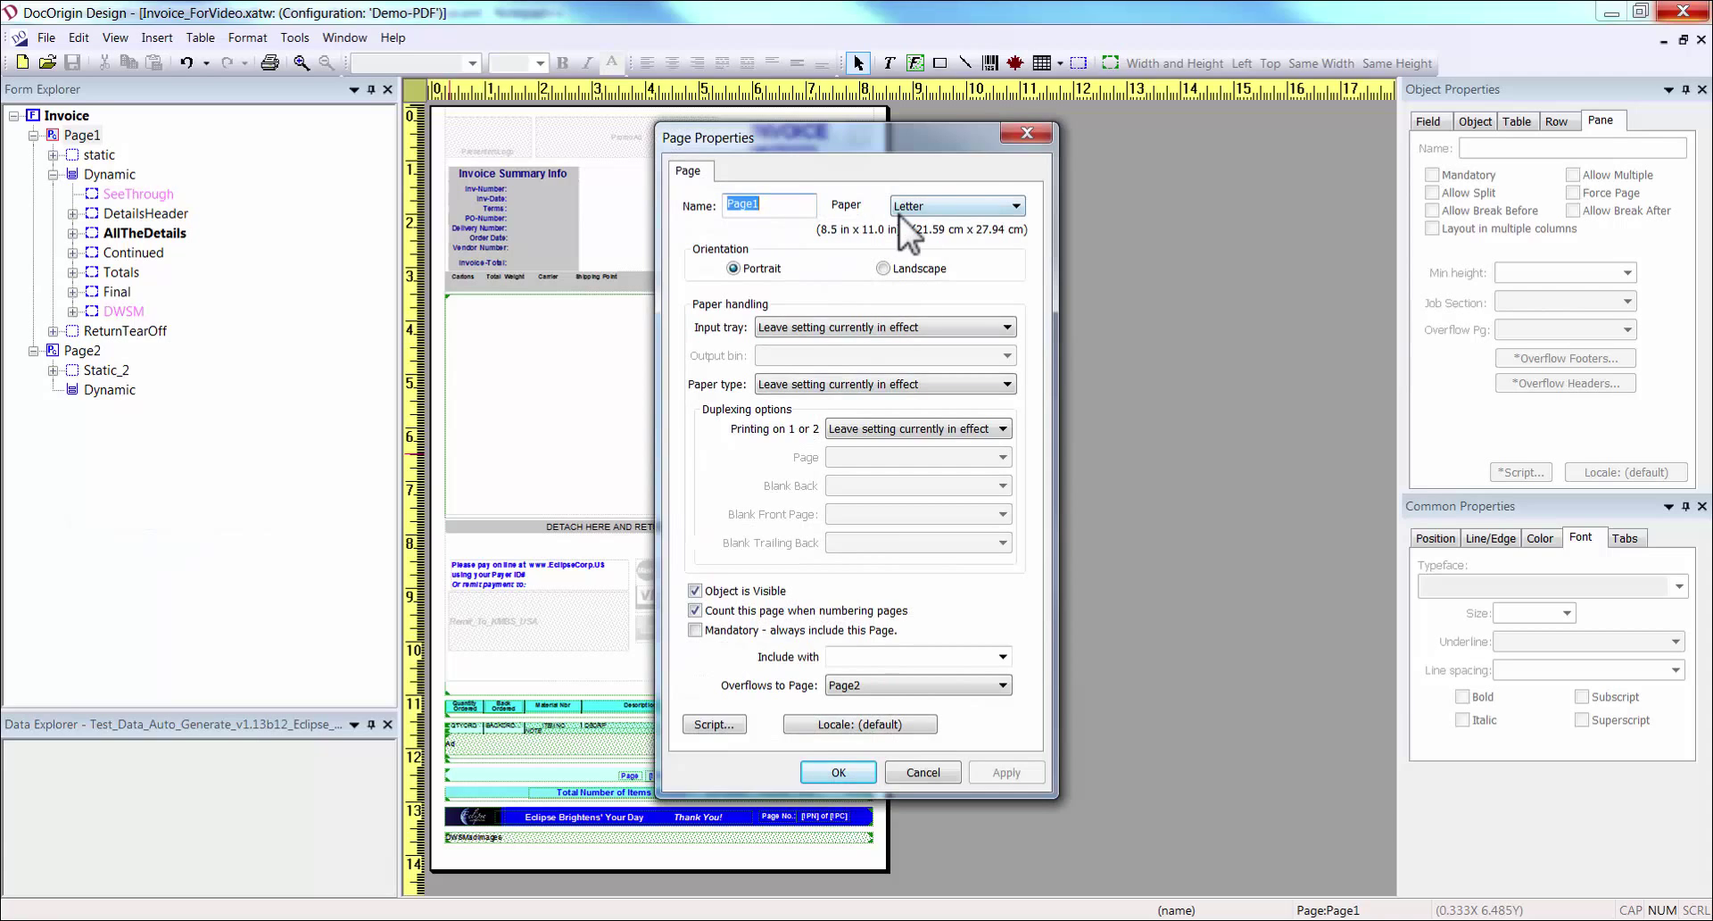
{"action": "mouse_move", "coordinate": [935, 214]}
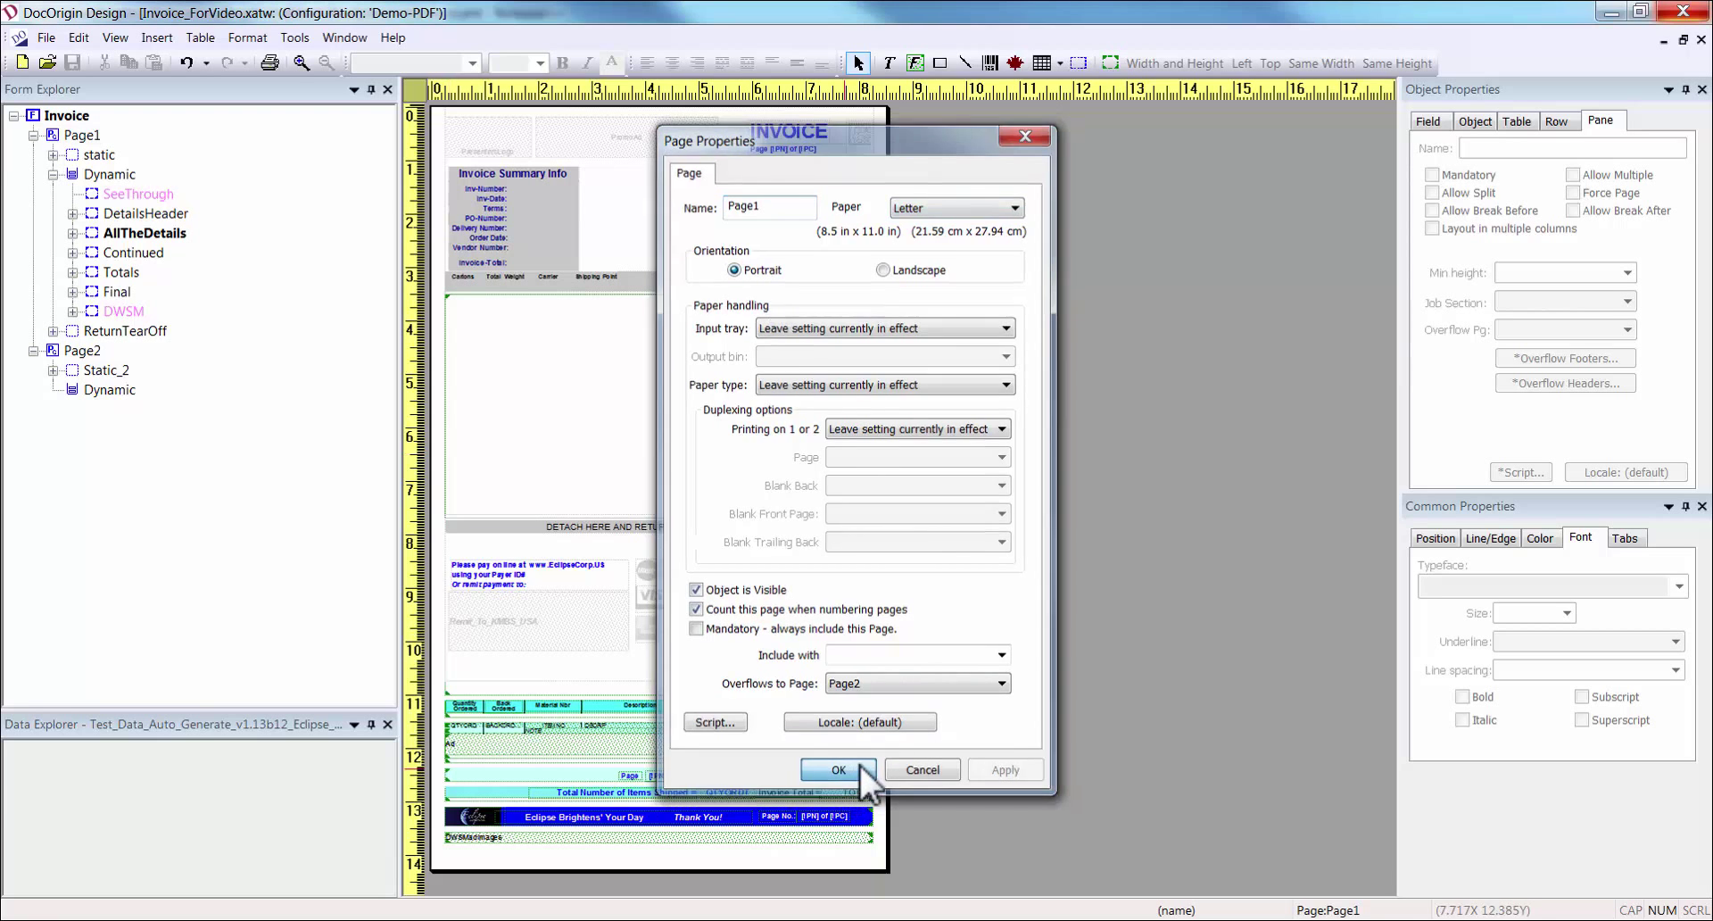
{"action": "left_click", "coordinate": [839, 769]}
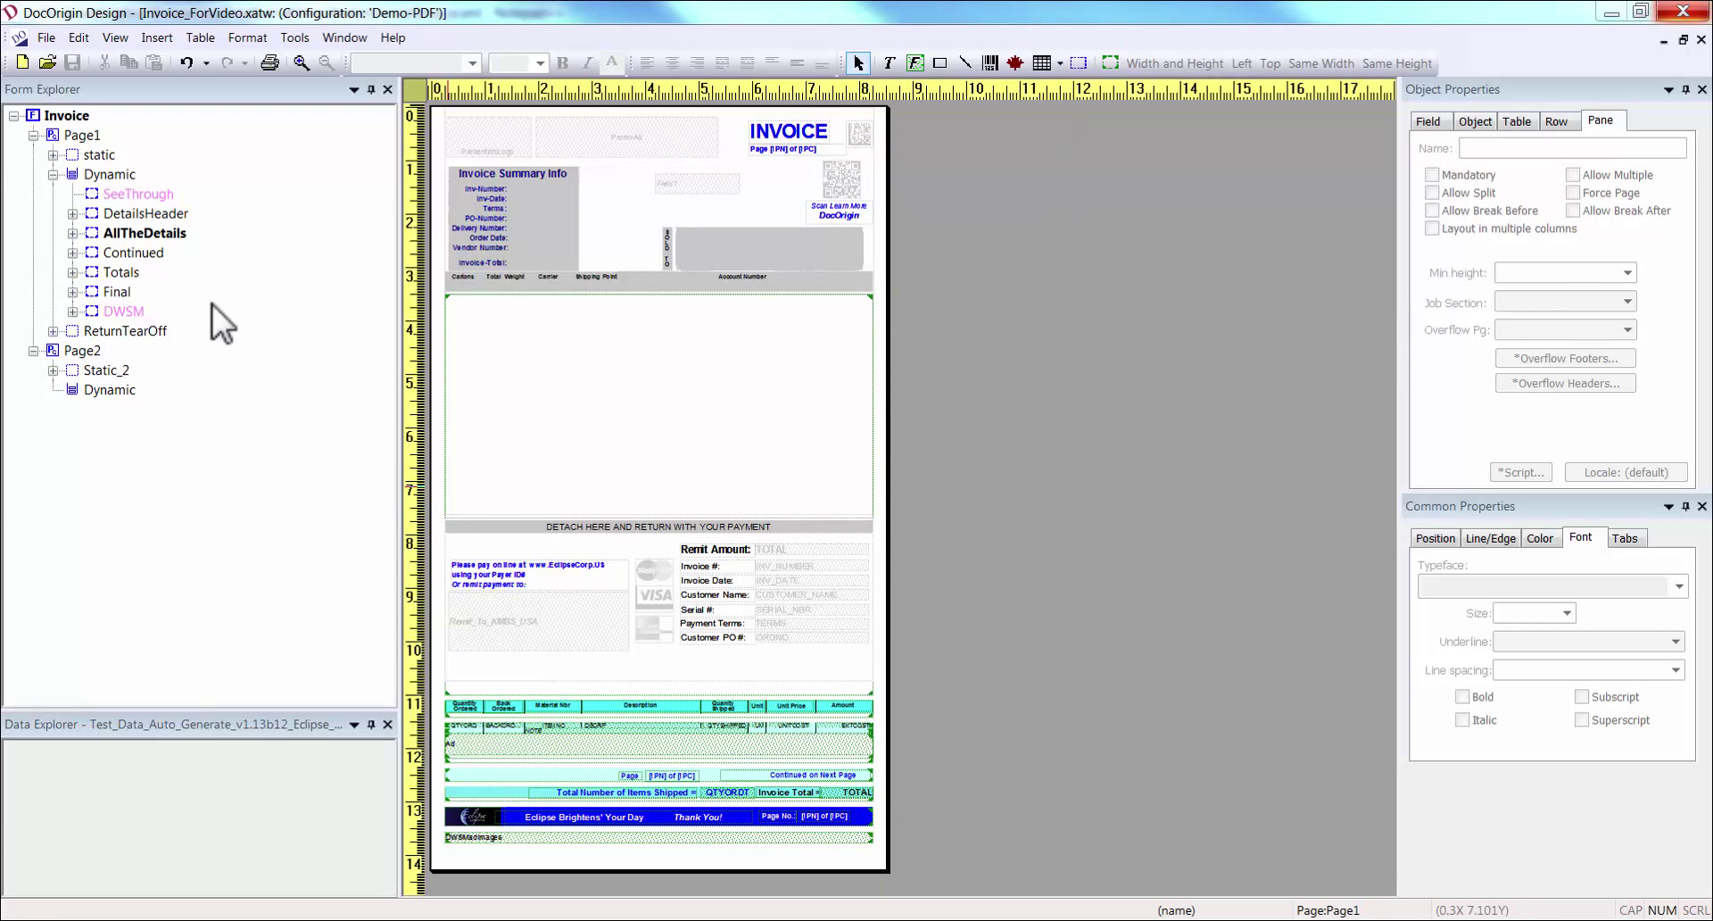
{"action": "left_click", "coordinate": [82, 153]}
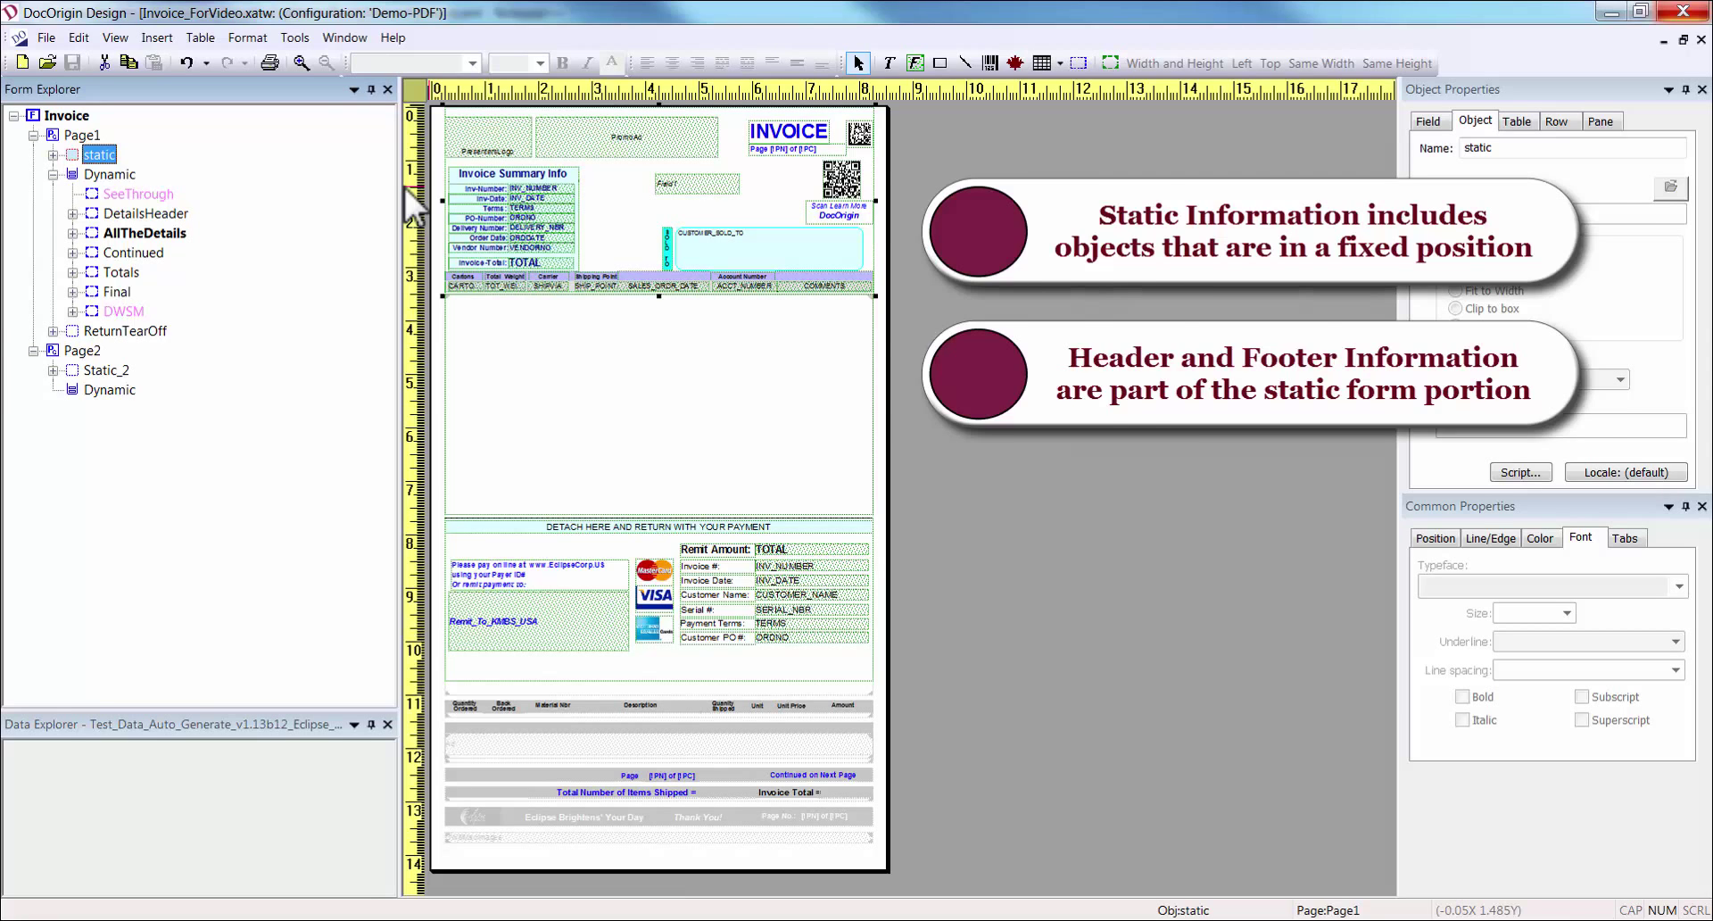
{"action": "left_click", "coordinate": [125, 330]}
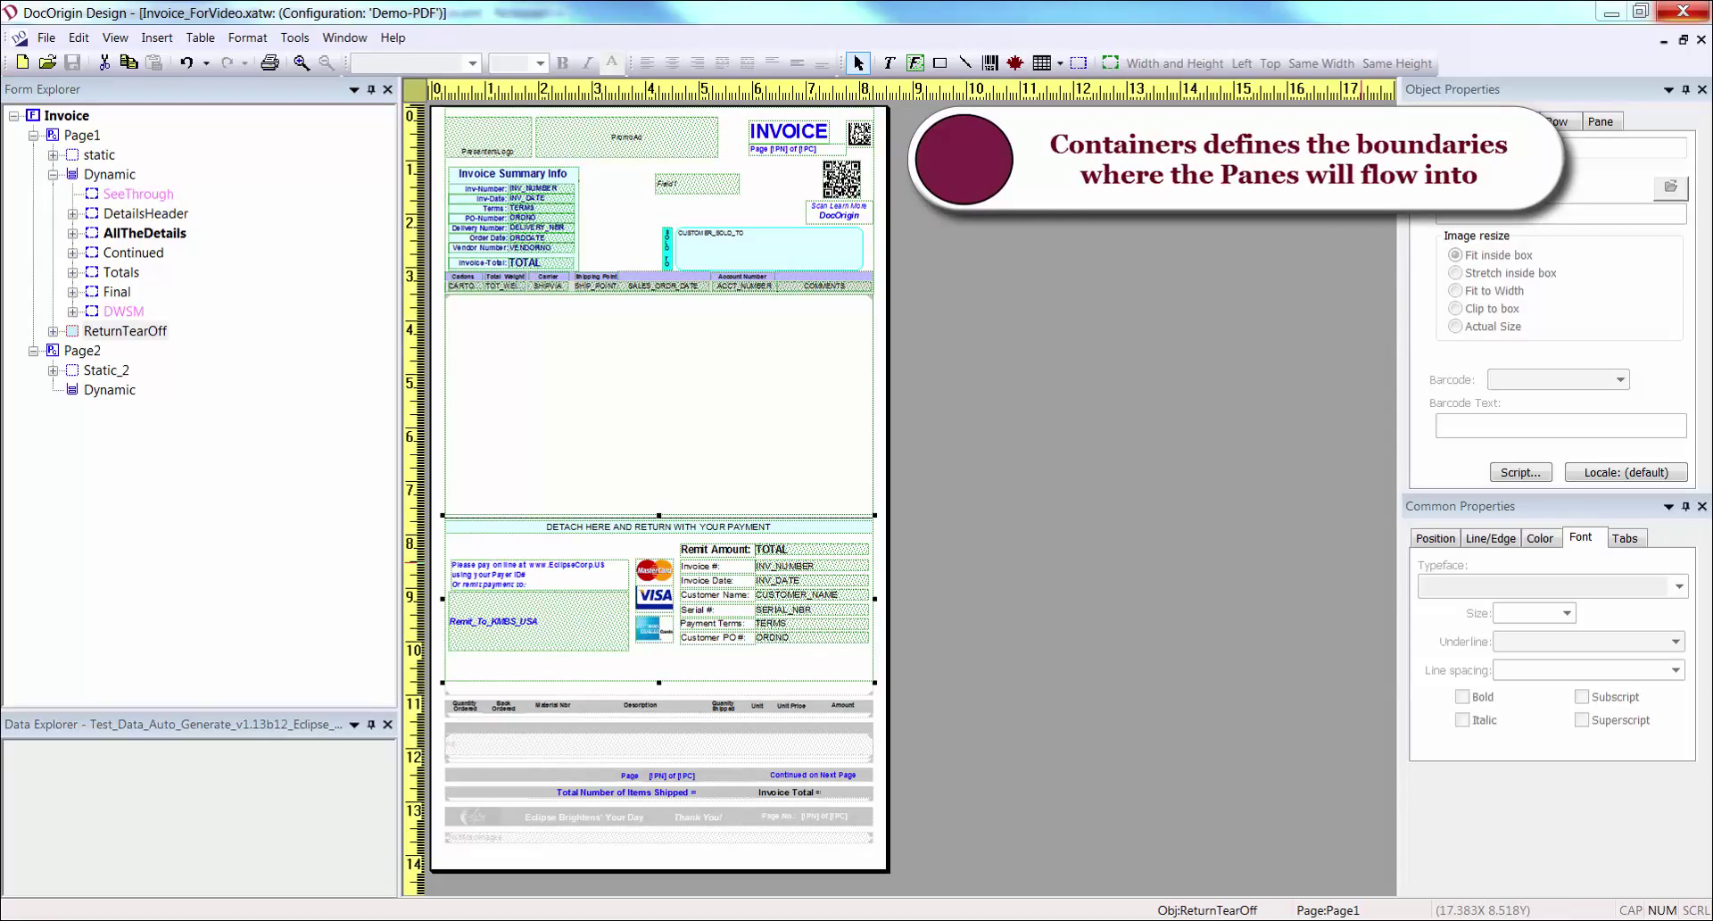
{"action": "mouse_move", "coordinate": [172, 285]}
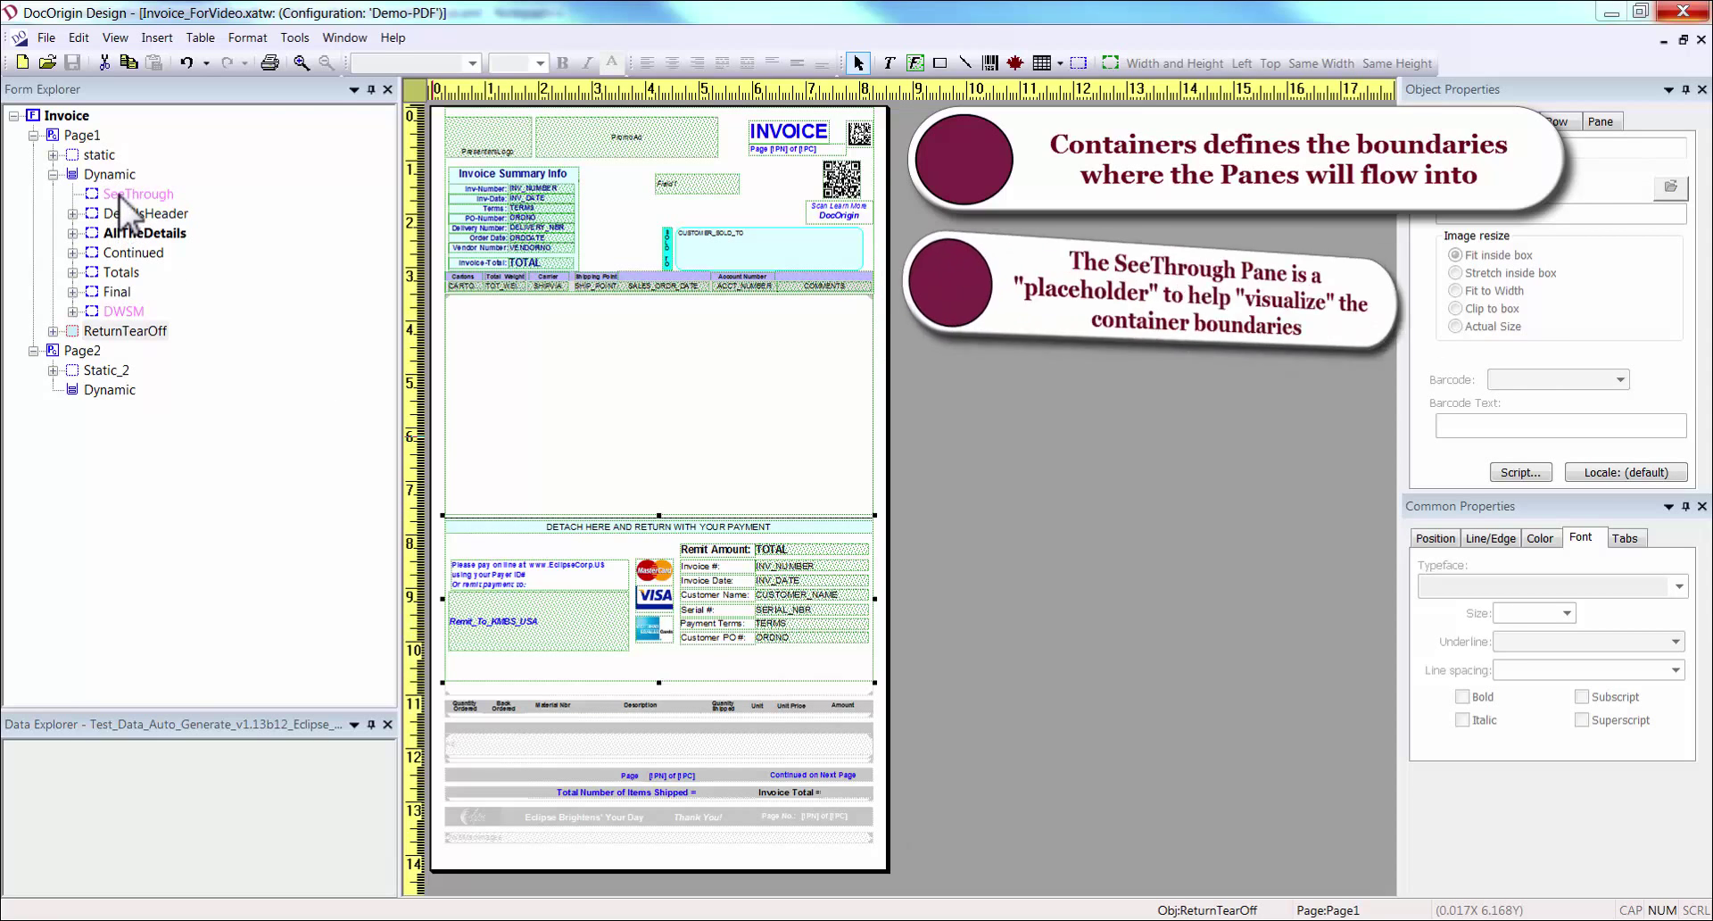
{"action": "left_click", "coordinate": [137, 193]}
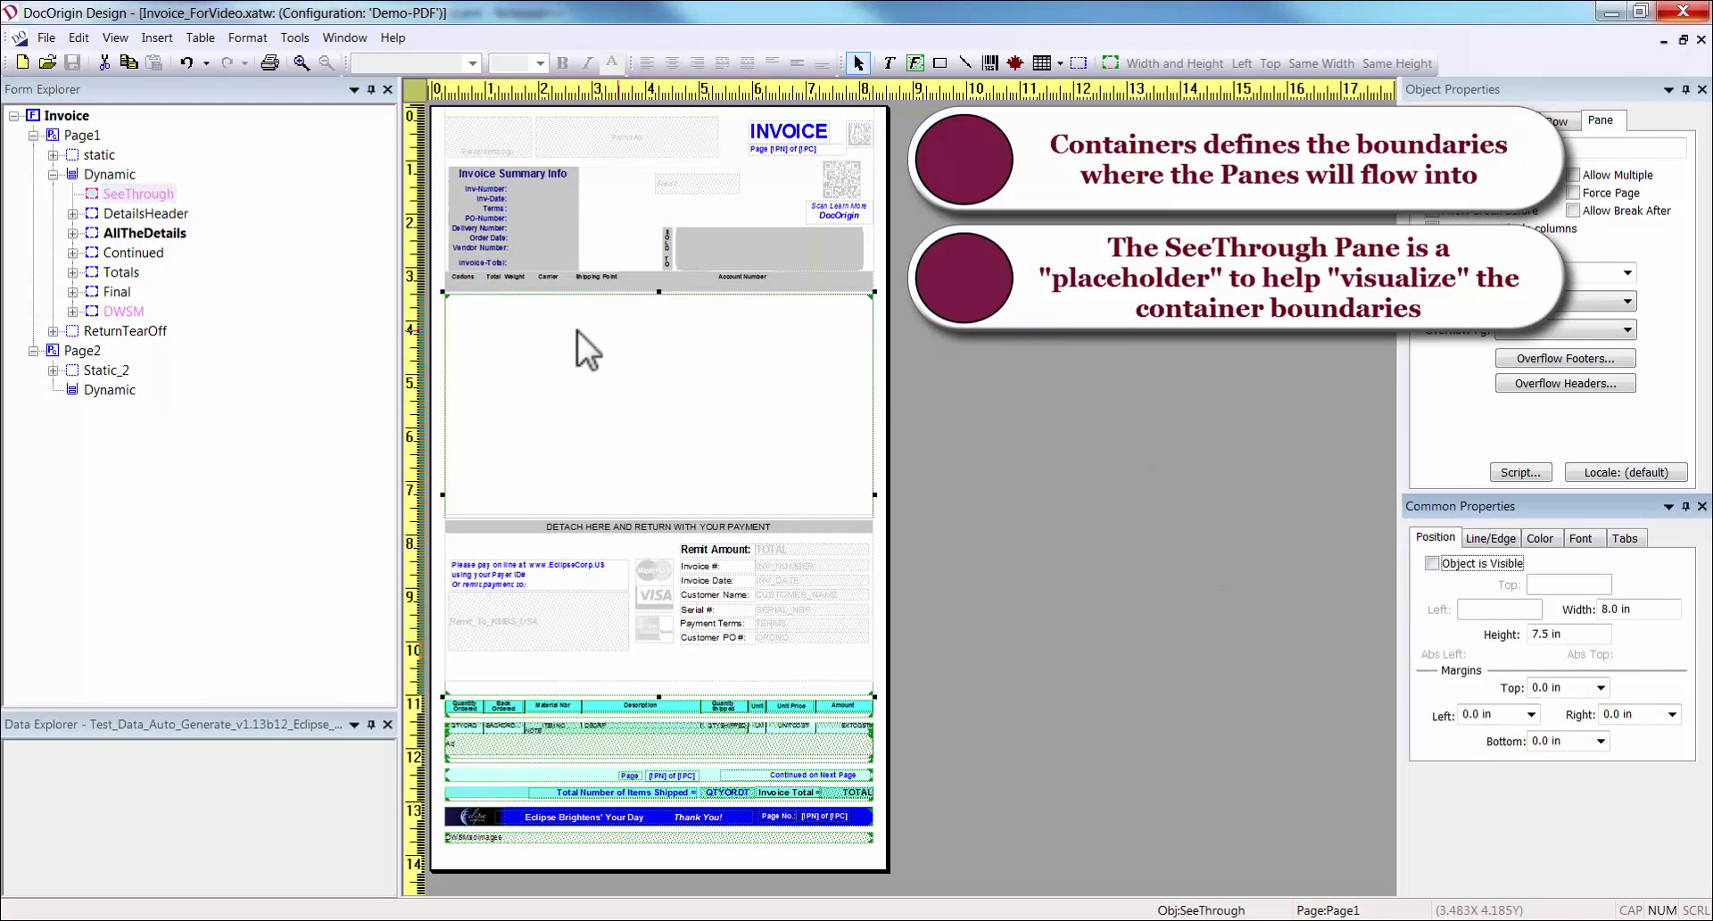
{"action": "mouse_move", "coordinate": [521, 430]}
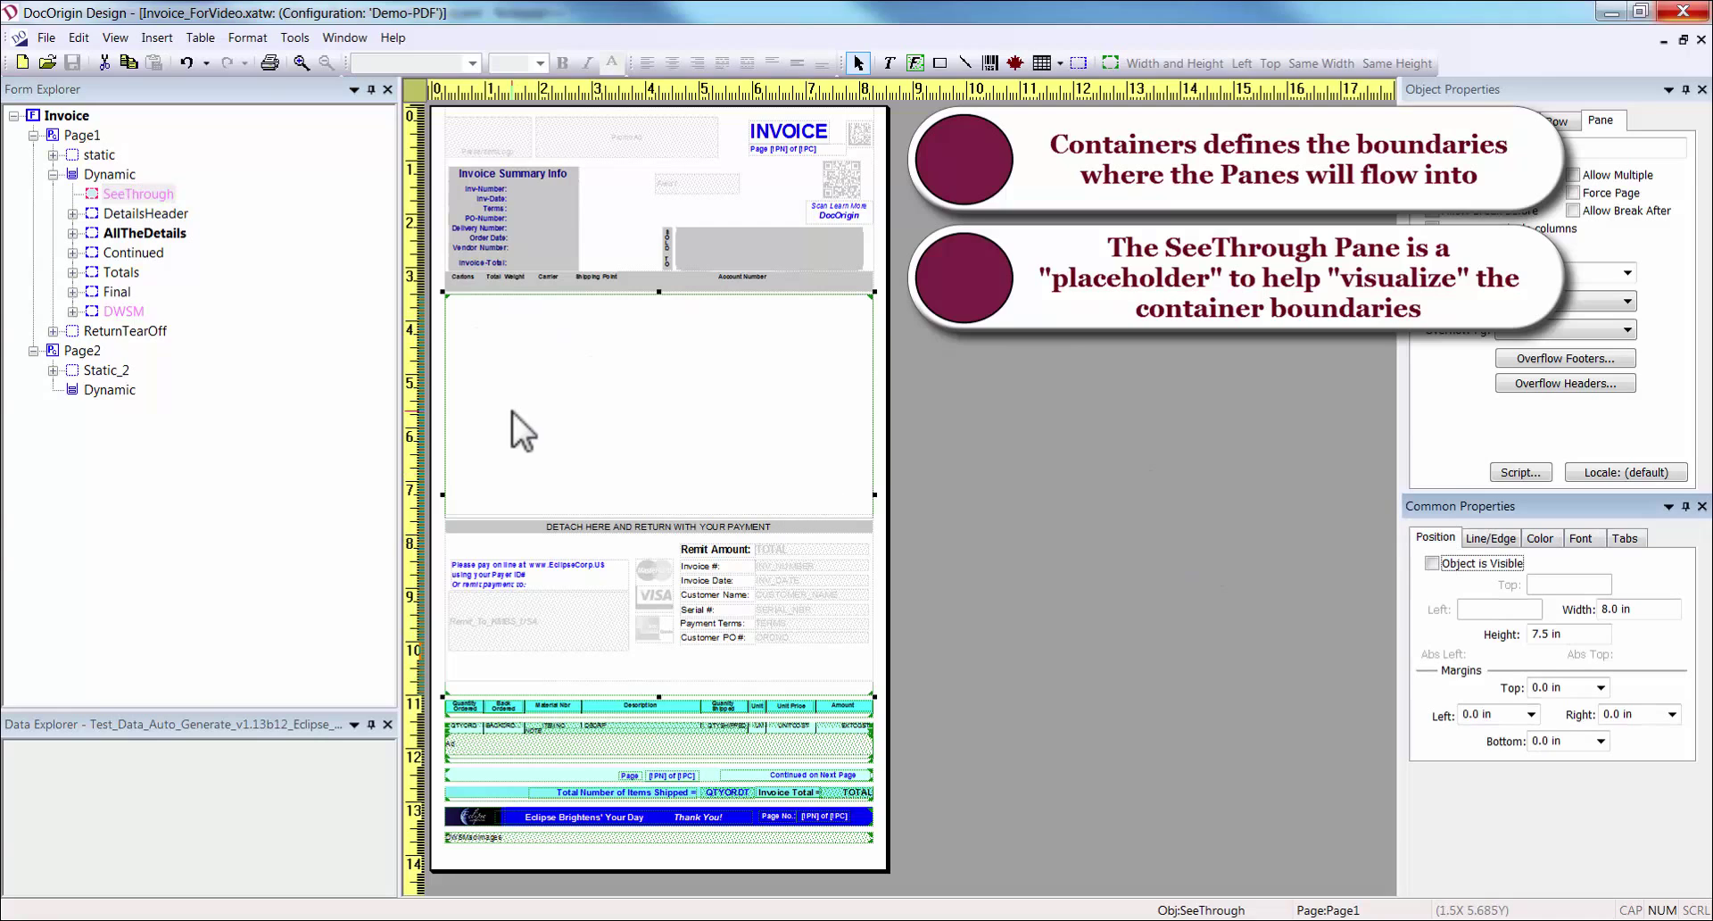
{"action": "mouse_move", "coordinate": [475, 436]}
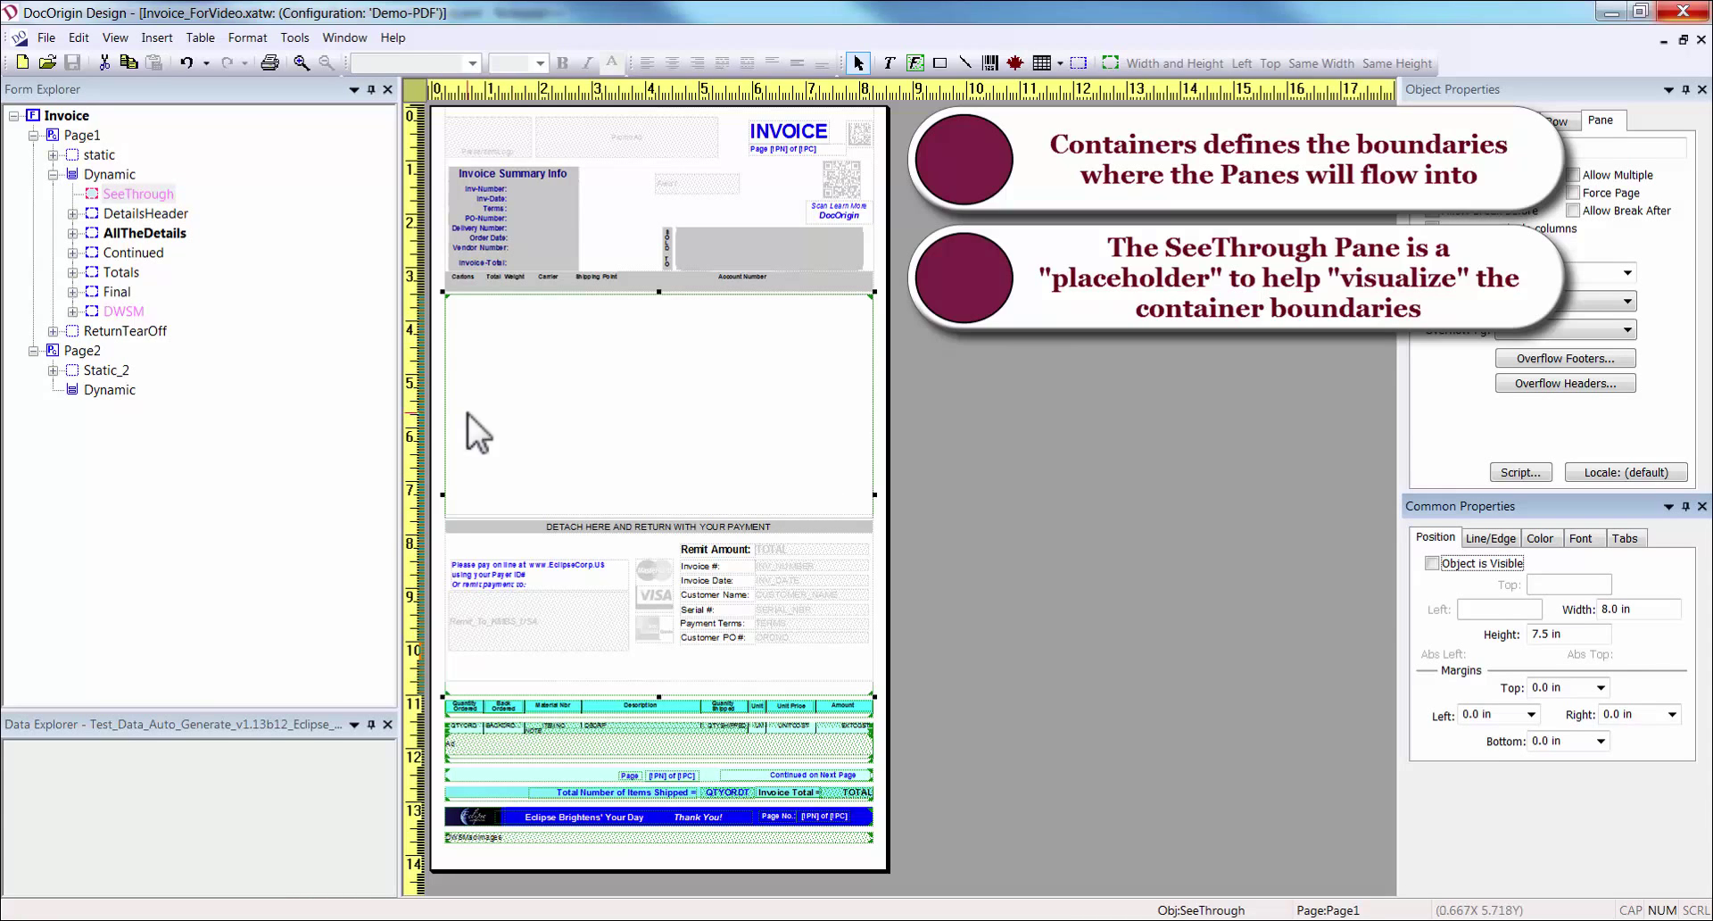
{"action": "left_click", "coordinate": [143, 212]}
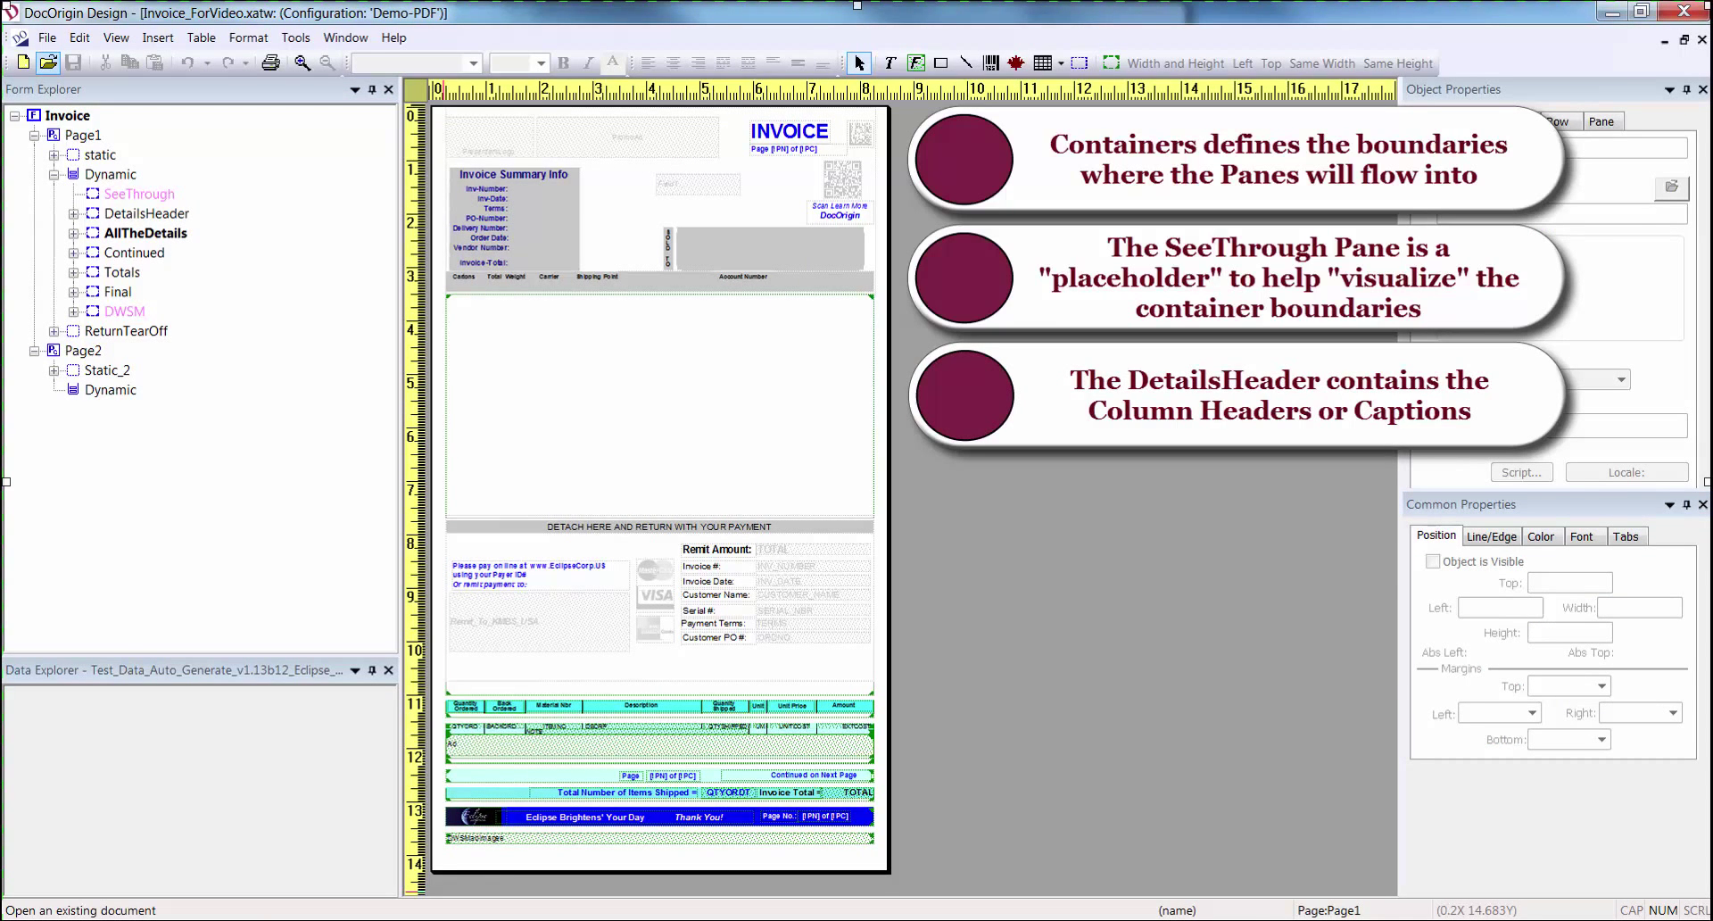
{"action": "left_click", "coordinate": [138, 232]}
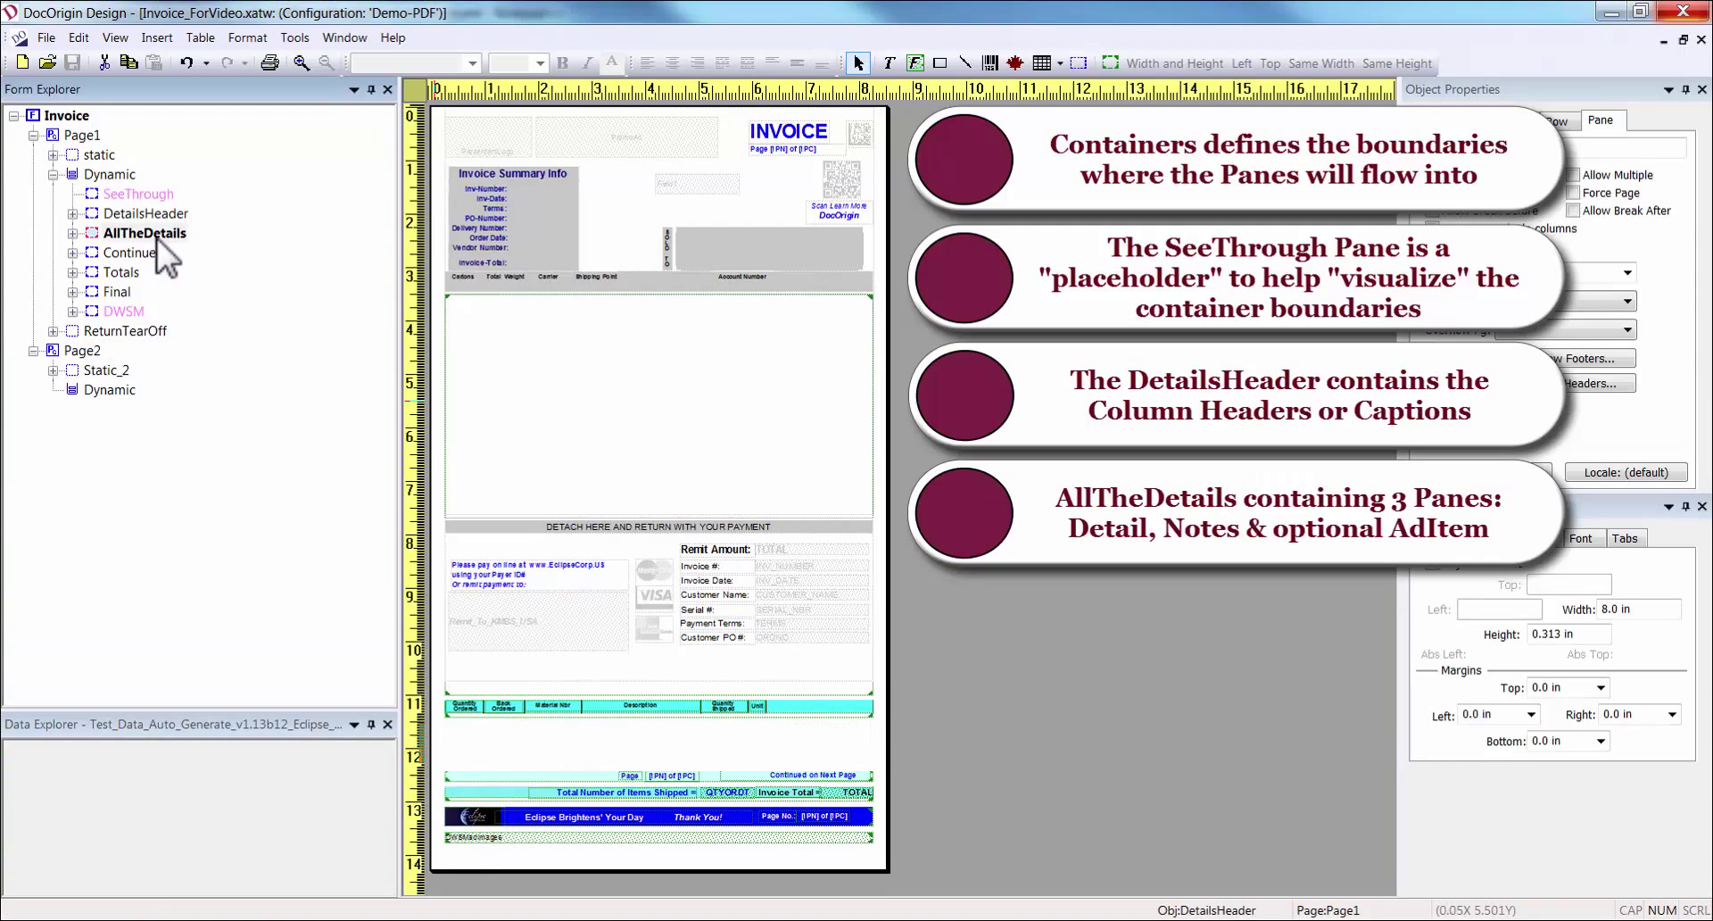
{"action": "left_click", "coordinate": [145, 232]}
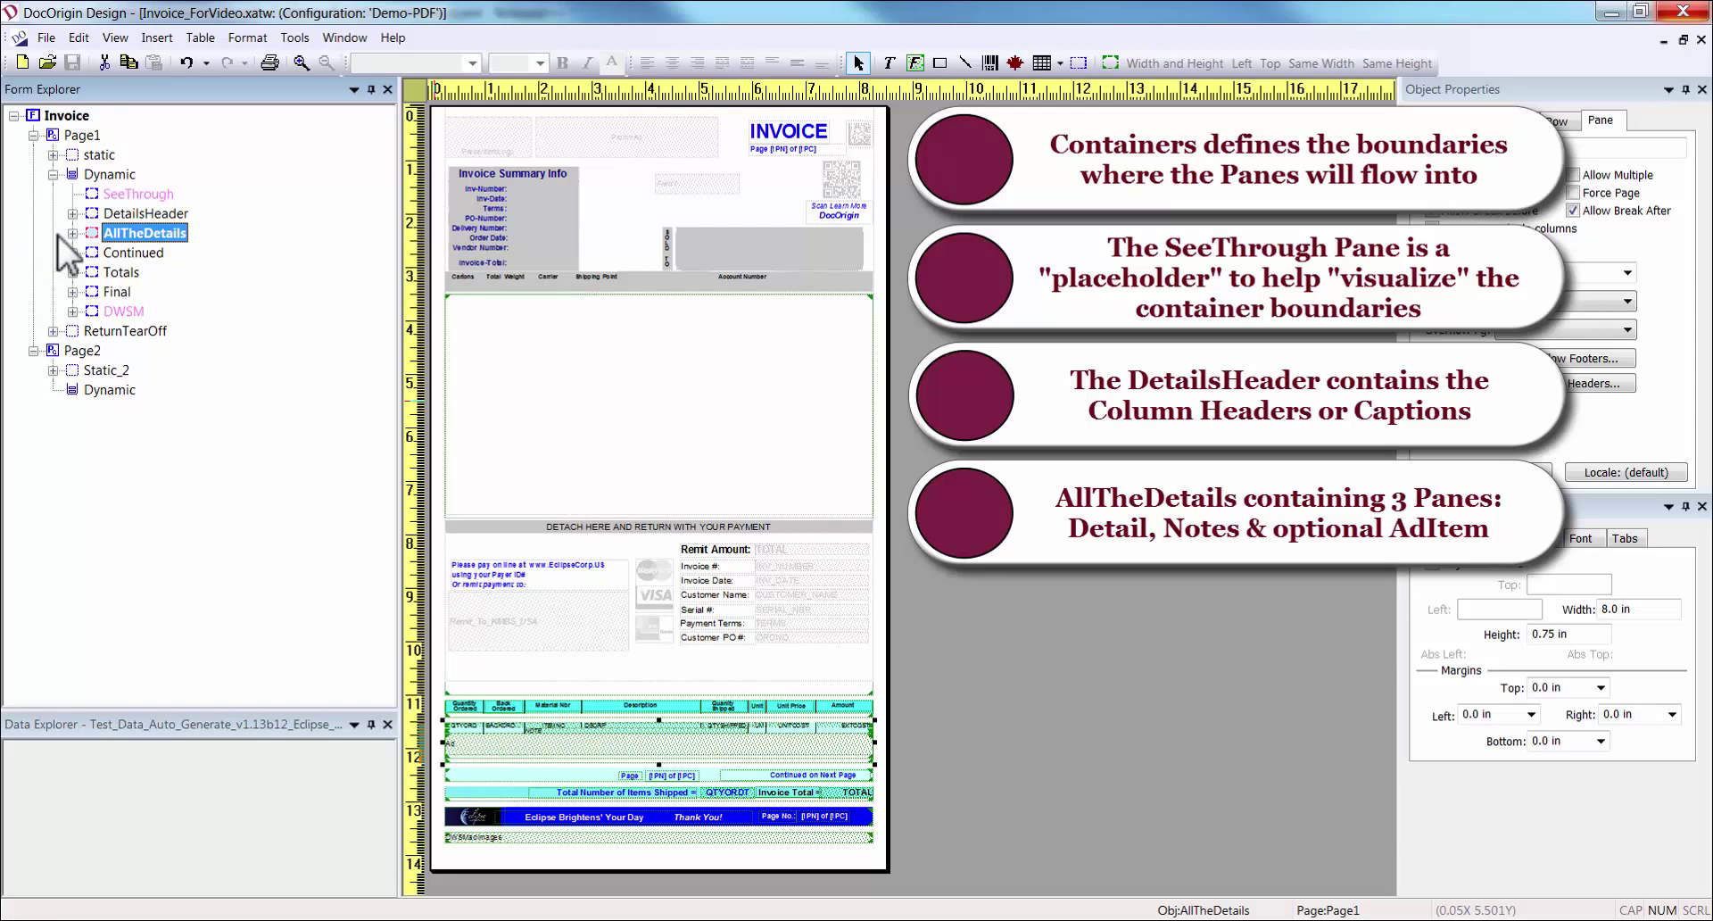
{"action": "left_click", "coordinate": [73, 232]}
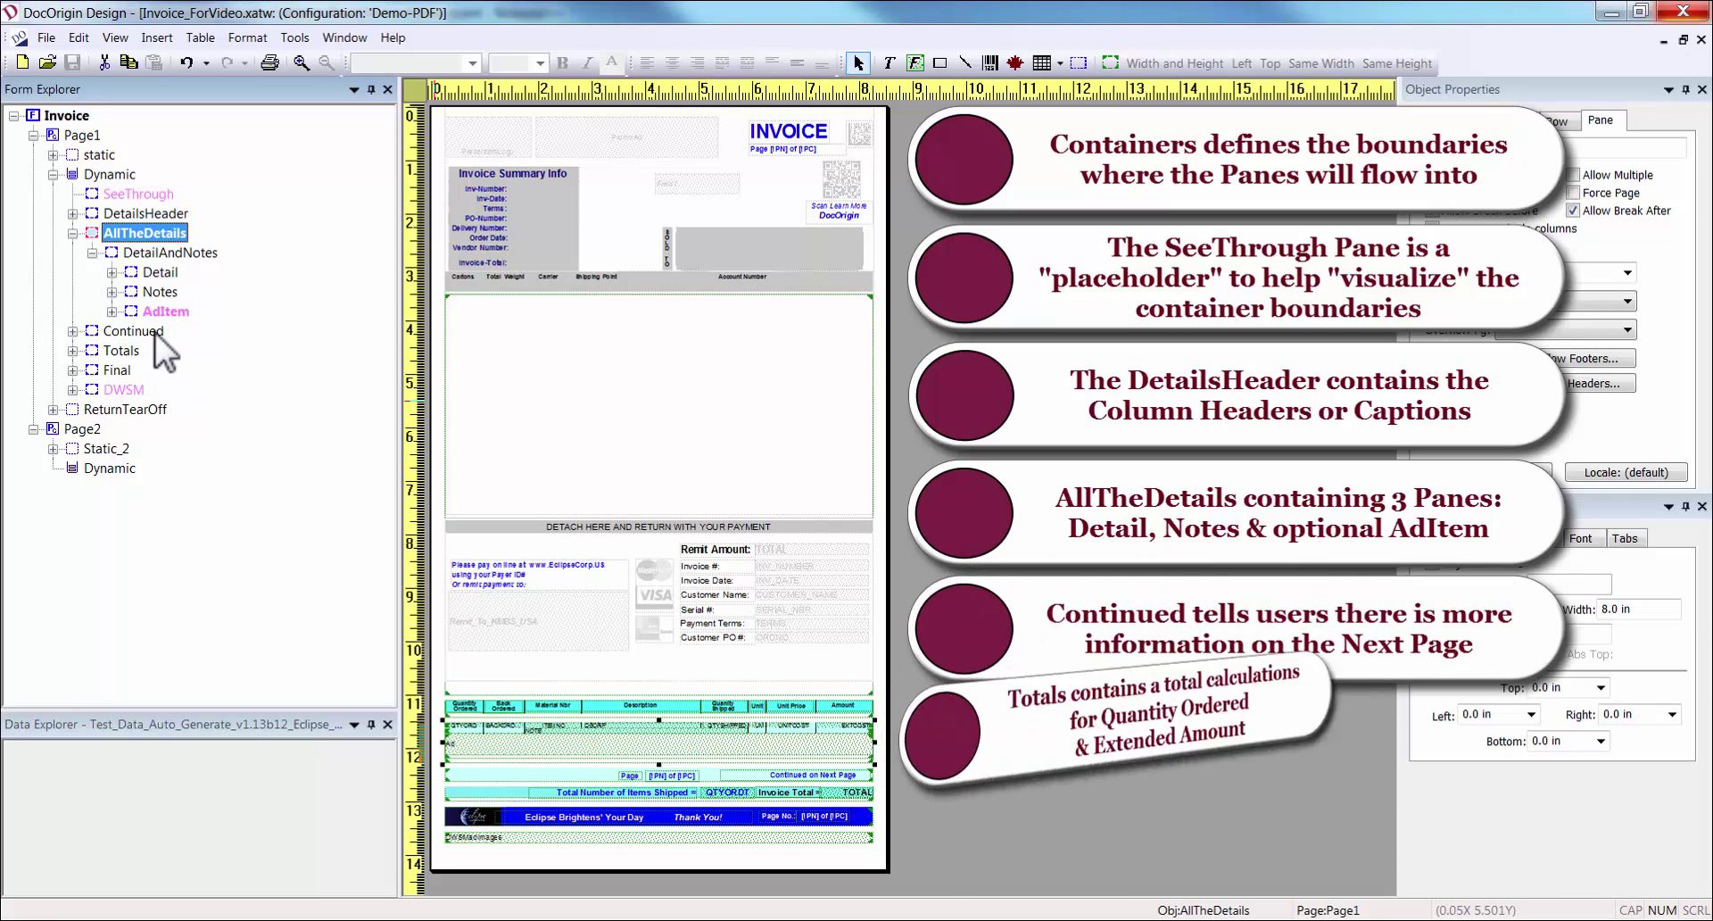
{"action": "left_click", "coordinate": [121, 350]}
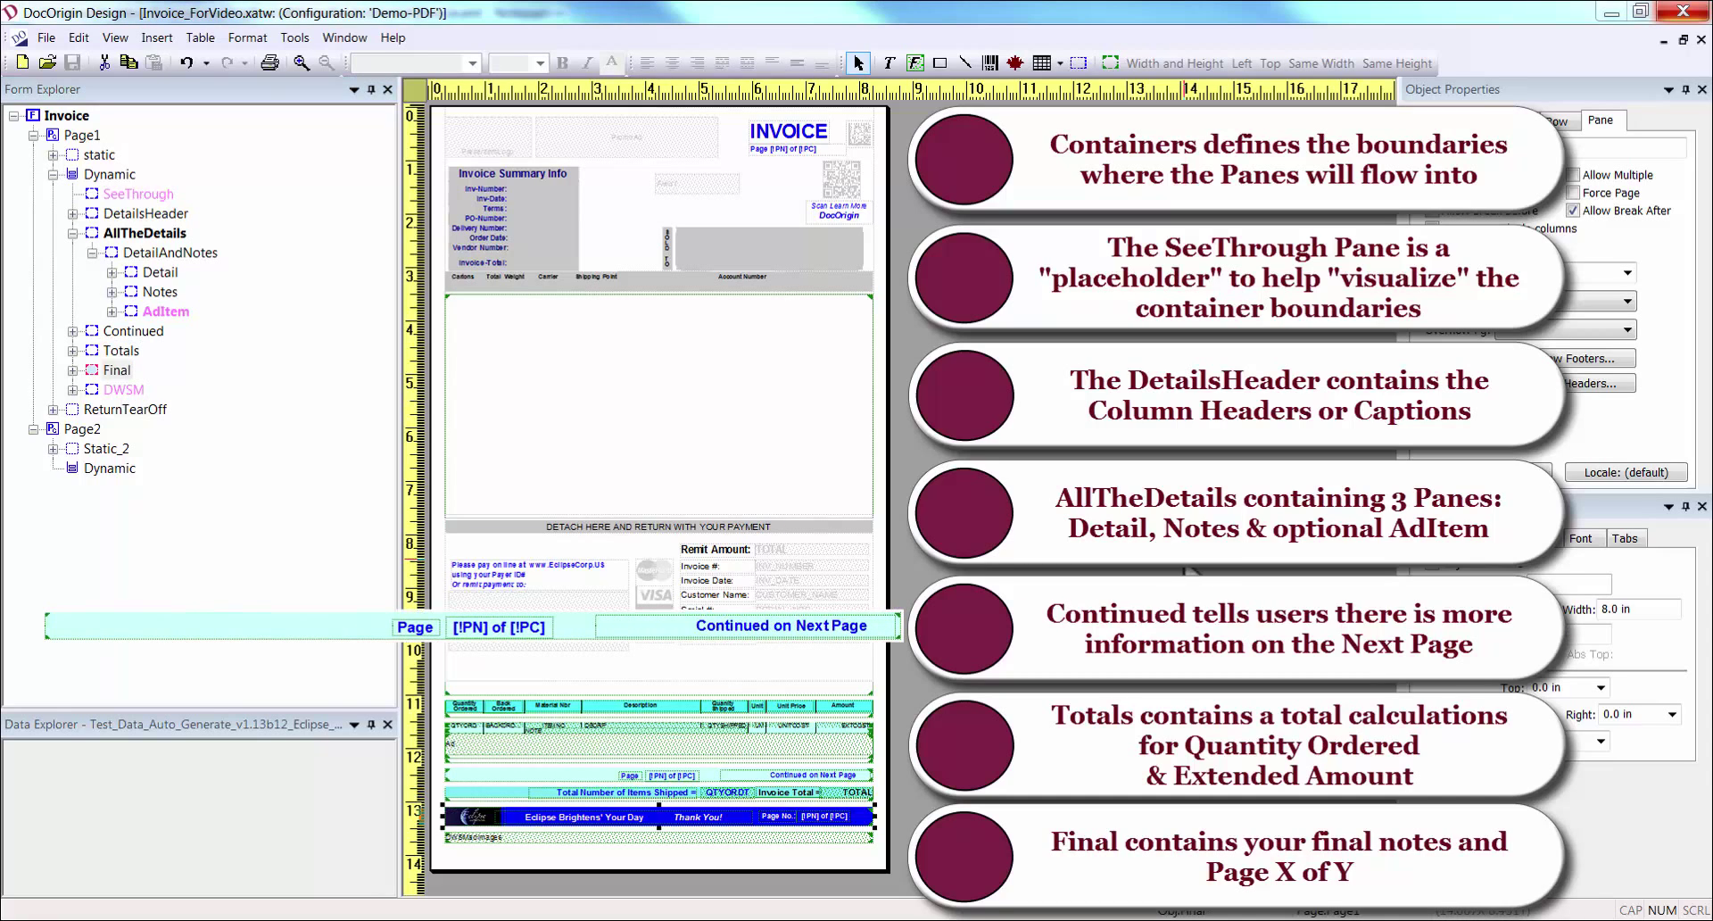
{"action": "left_click", "coordinate": [146, 212]}
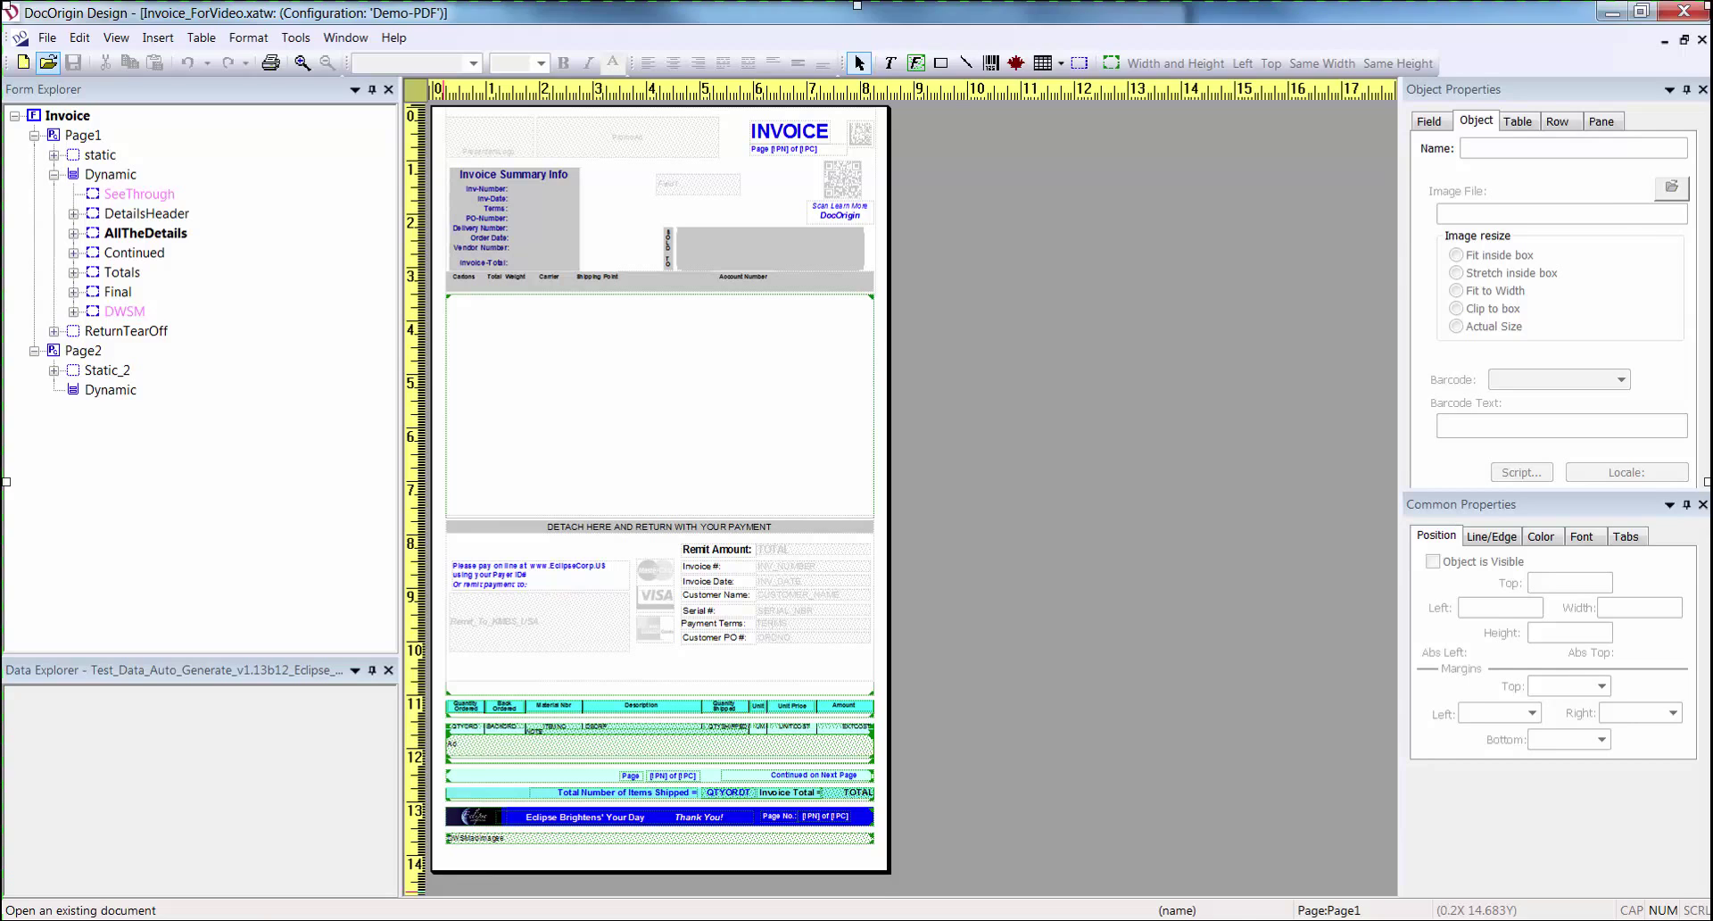
Zoom in from DetailsHeader and select AllTheDetails to show it may split across pages on overflow.
{"action": "left_click", "coordinate": [142, 212]}
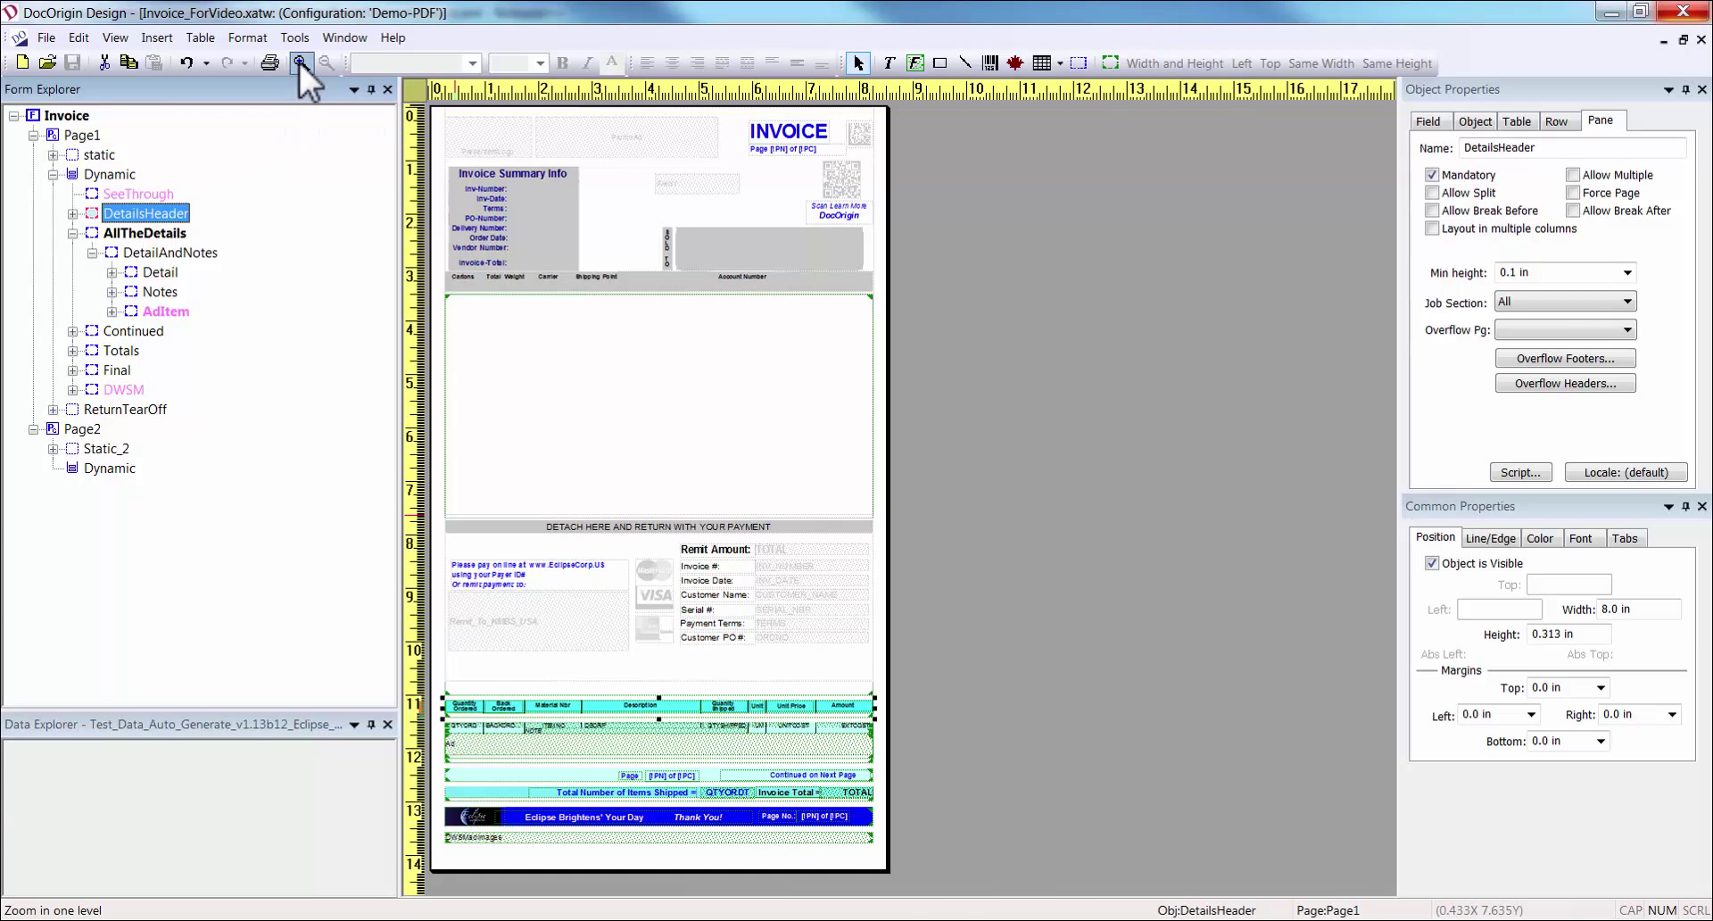
{"action": "left_click", "coordinate": [296, 63]}
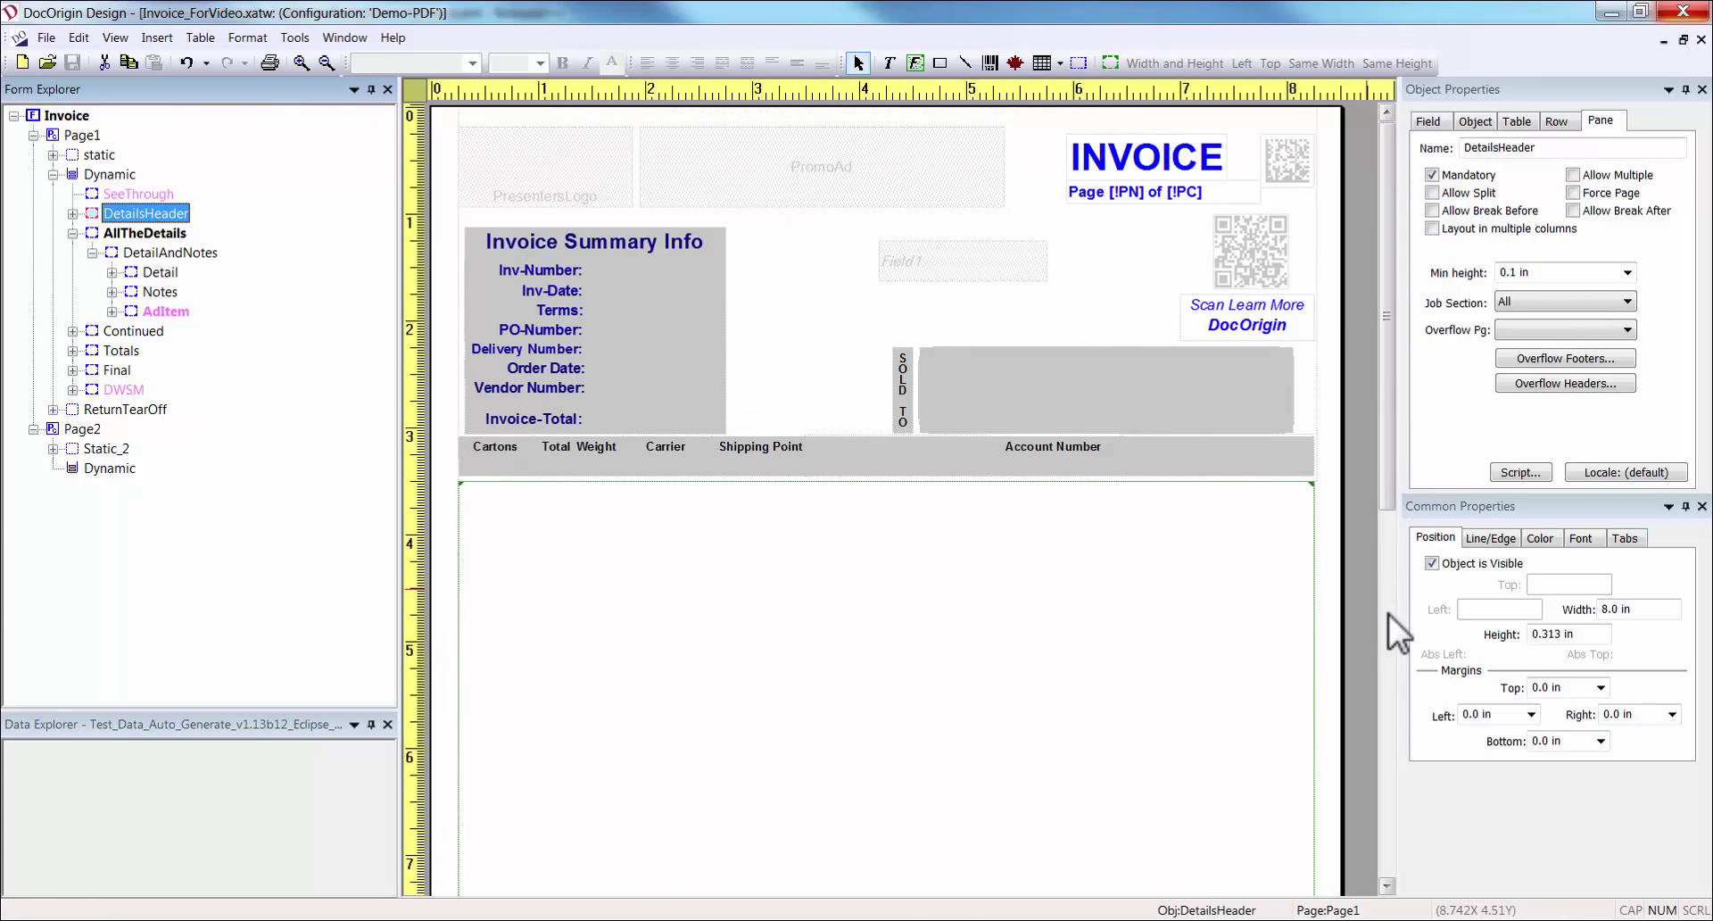
{"action": "scroll", "scroll_direction": "down", "scroll_amount": 3}
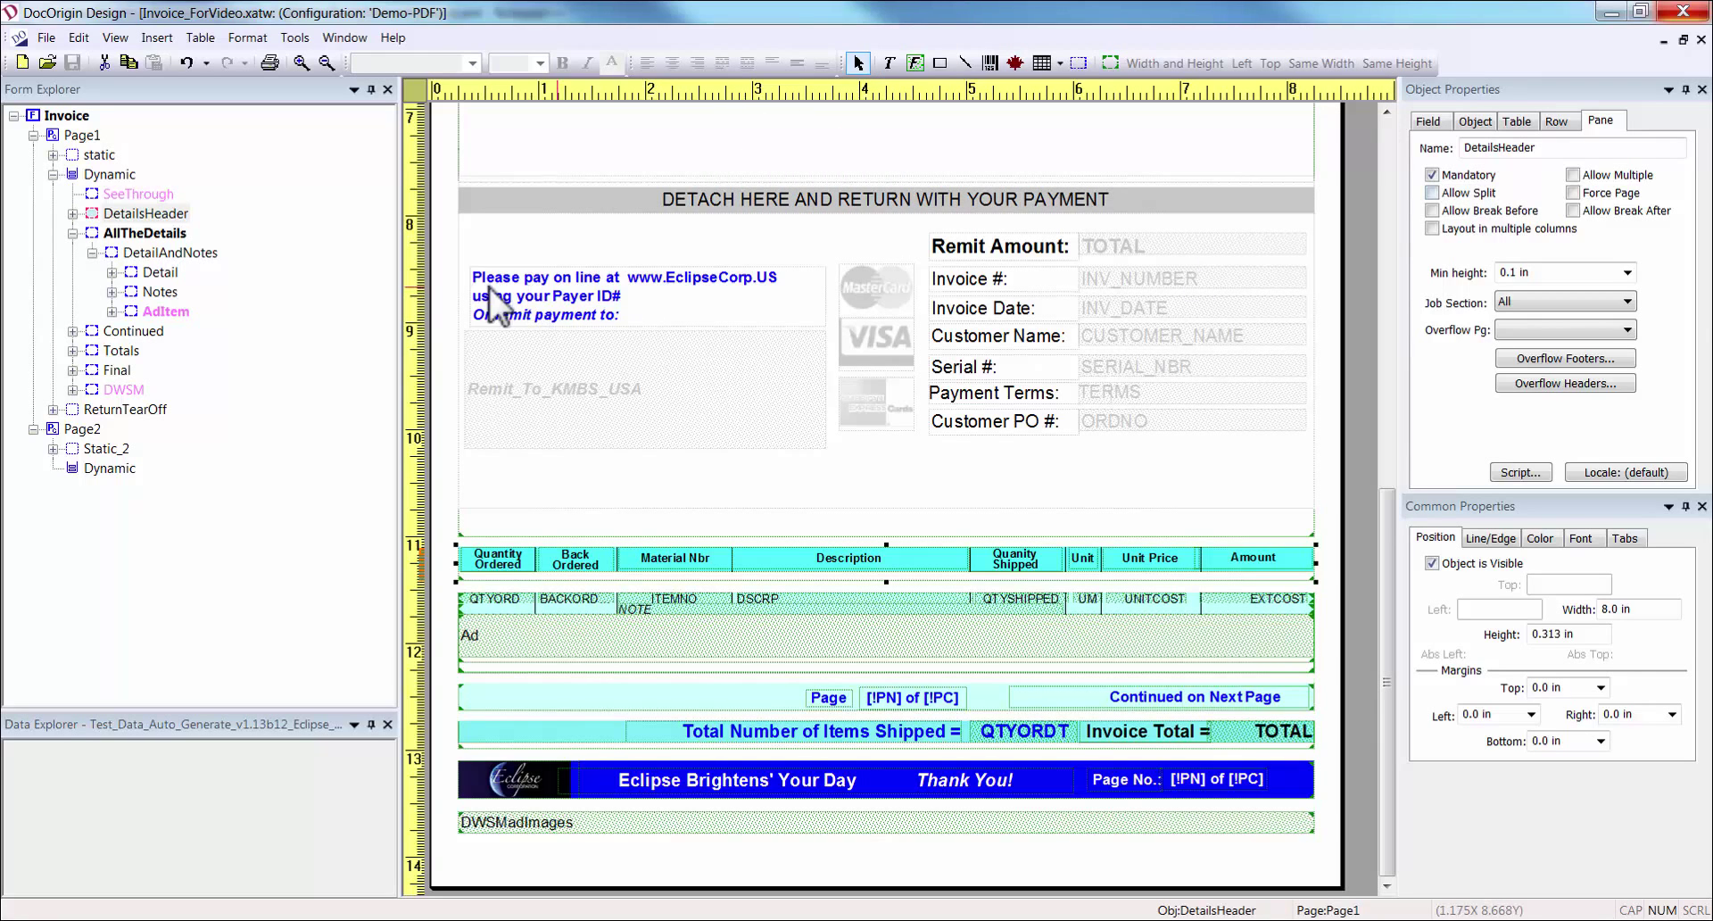
{"action": "left_click", "coordinate": [147, 232]}
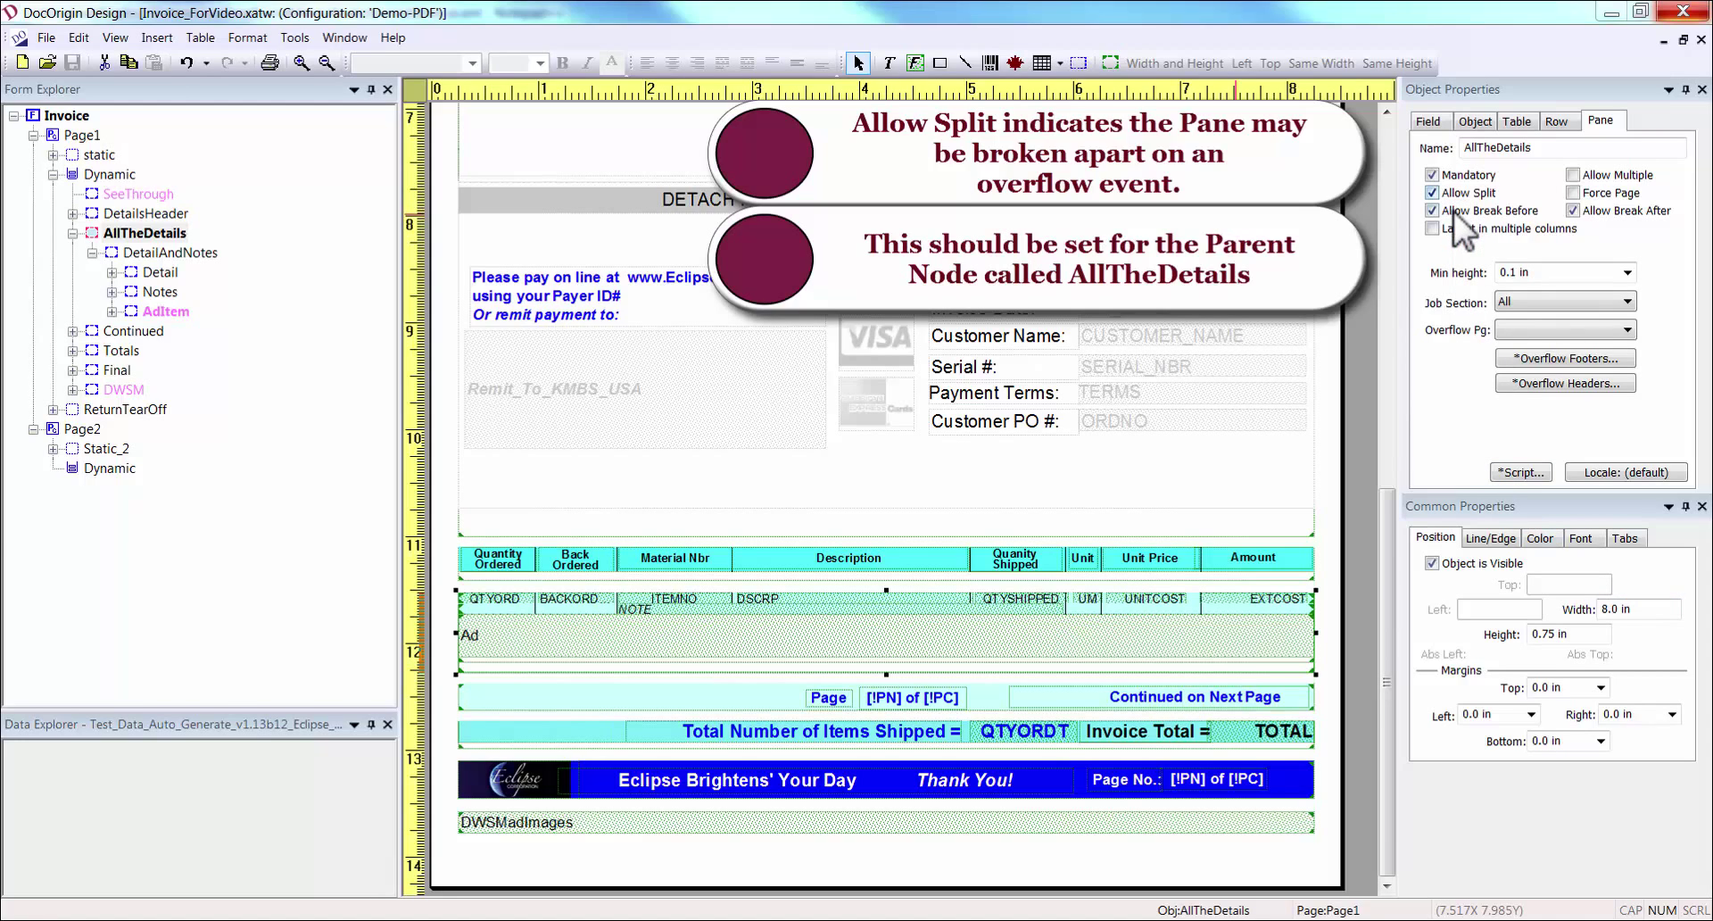
{"action": "left_click", "coordinate": [1572, 211]}
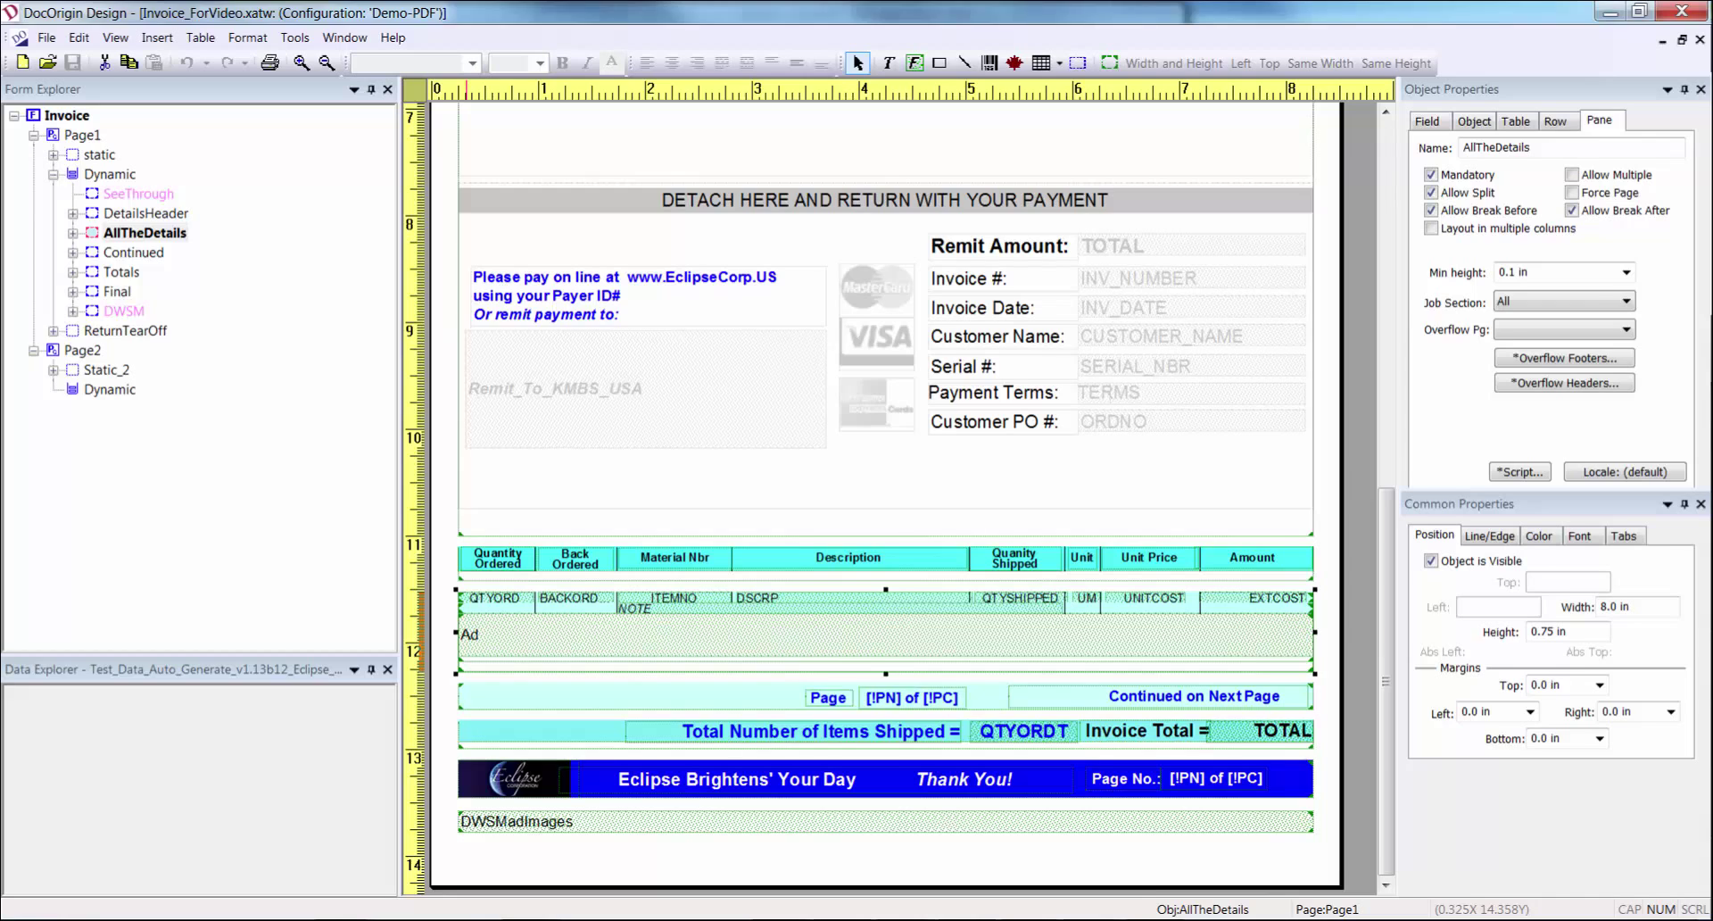
{"action": "left_click", "coordinate": [72, 232]}
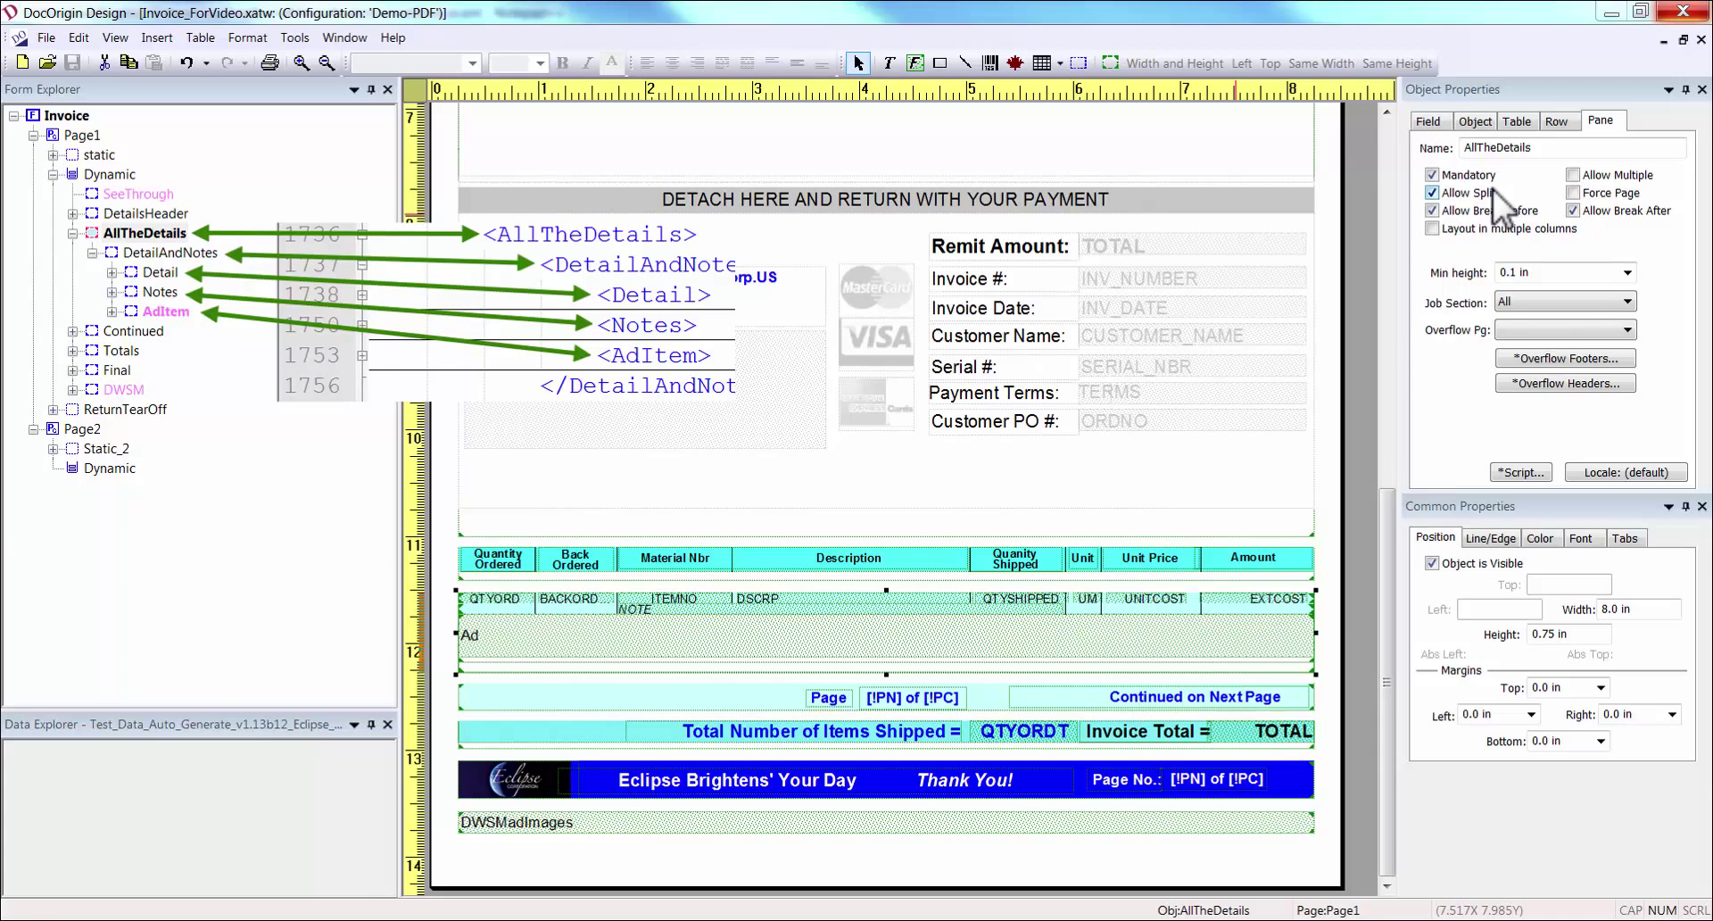
{"action": "left_click", "coordinate": [166, 311]}
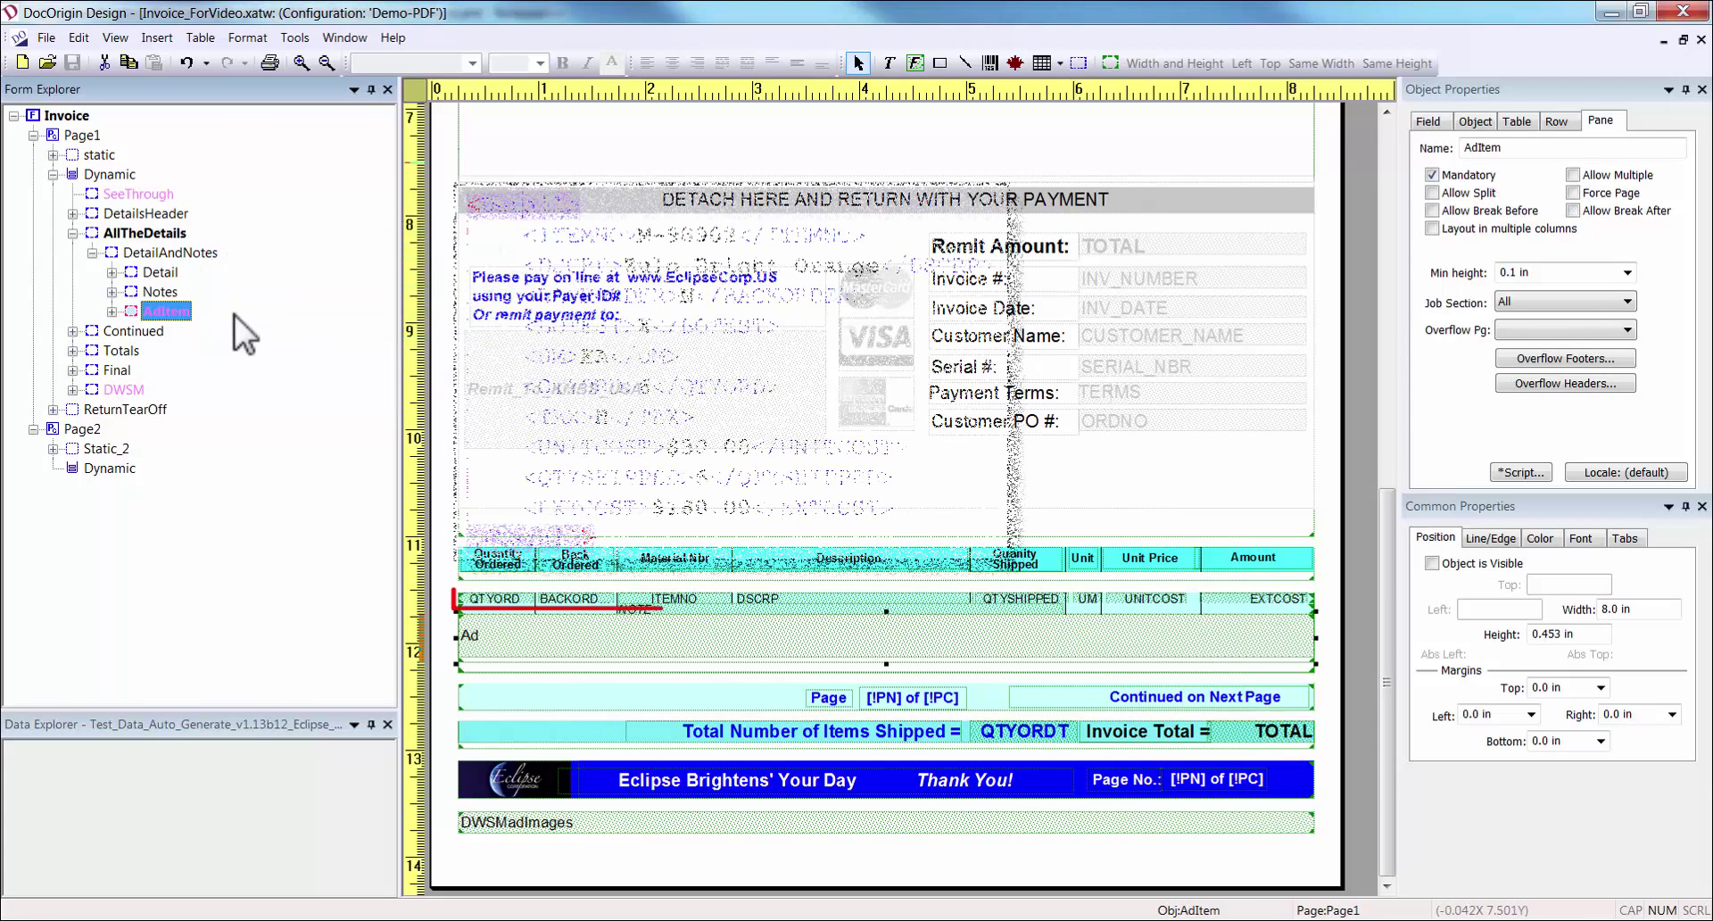
{"action": "left_click", "coordinate": [160, 272]}
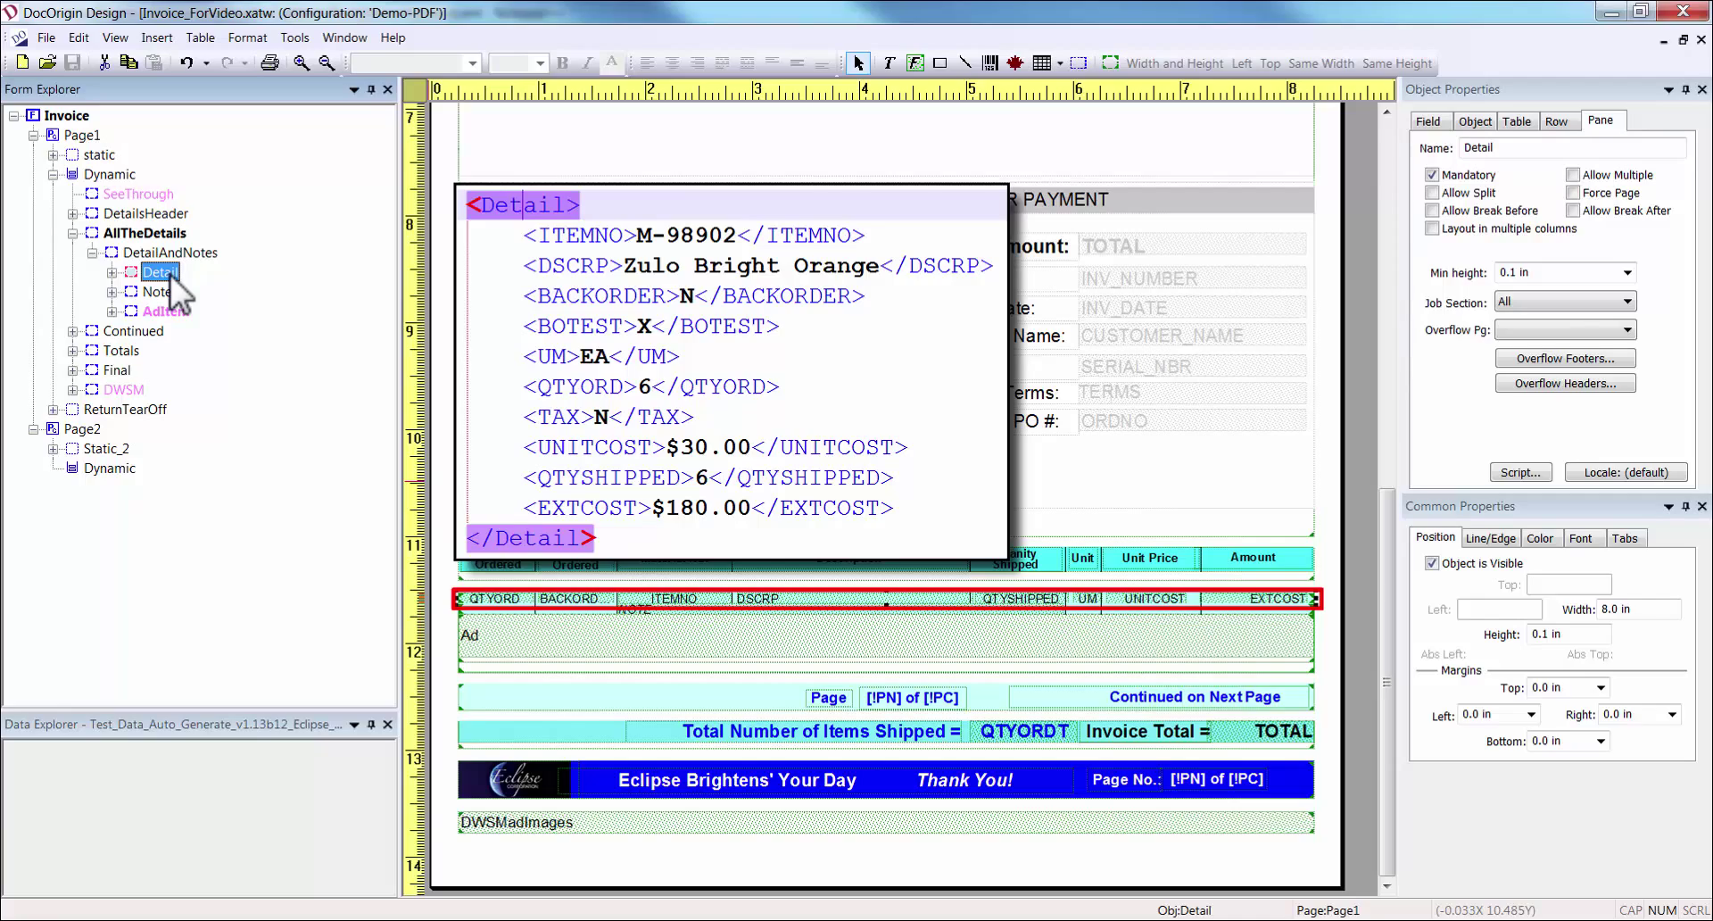
{"action": "left_click", "coordinate": [158, 291]}
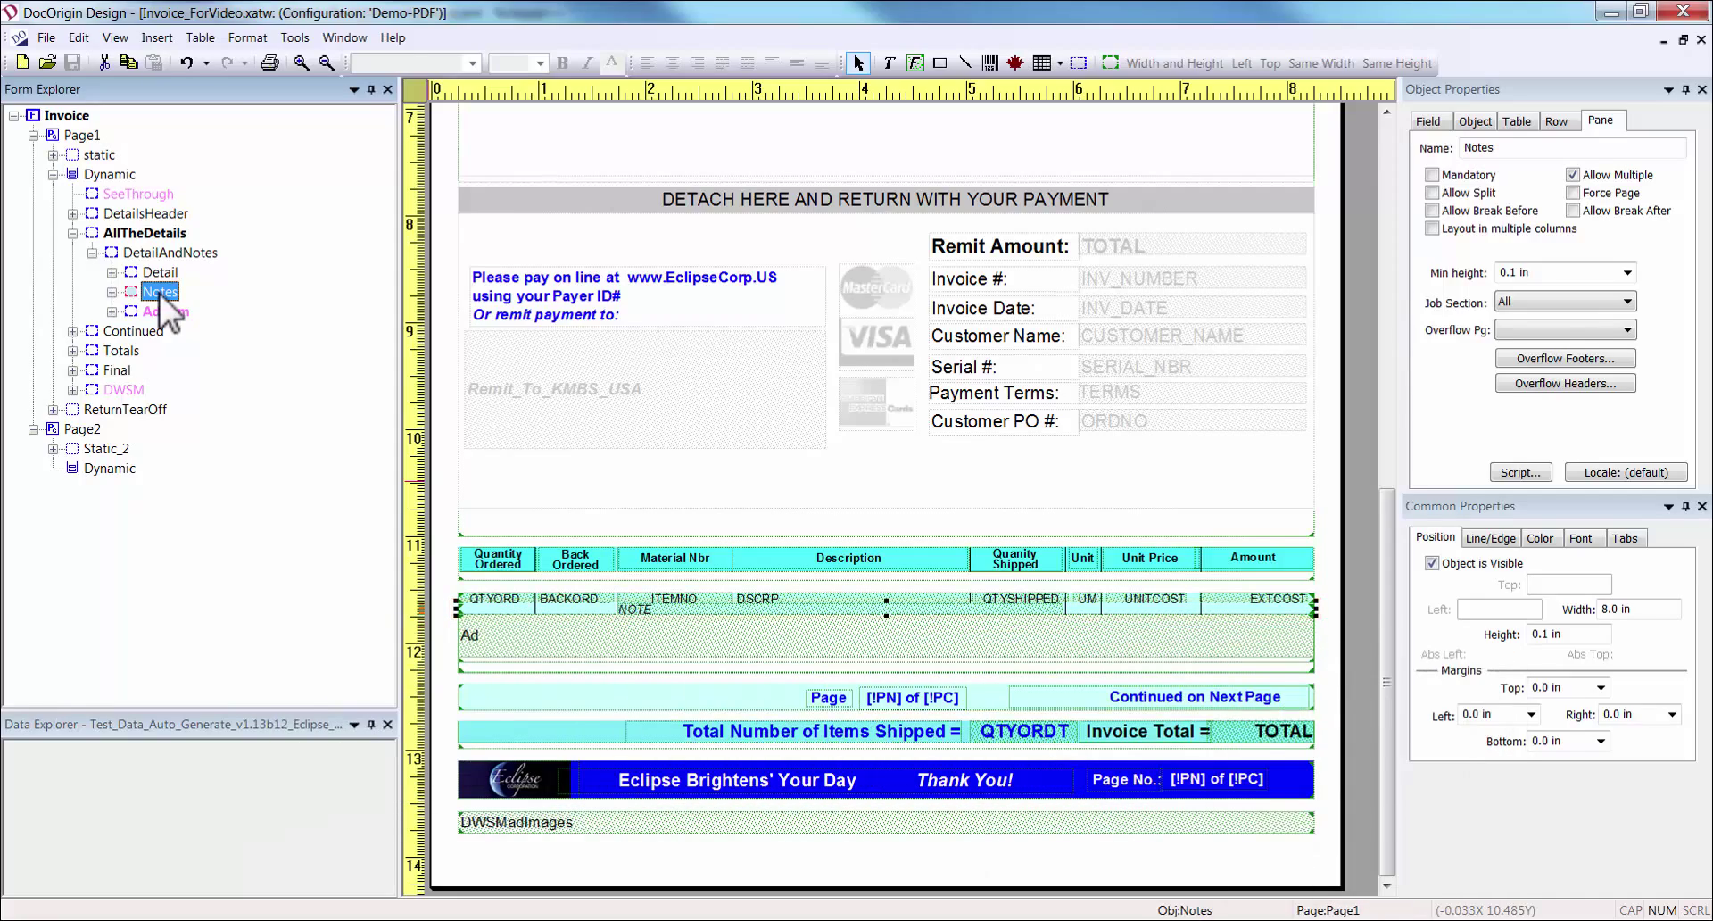
{"action": "left_click", "coordinate": [164, 311]}
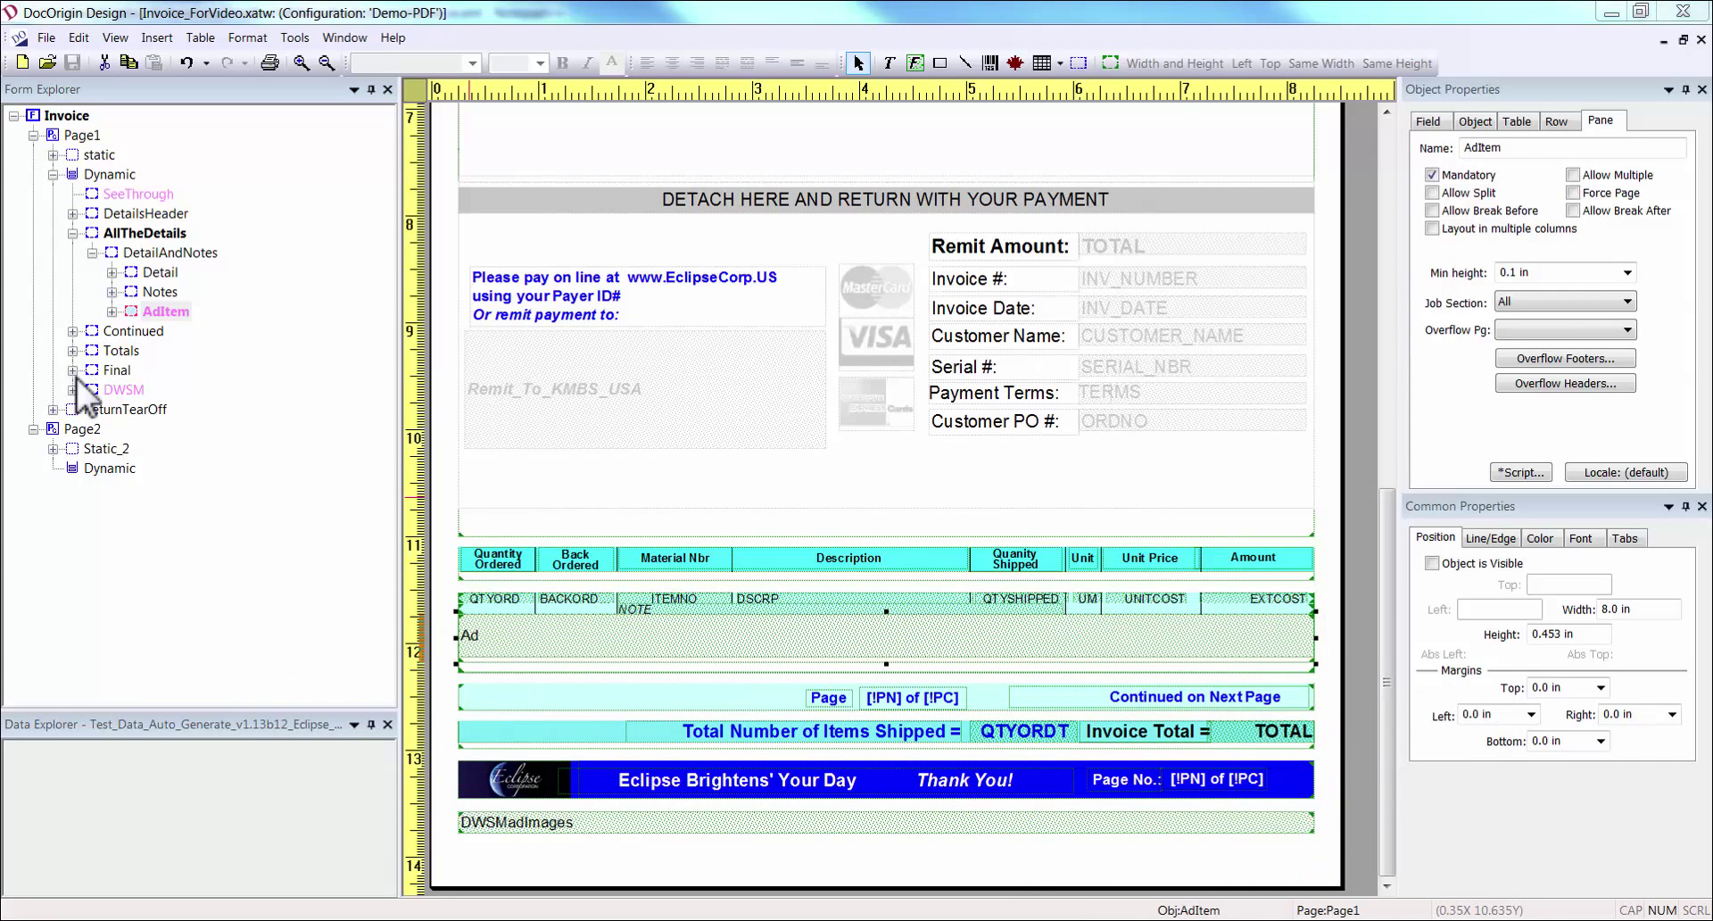
{"action": "left_click", "coordinate": [132, 330]}
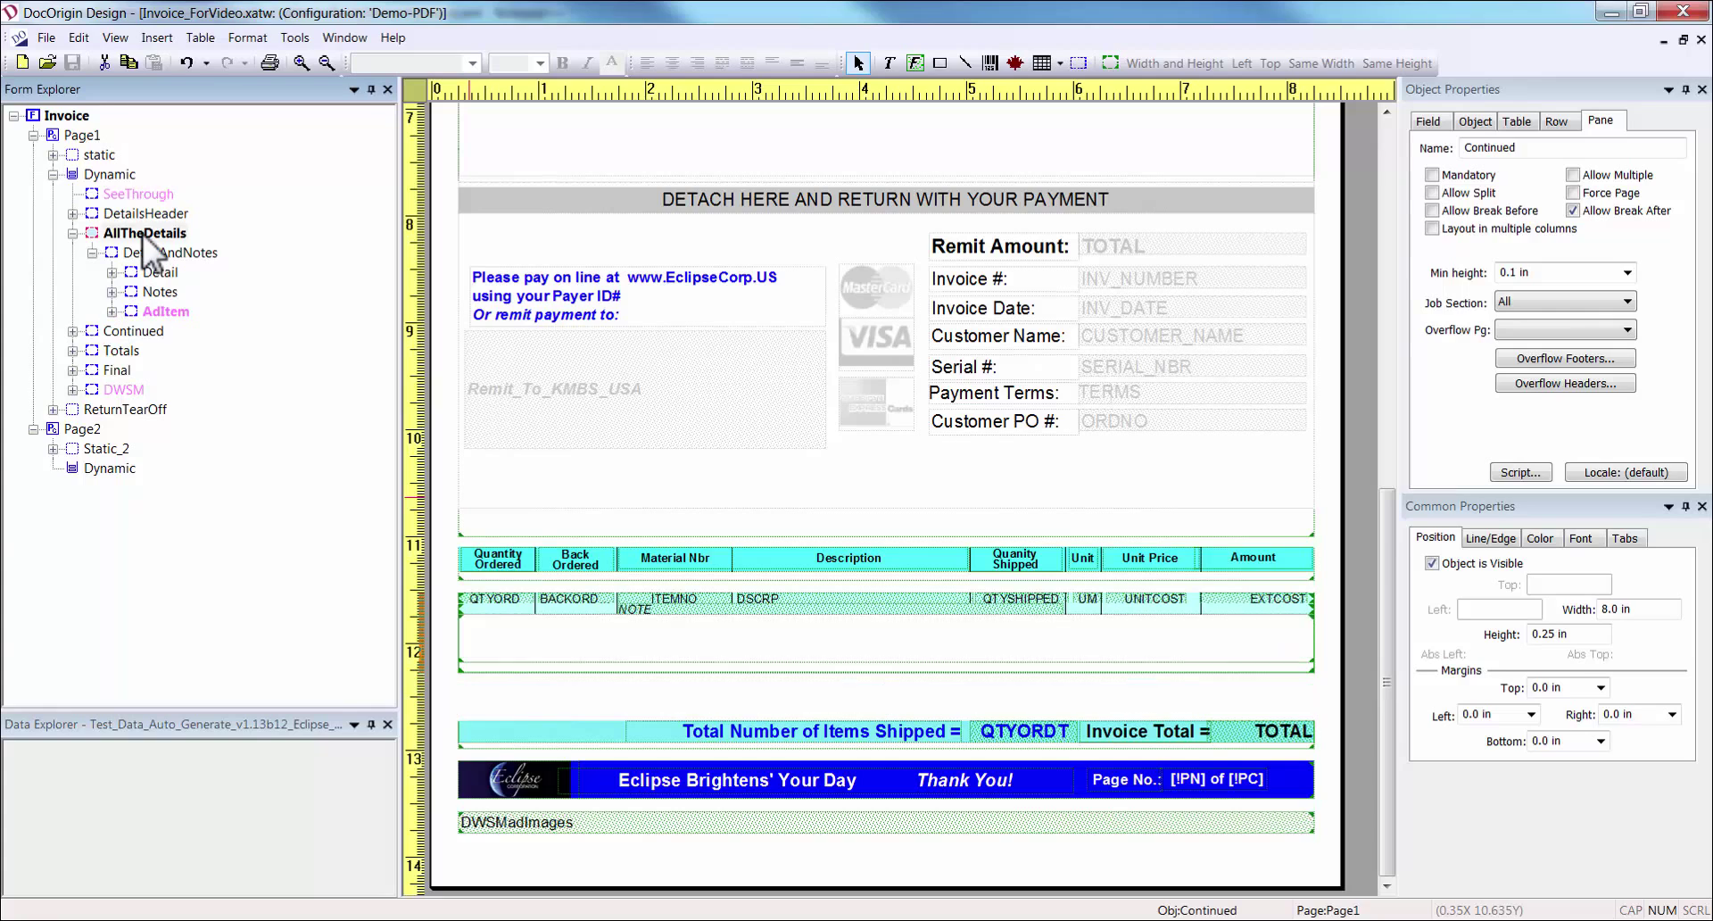
{"action": "left_click", "coordinate": [143, 232]}
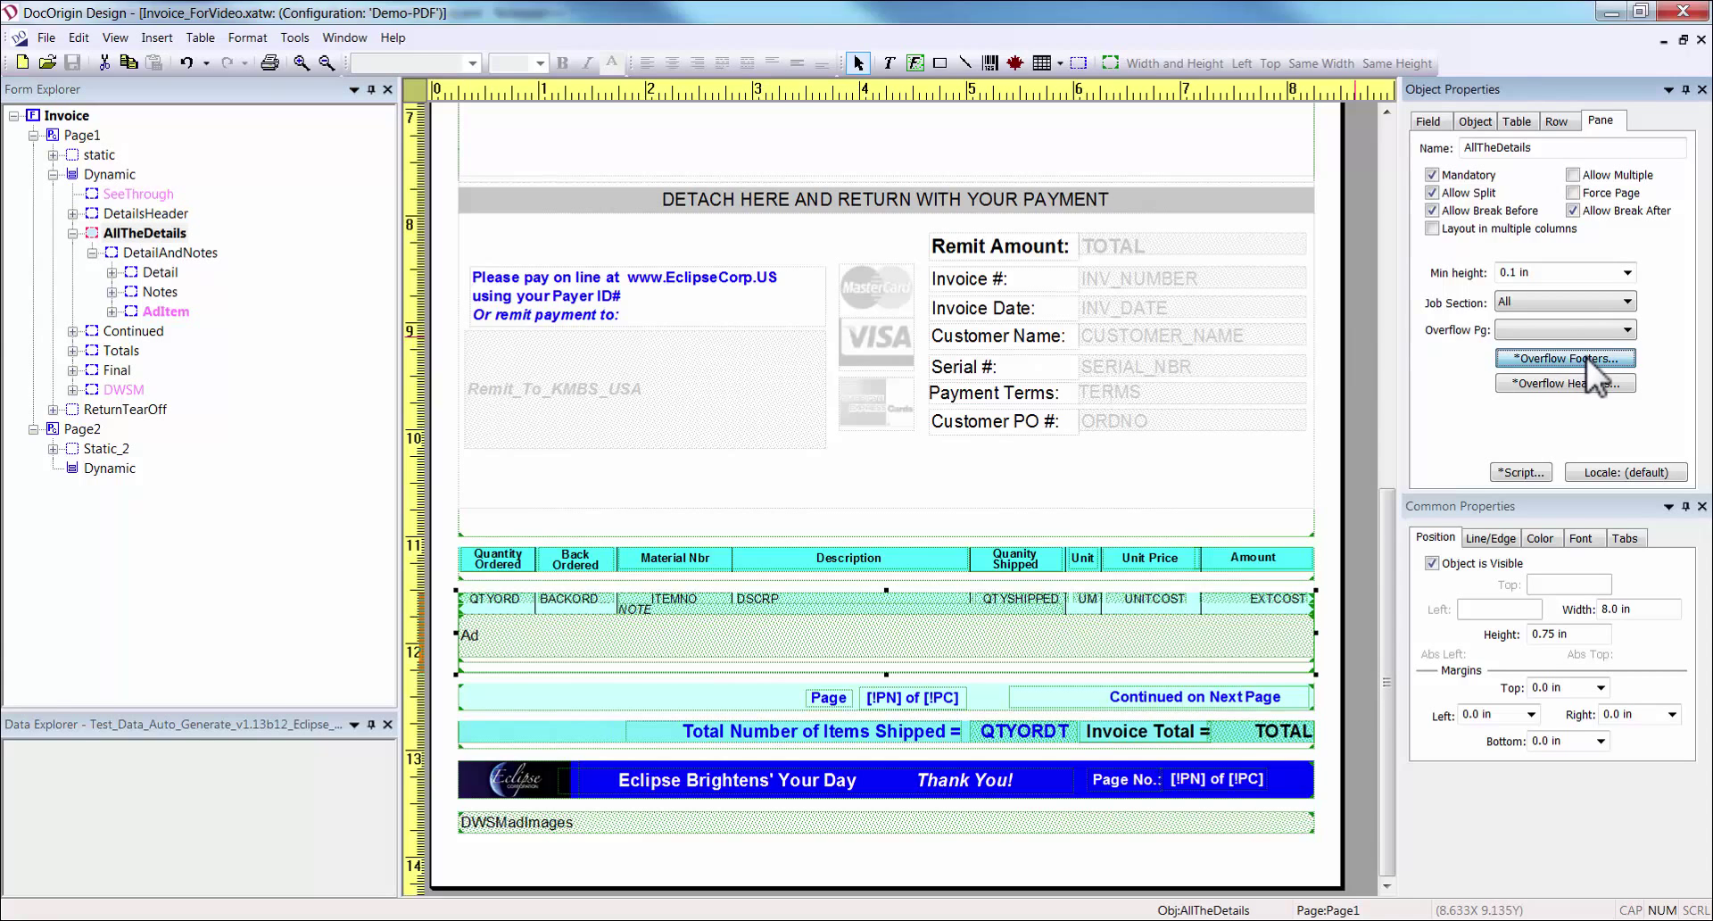
{"action": "left_click", "coordinate": [1565, 357]}
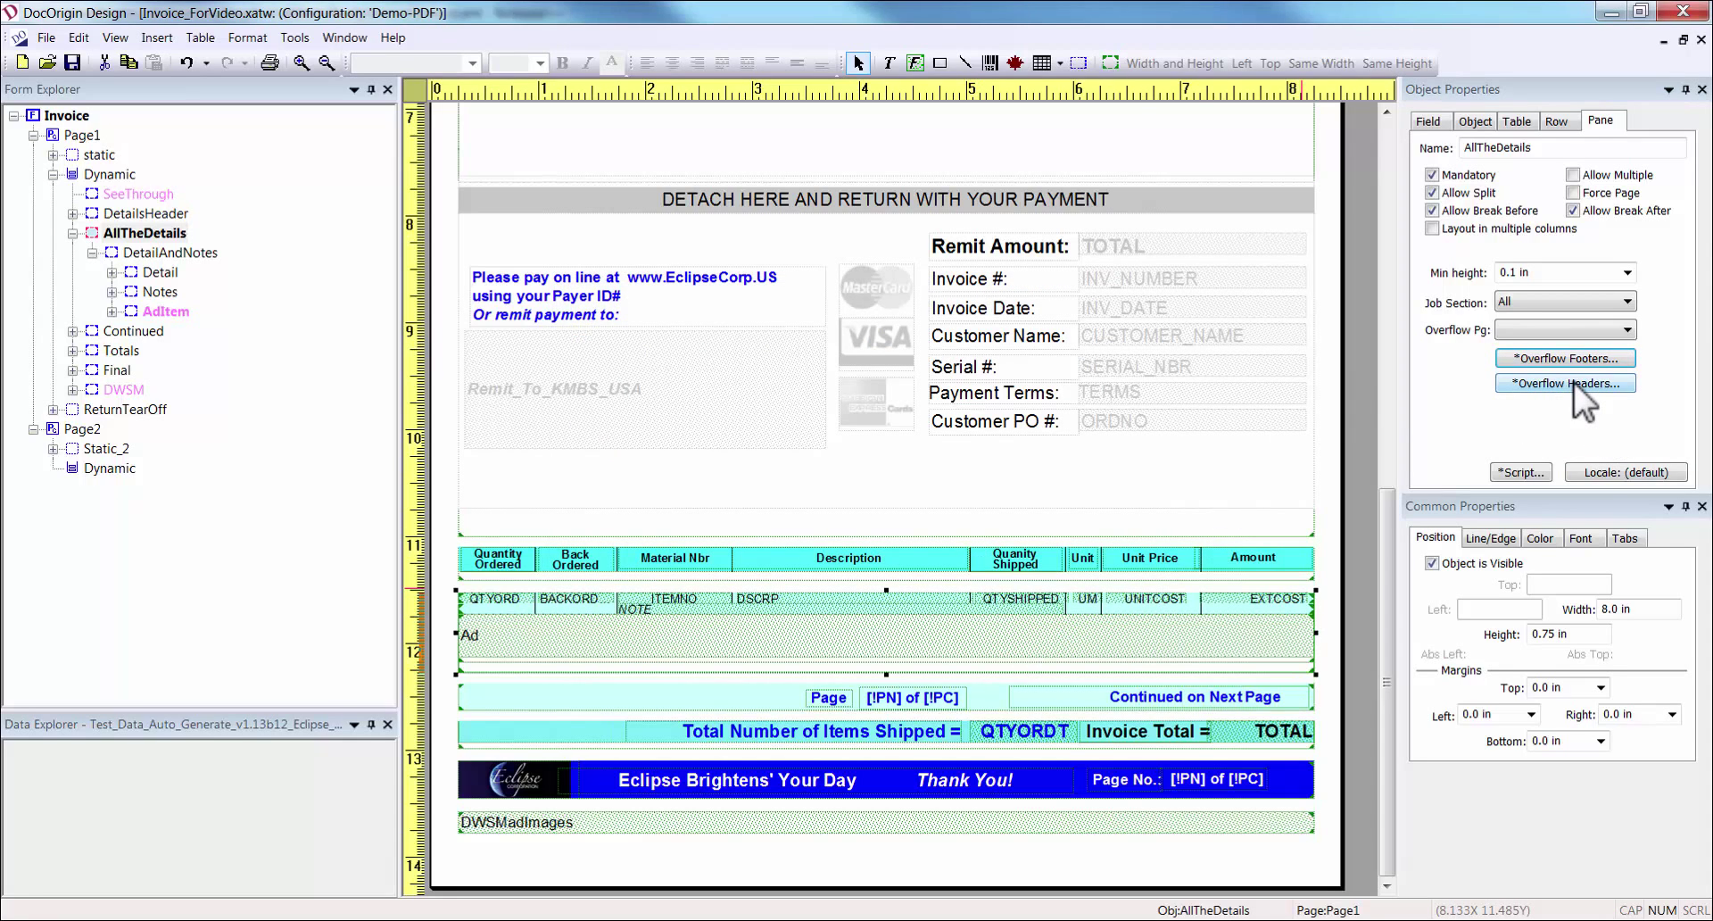
{"action": "left_click", "coordinate": [1565, 384]}
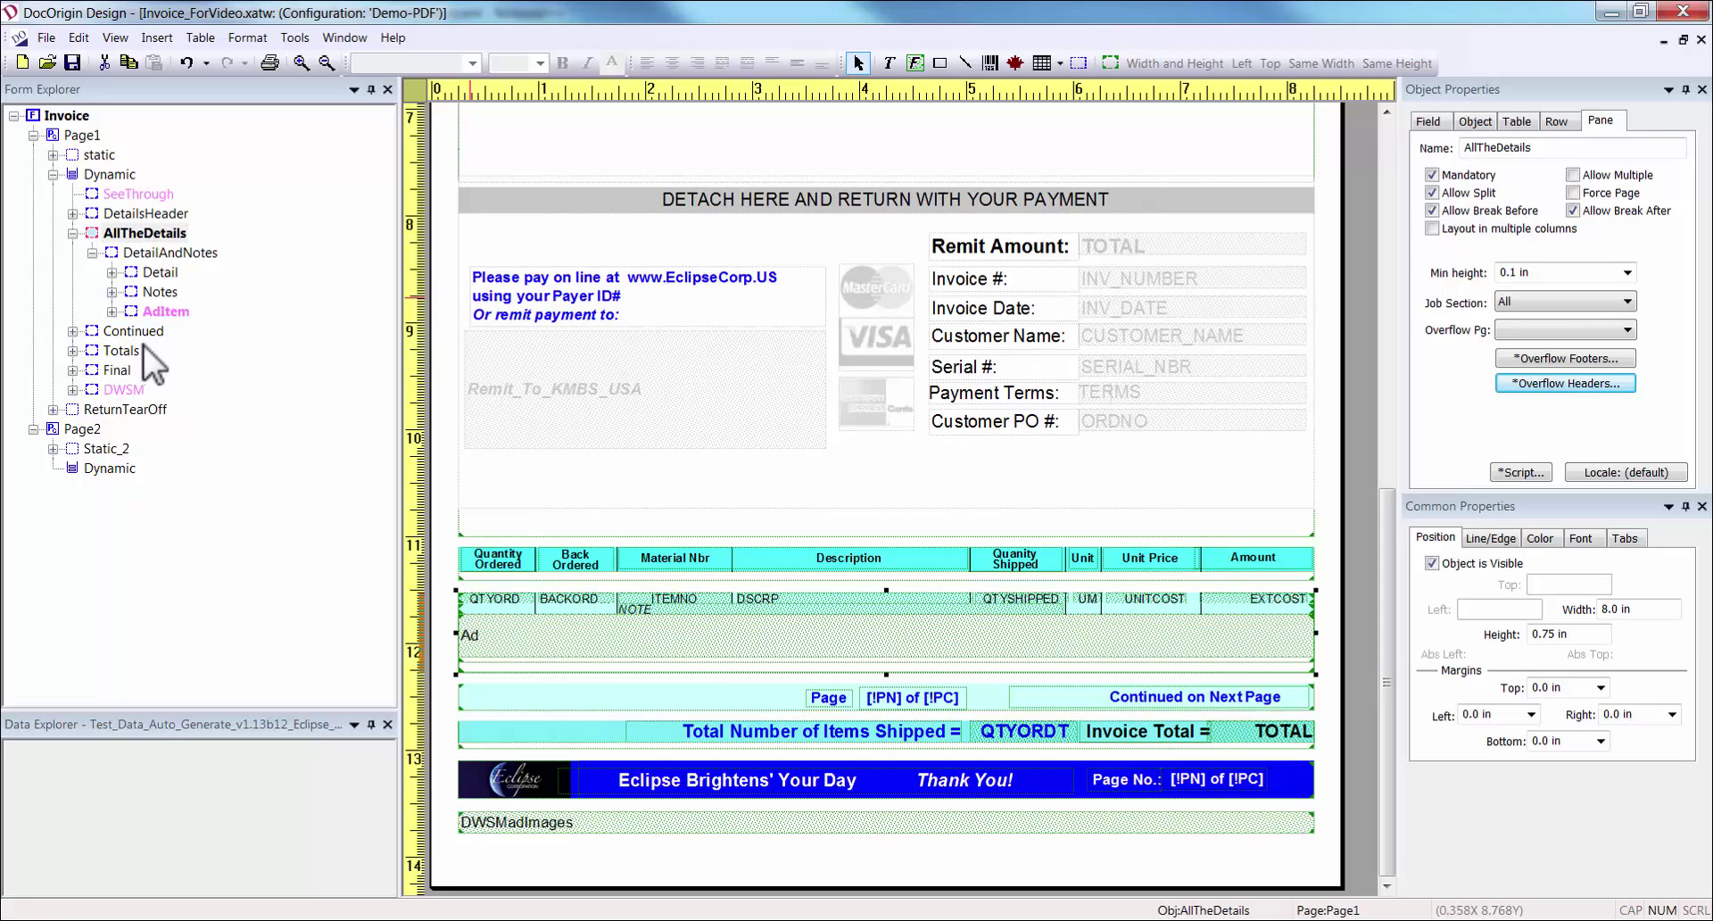
{"action": "mouse_move", "coordinate": [161, 241]}
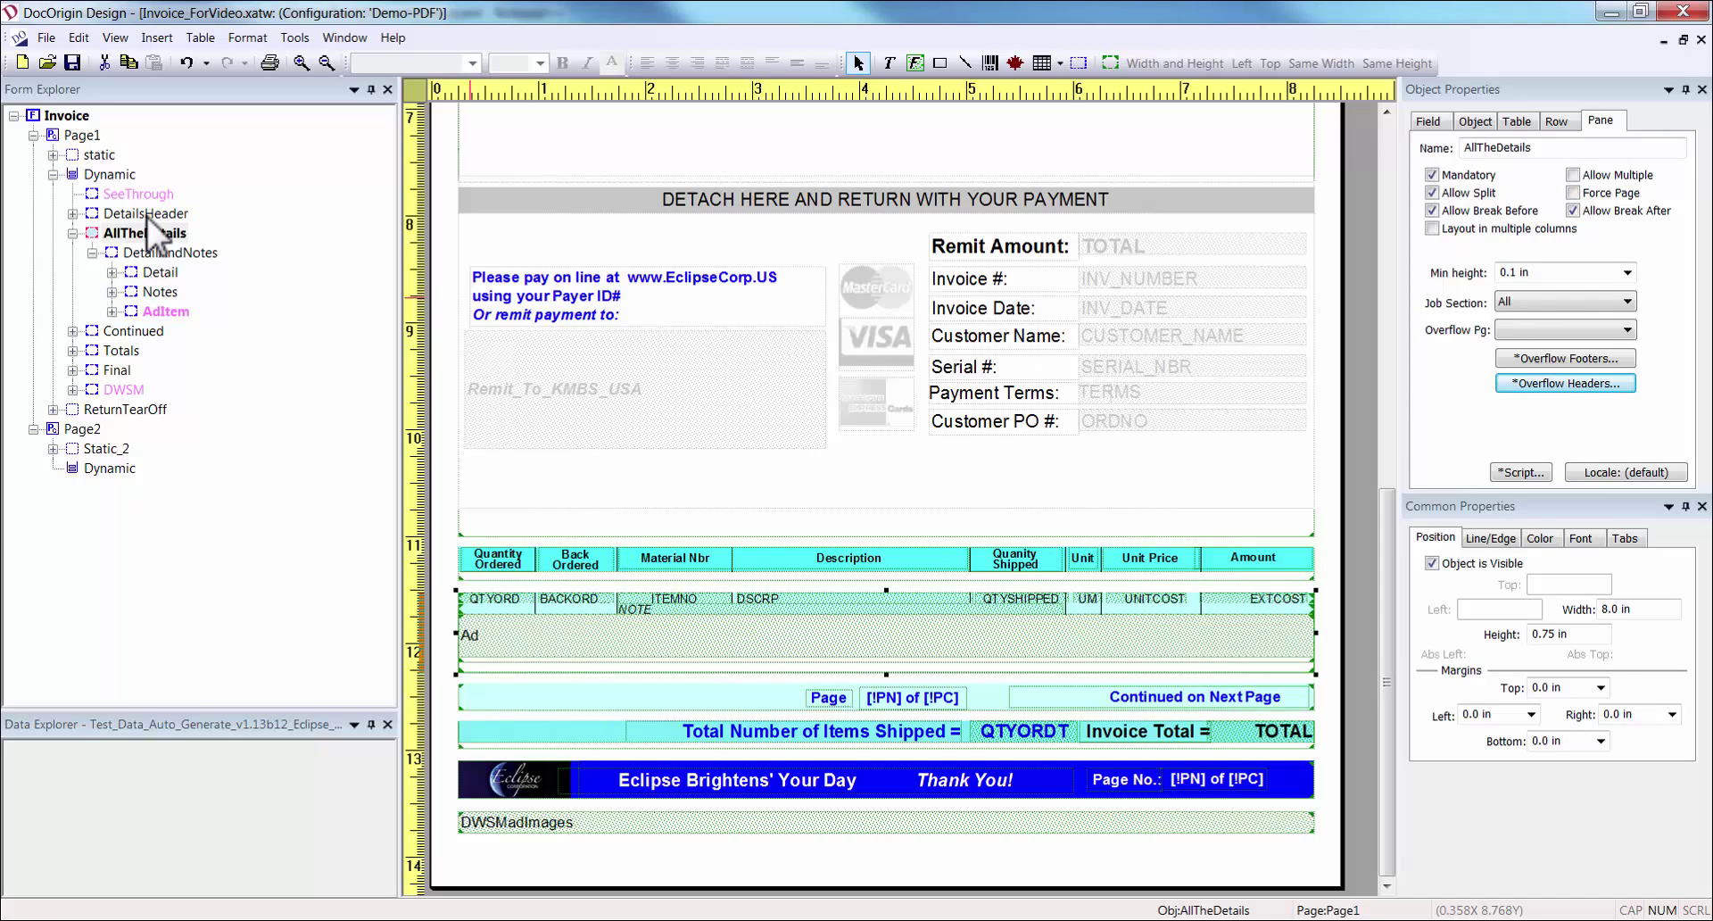
Expand Totals and review the QTYORDT script summing shipped detail quantities.
{"action": "left_click", "coordinate": [73, 350]}
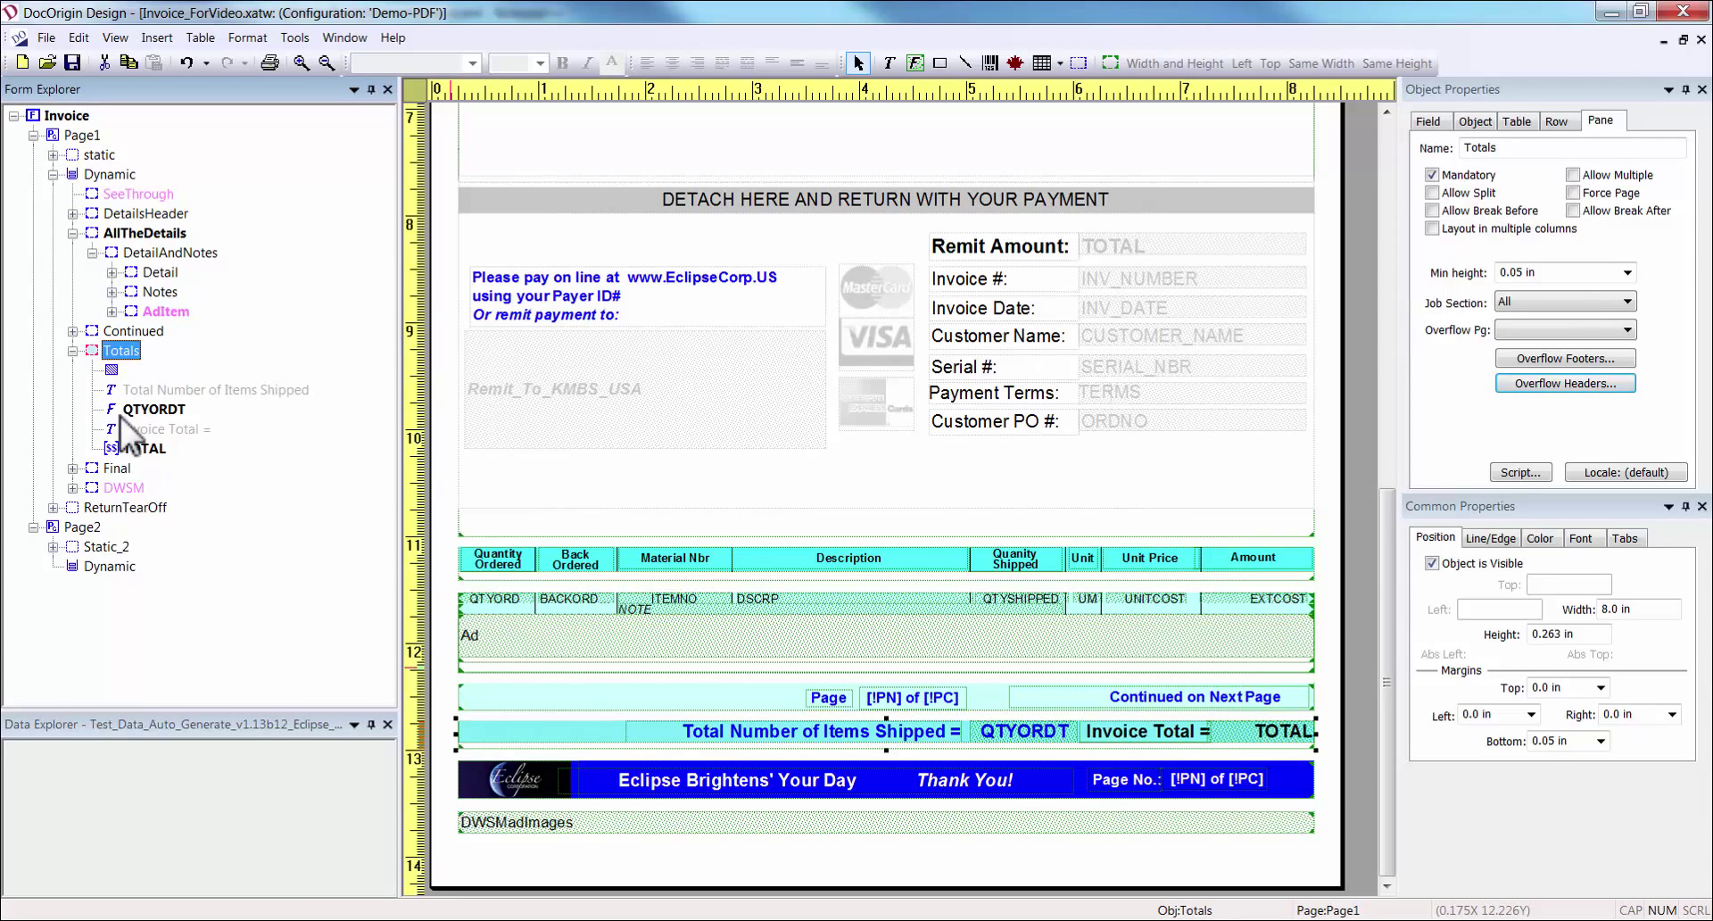
{"action": "left_click", "coordinate": [153, 409]}
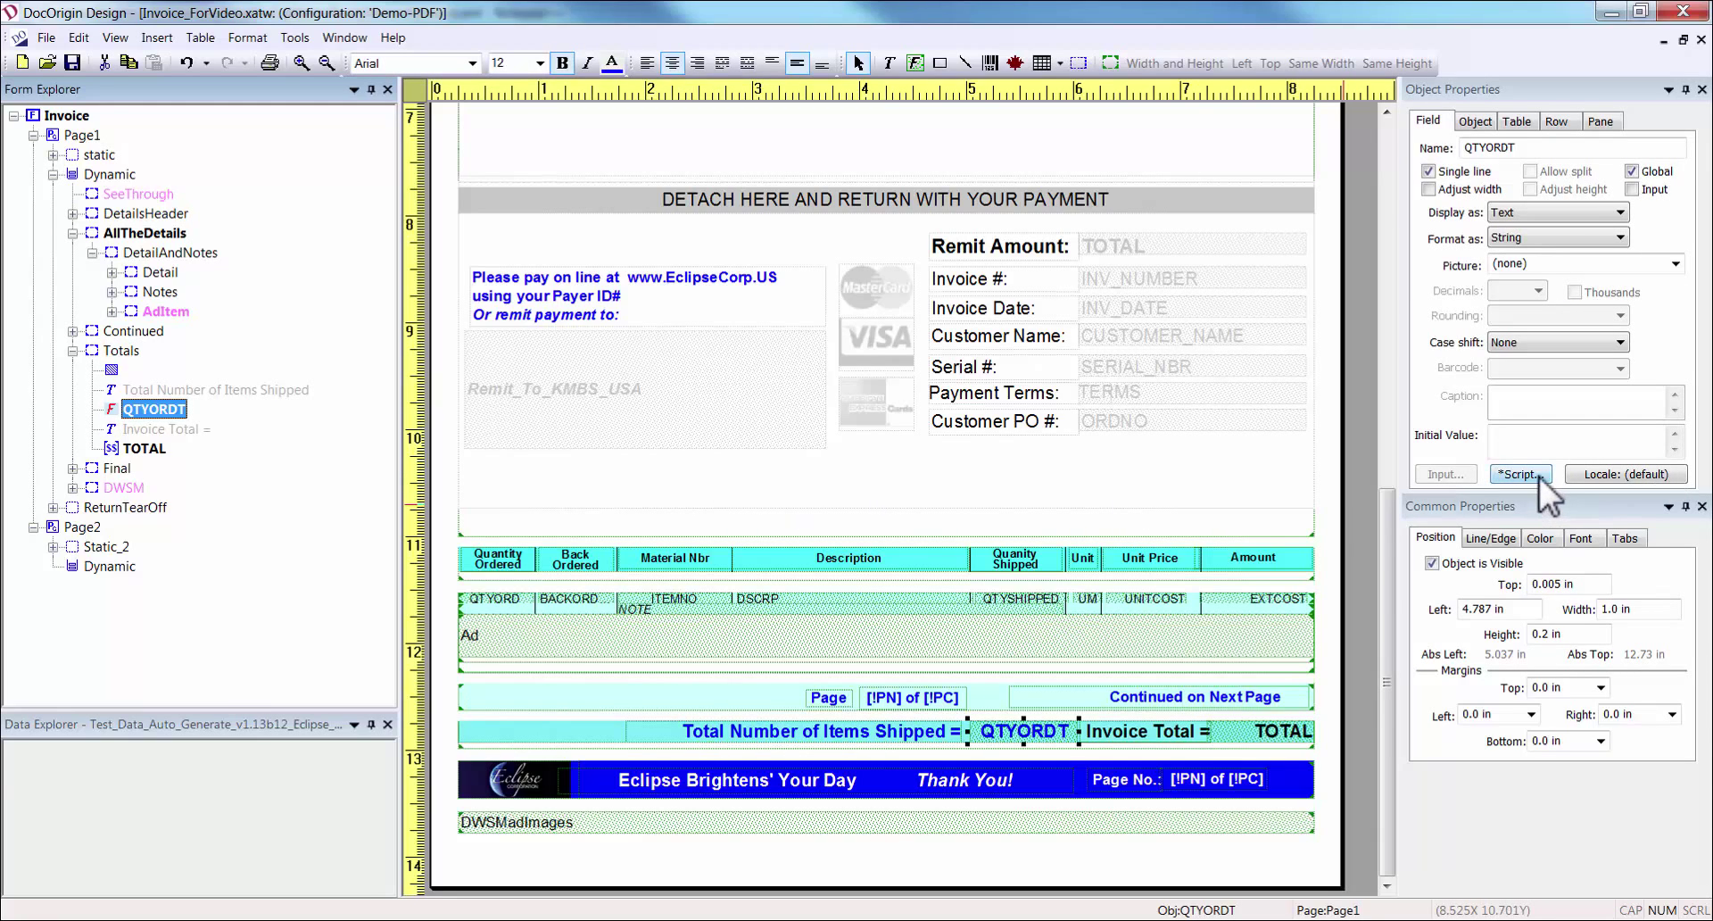
{"action": "left_click", "coordinate": [1521, 473]}
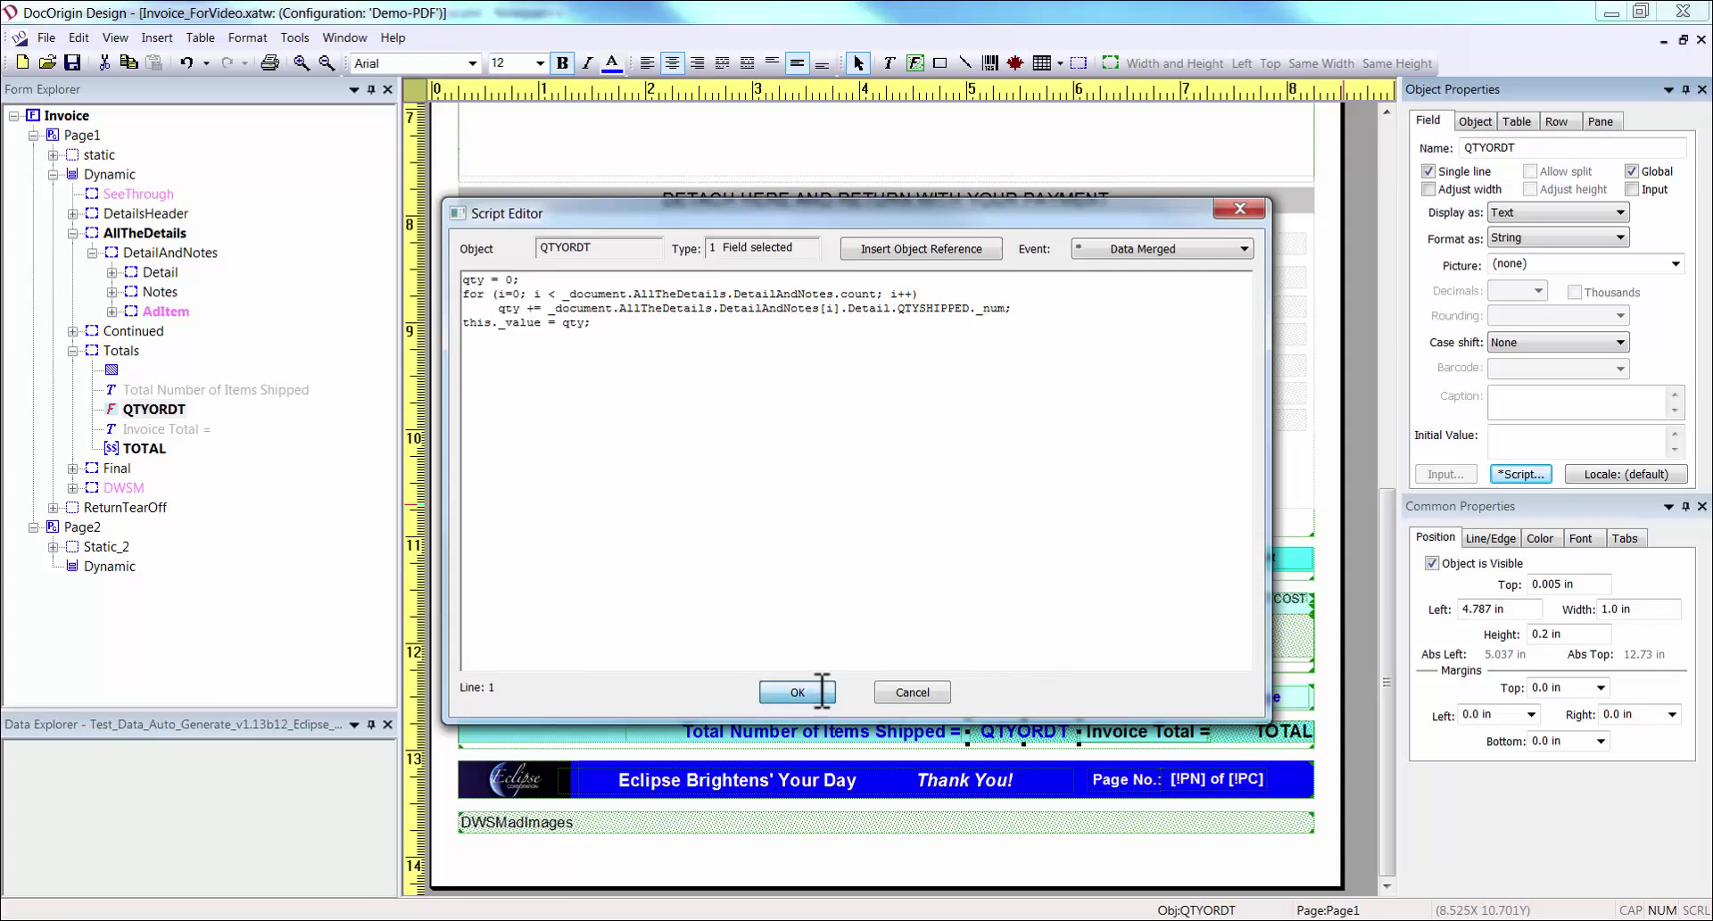
{"action": "left_click", "coordinate": [796, 691]}
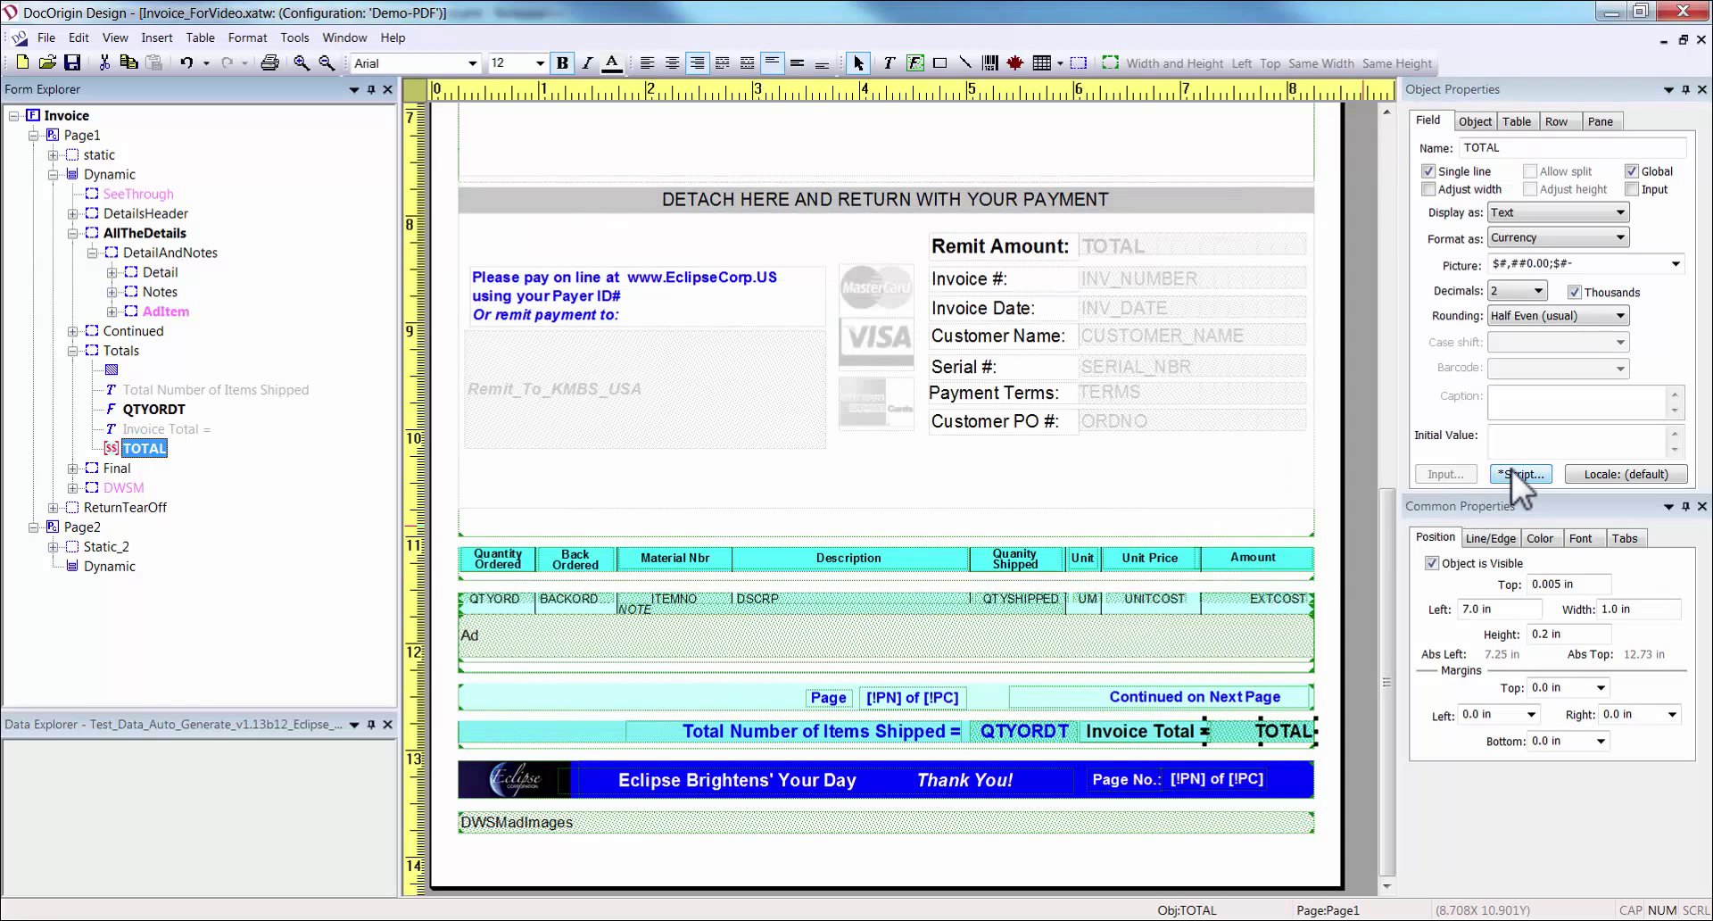
Review the TOTAL script summing the detail extended costs.
{"action": "left_click", "coordinate": [1520, 472]}
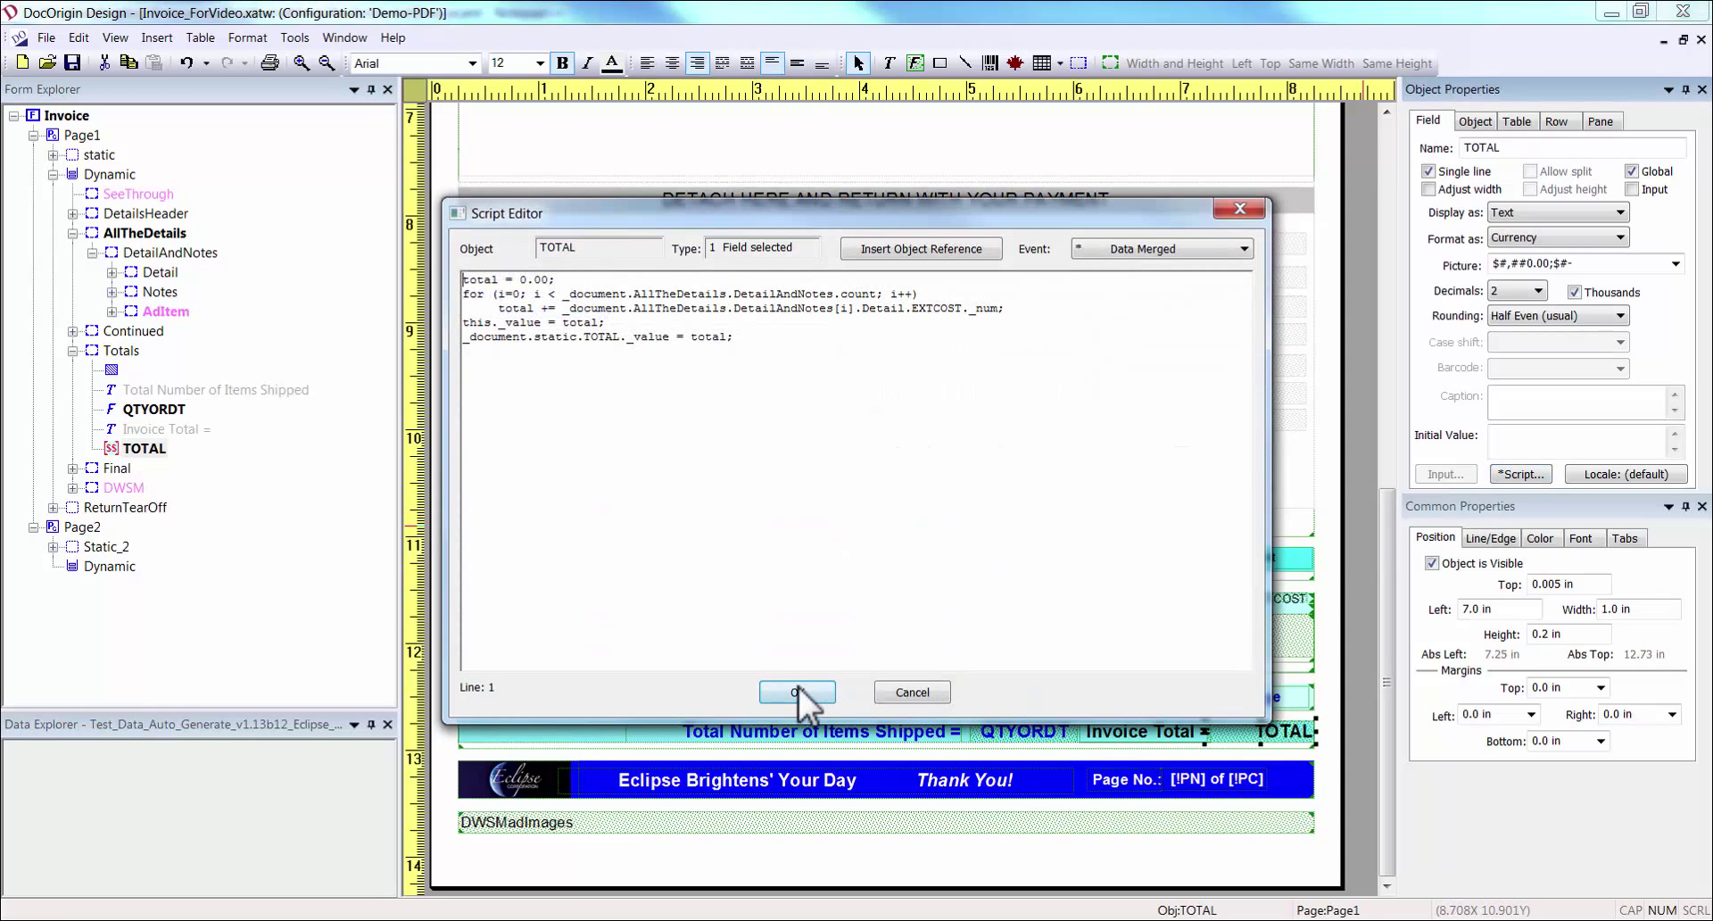
{"action": "left_click", "coordinate": [796, 692]}
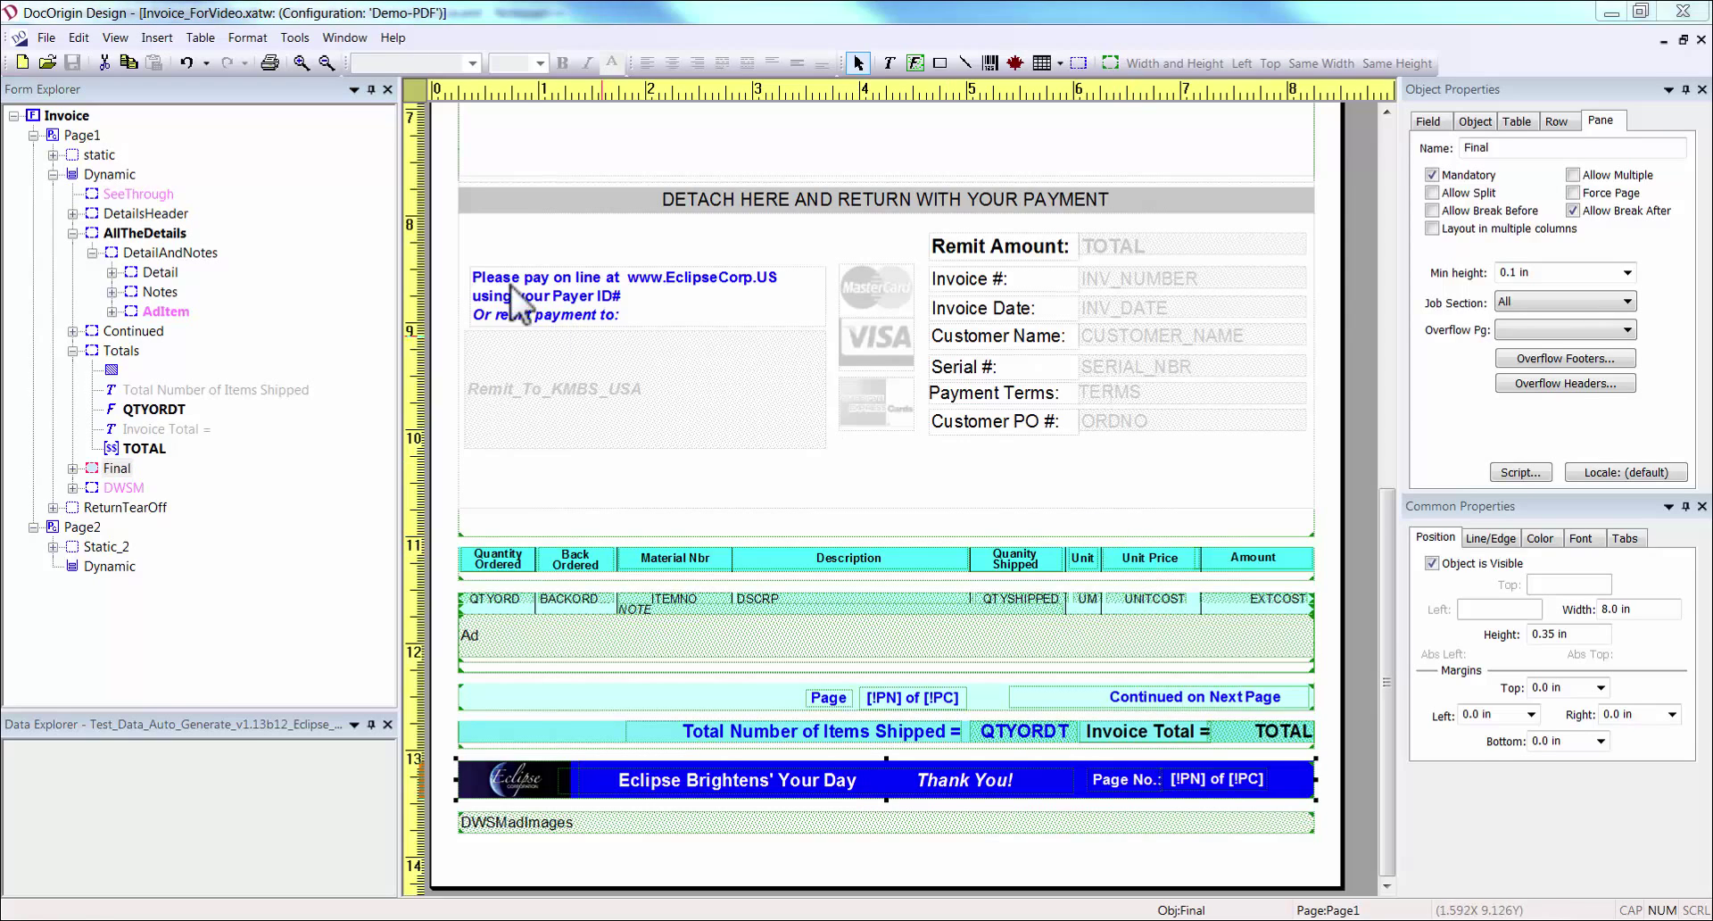
Run Tools > PDF Preview with Demo-PDF and Invoice.xml to open the merged four-page PDF in Acrobat.
{"action": "left_click", "coordinate": [296, 37]}
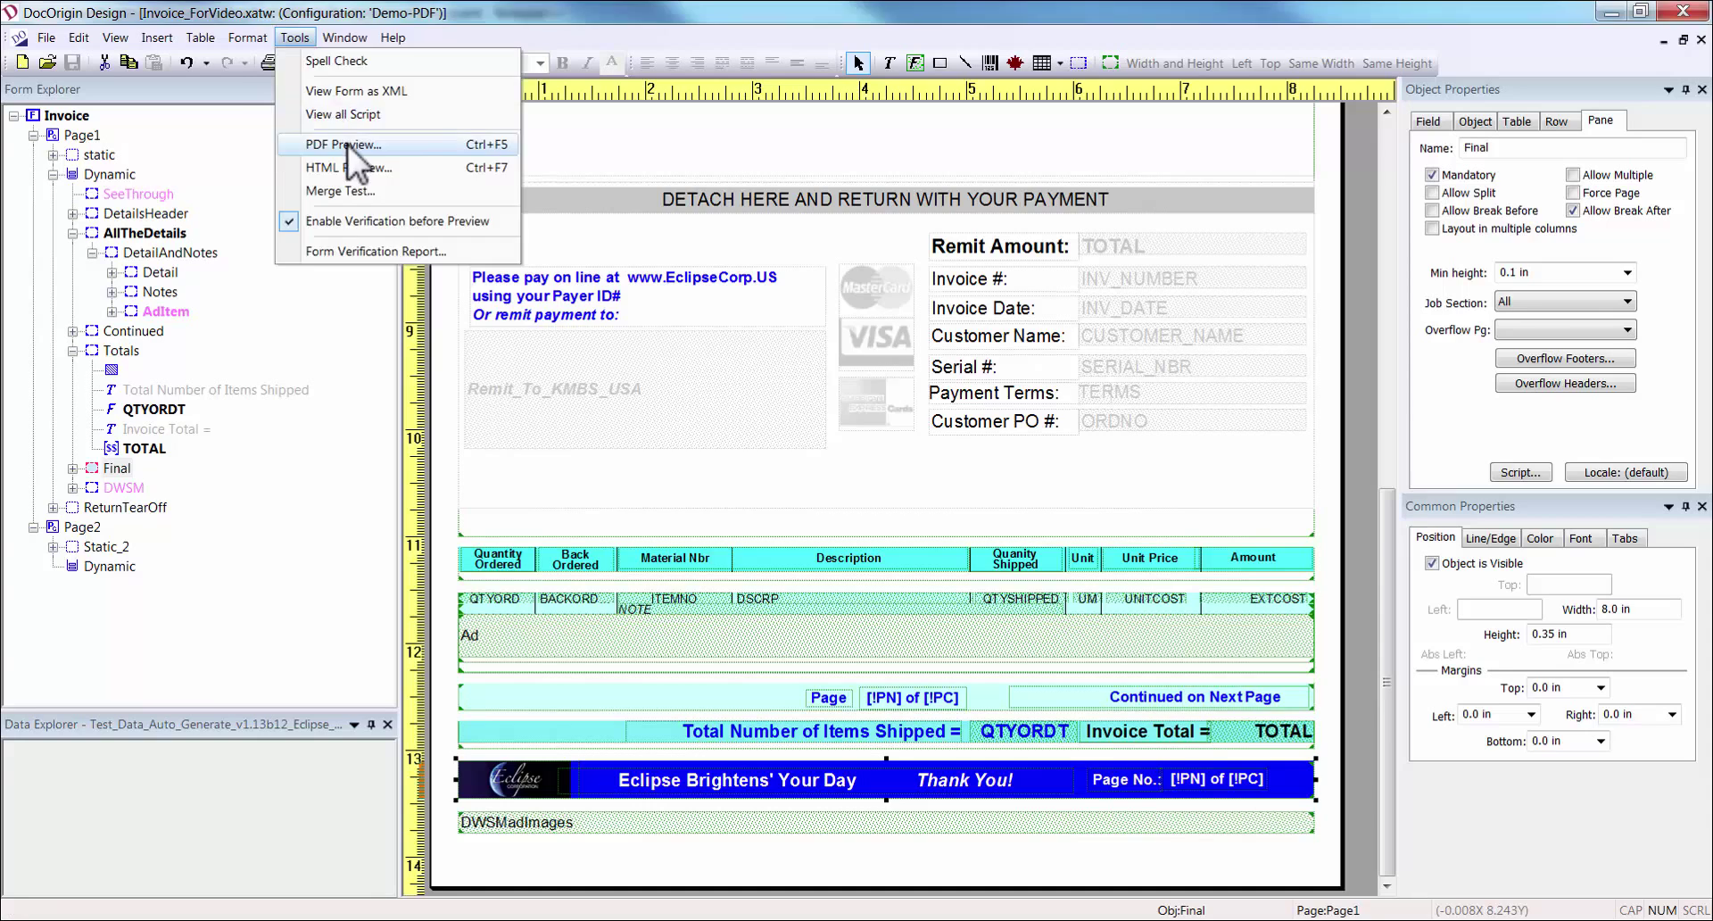
{"action": "left_click", "coordinate": [343, 145]}
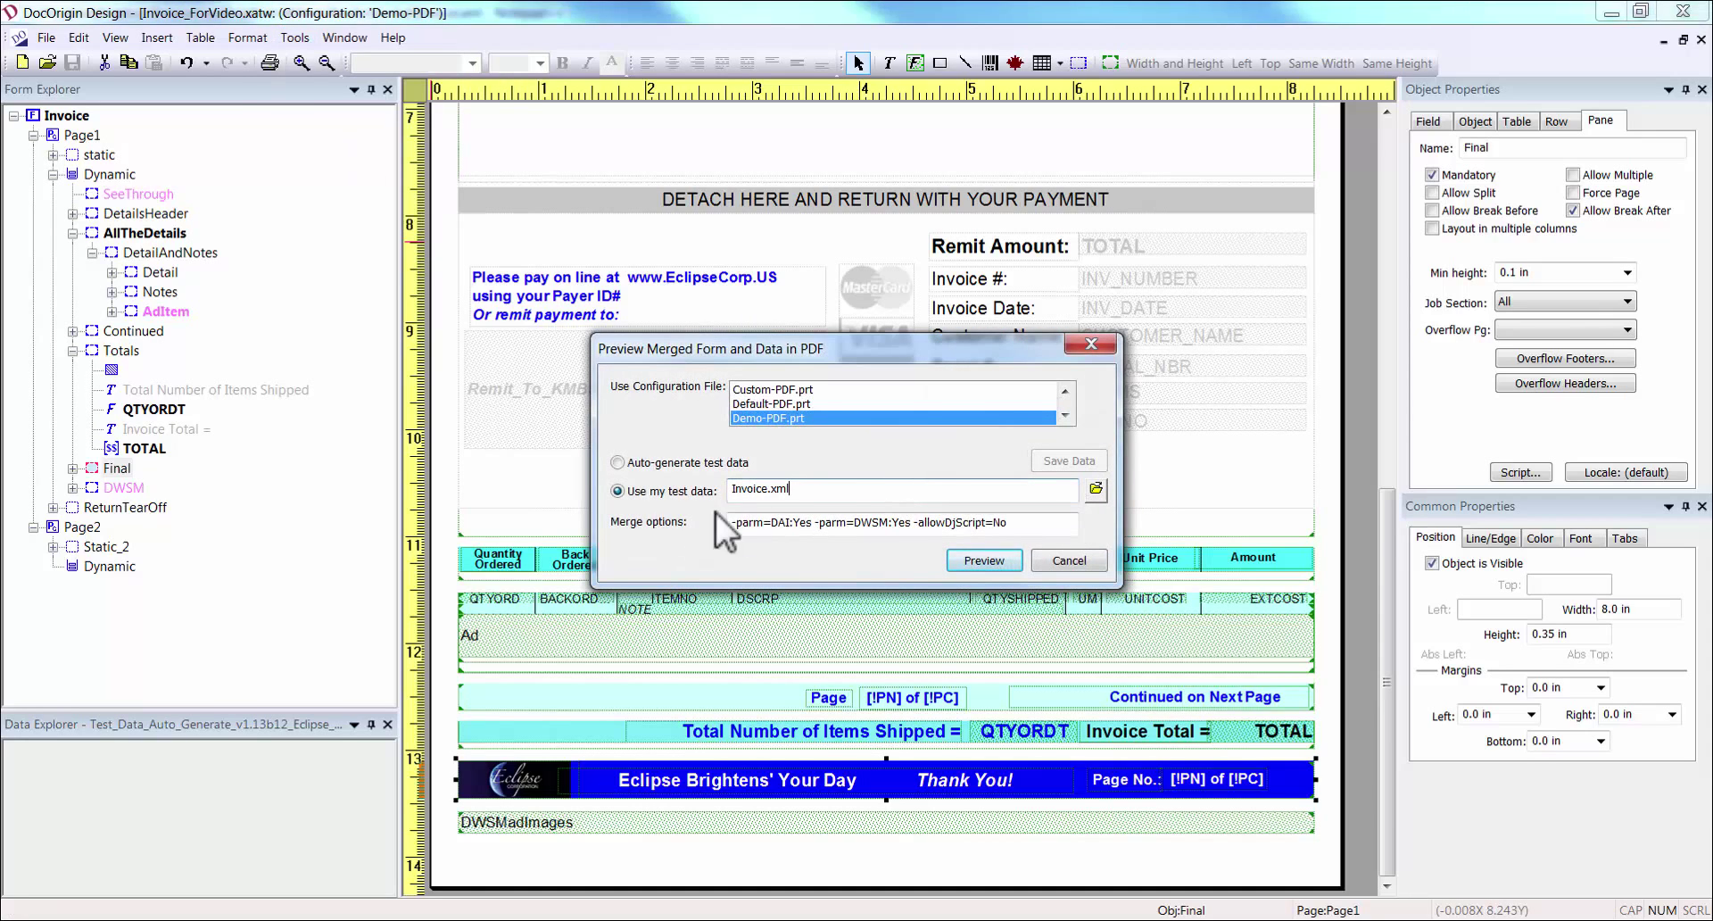
{"action": "mouse_move", "coordinate": [985, 560]}
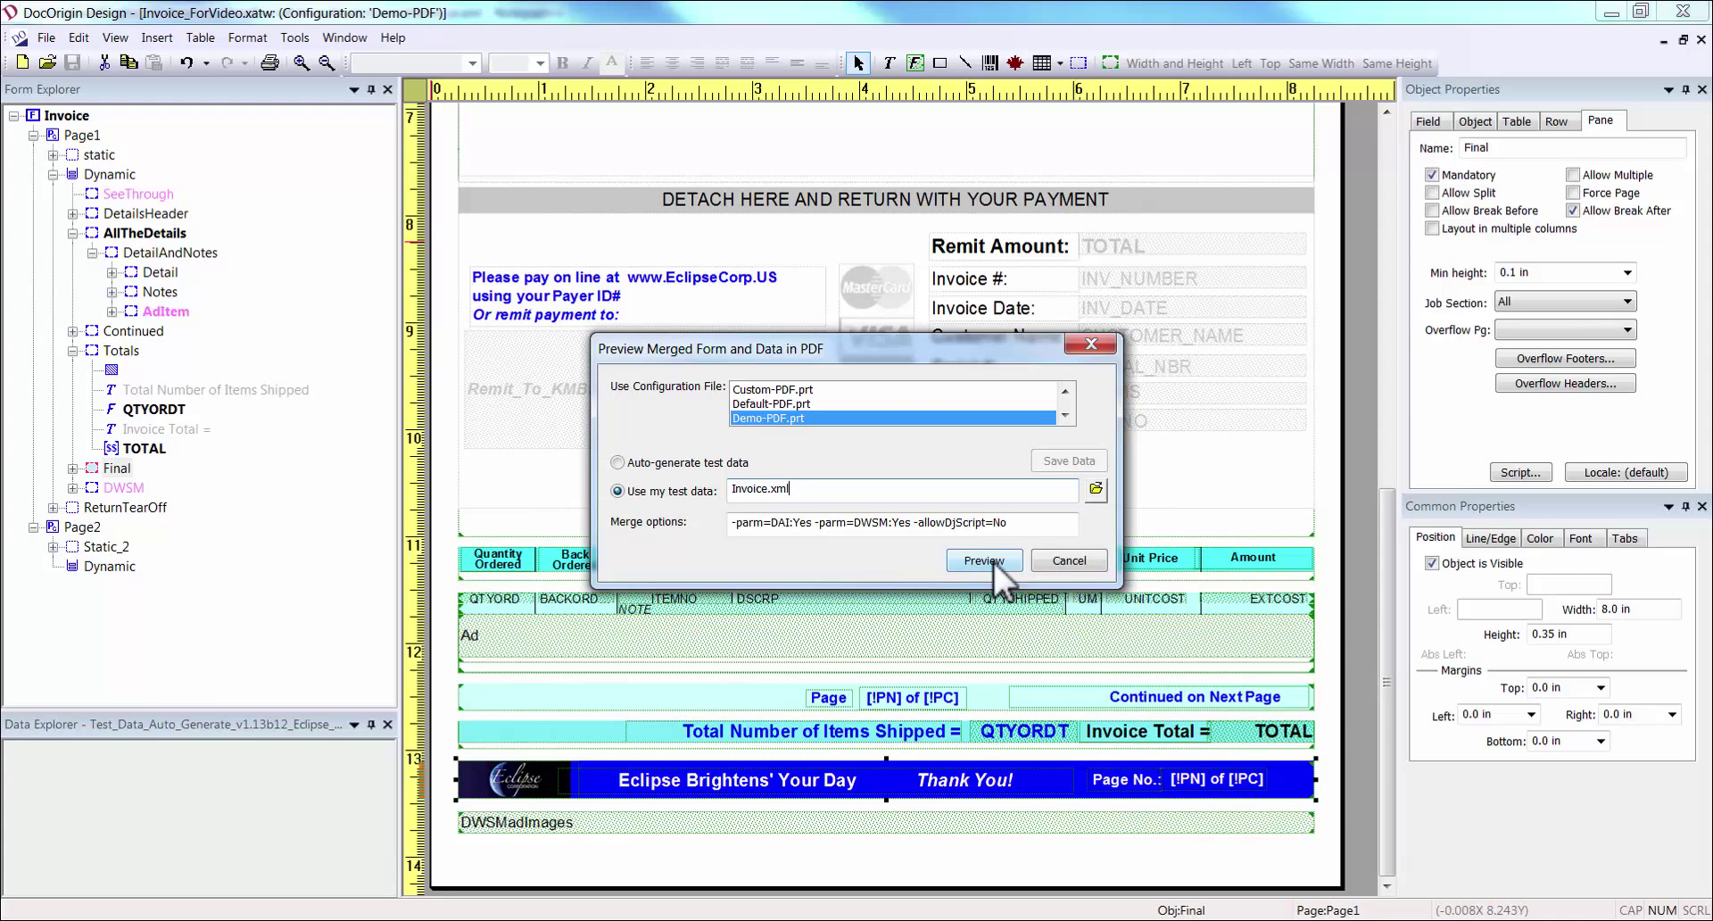
{"action": "left_click", "coordinate": [983, 559]}
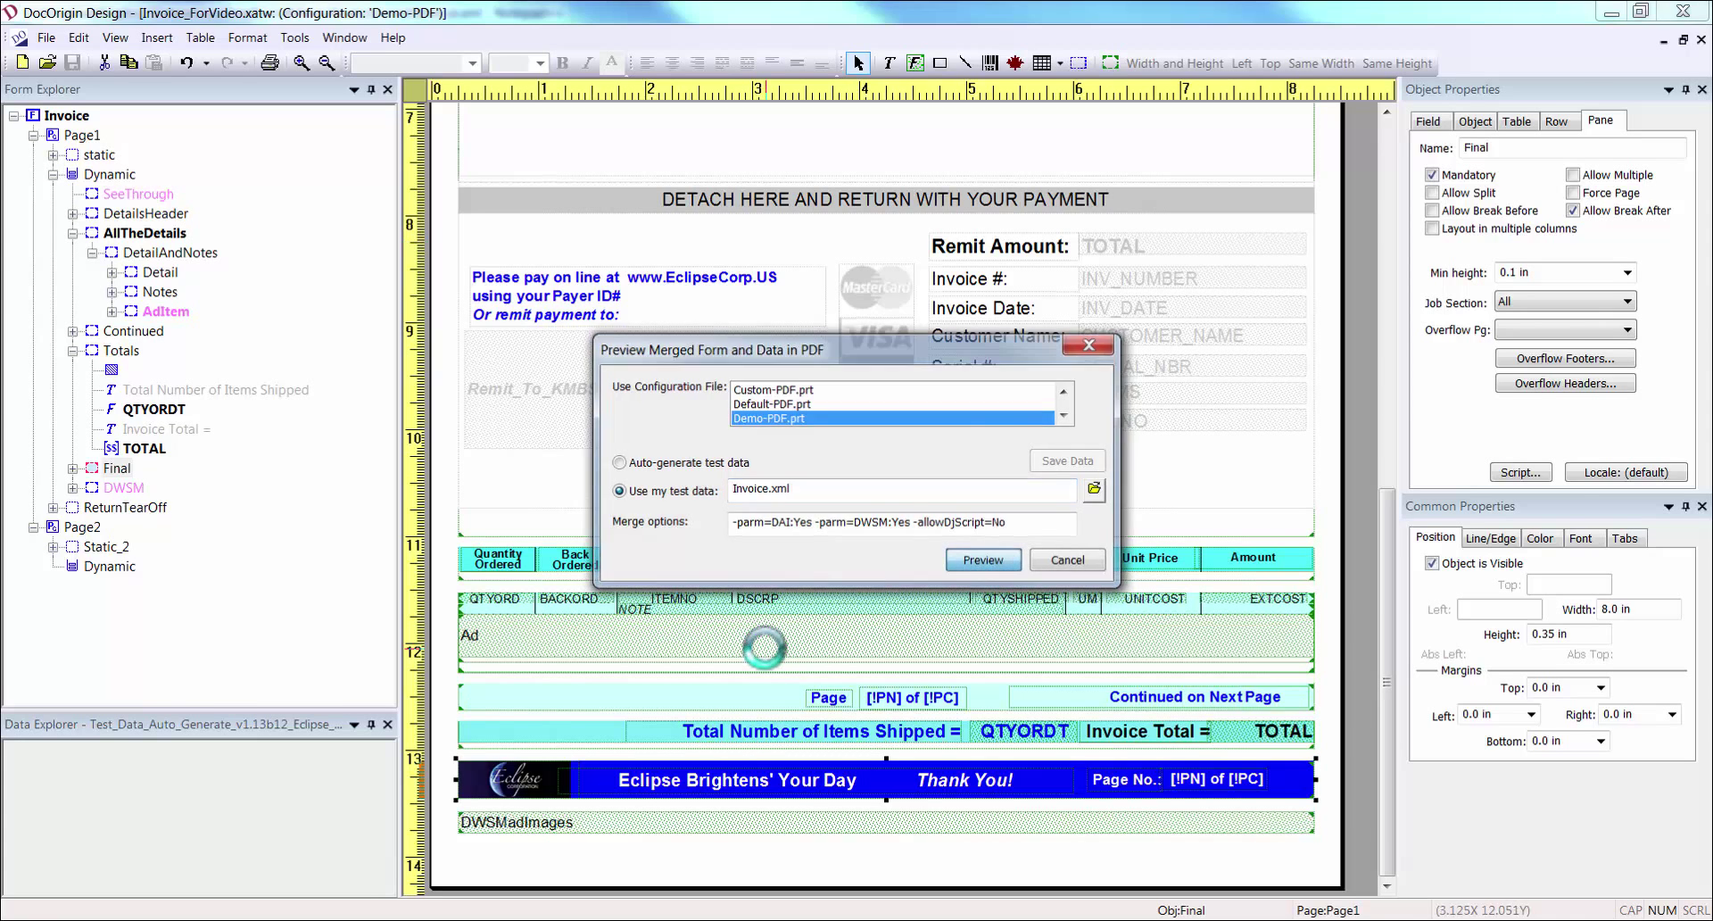
{"action": "left_click", "coordinate": [983, 558]}
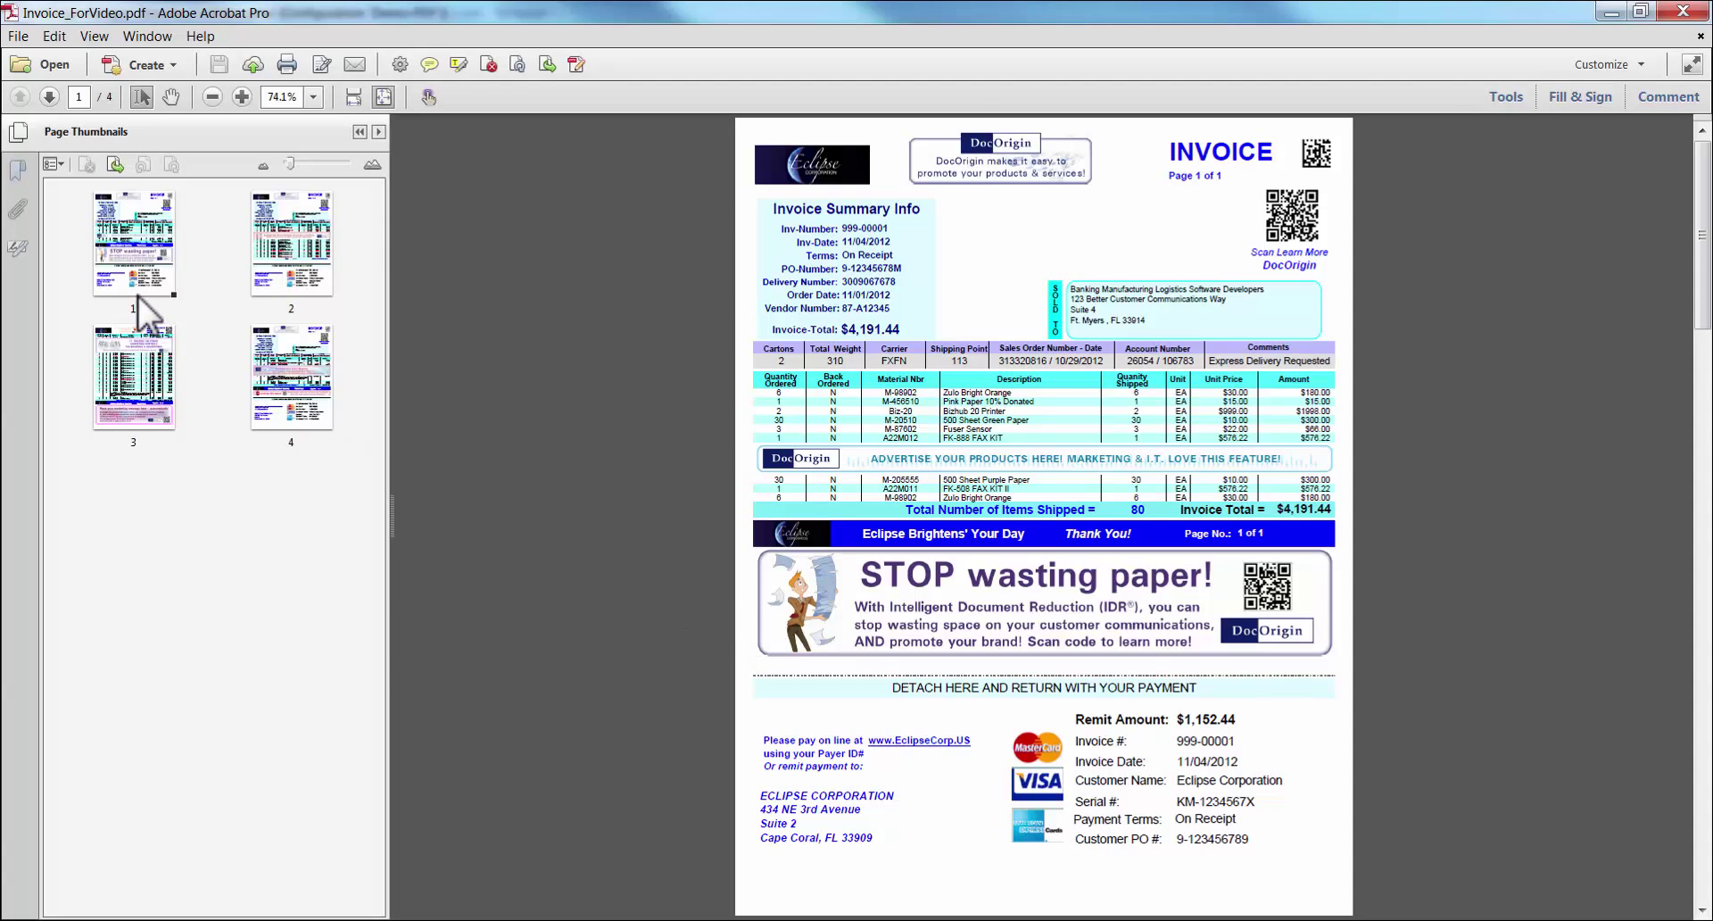
{"action": "left_click", "coordinate": [134, 244]}
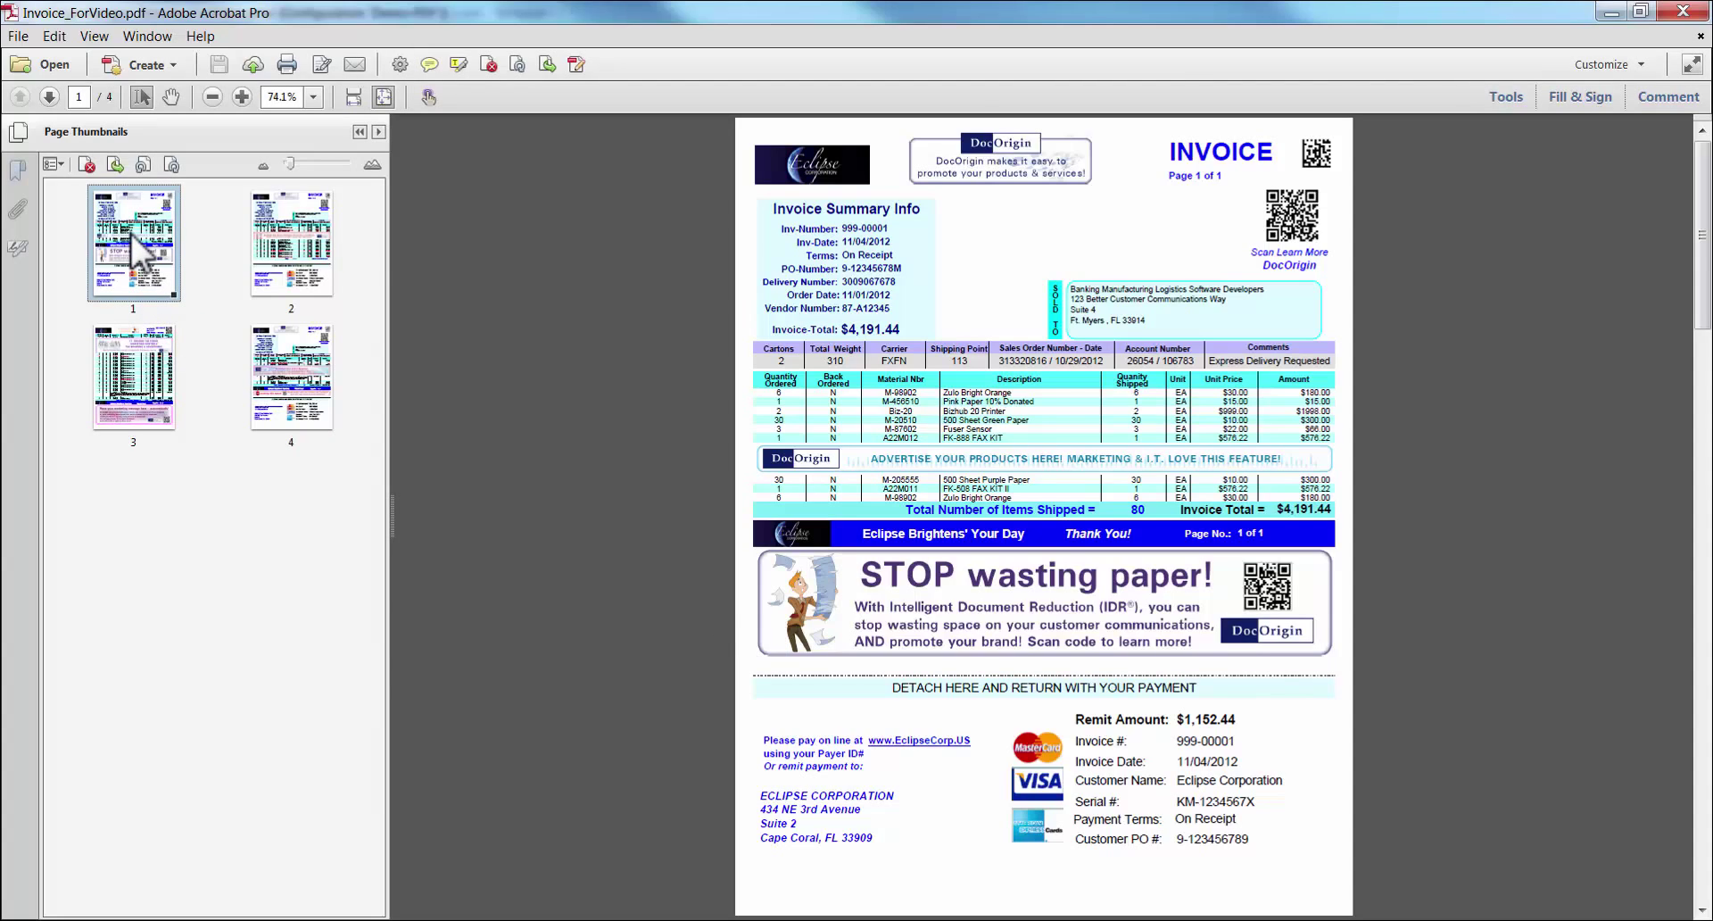
{"action": "mouse_move", "coordinate": [300, 265]}
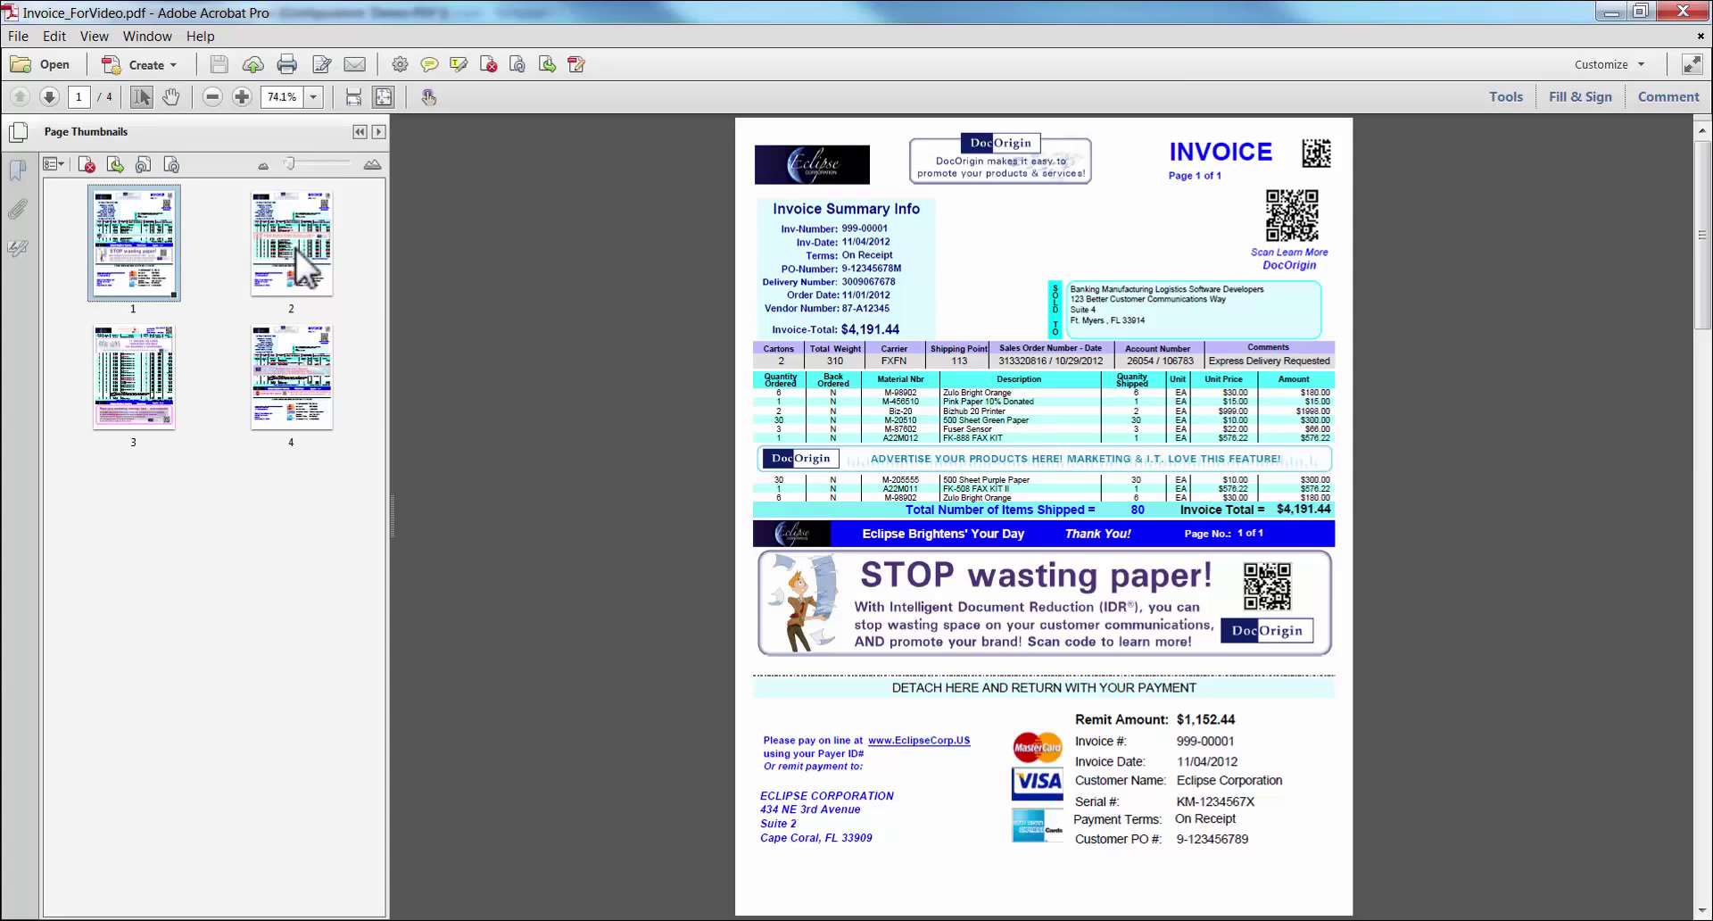
{"action": "left_click", "coordinate": [291, 243]}
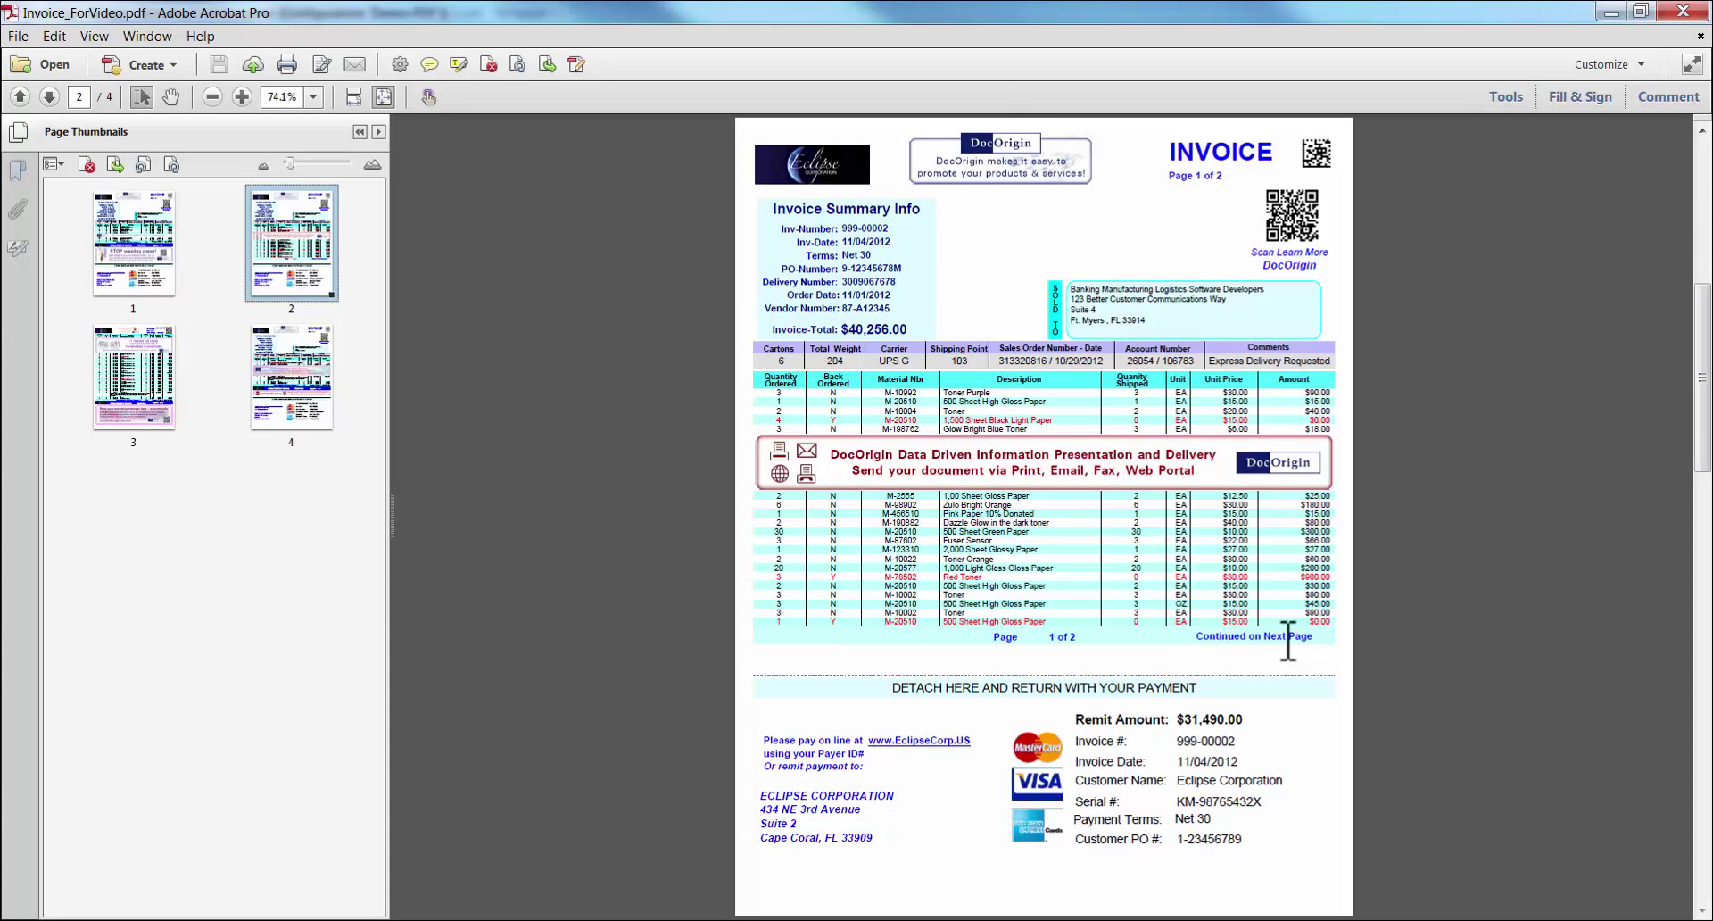
{"action": "left_click", "coordinate": [132, 375]}
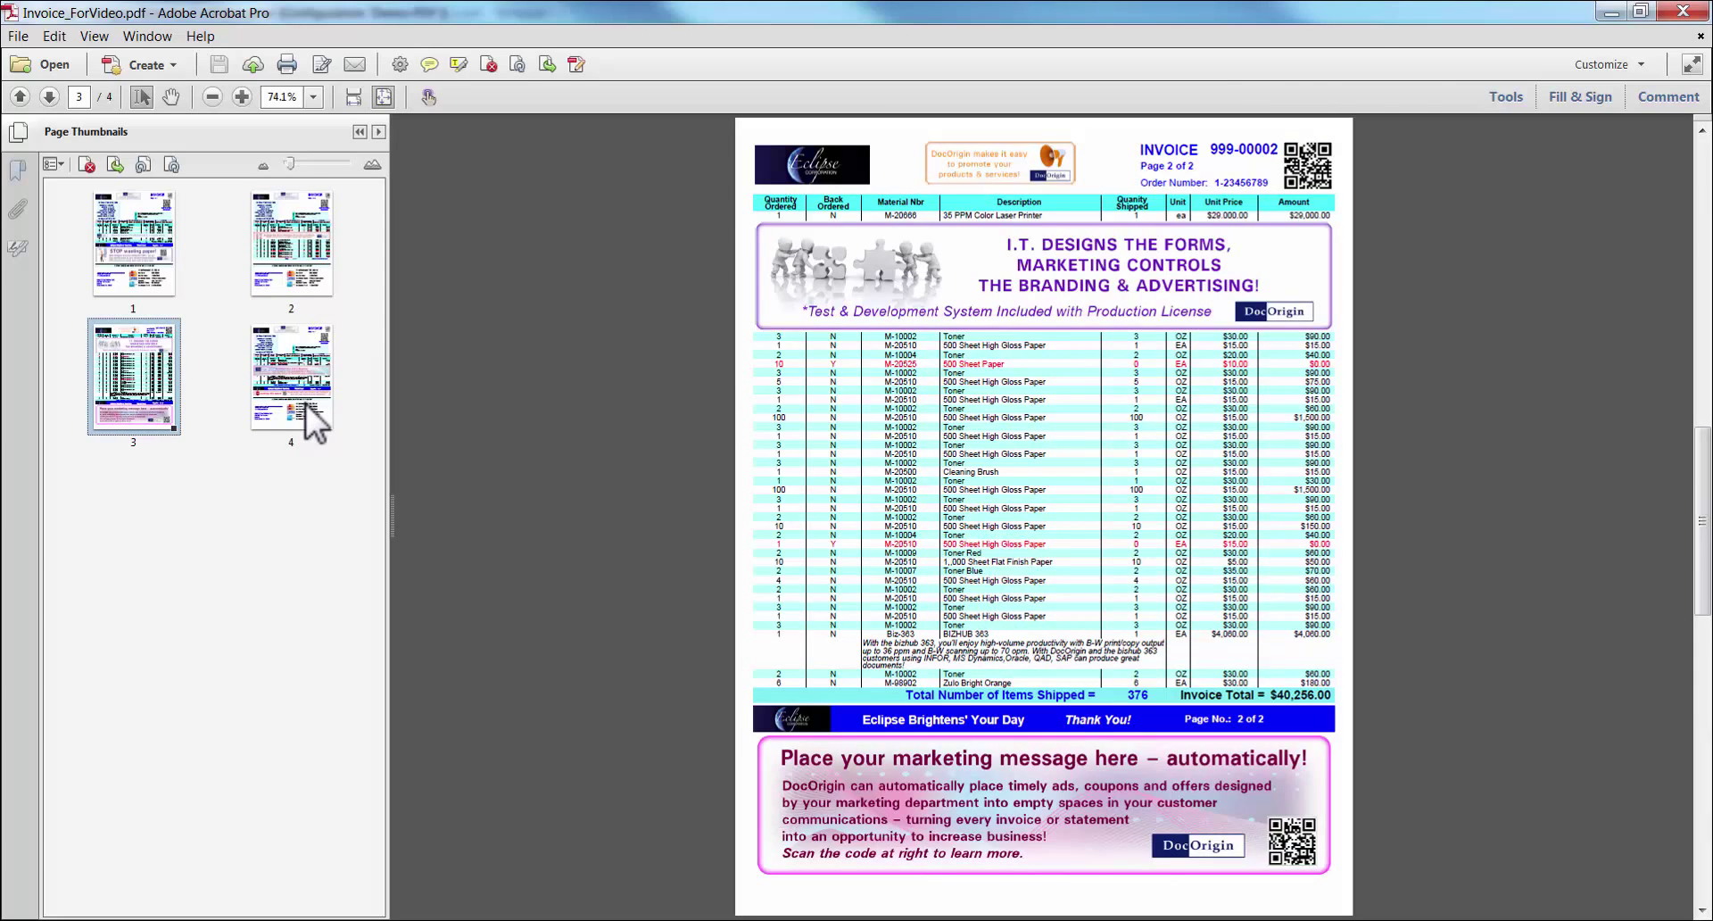
{"action": "left_click", "coordinate": [291, 377]}
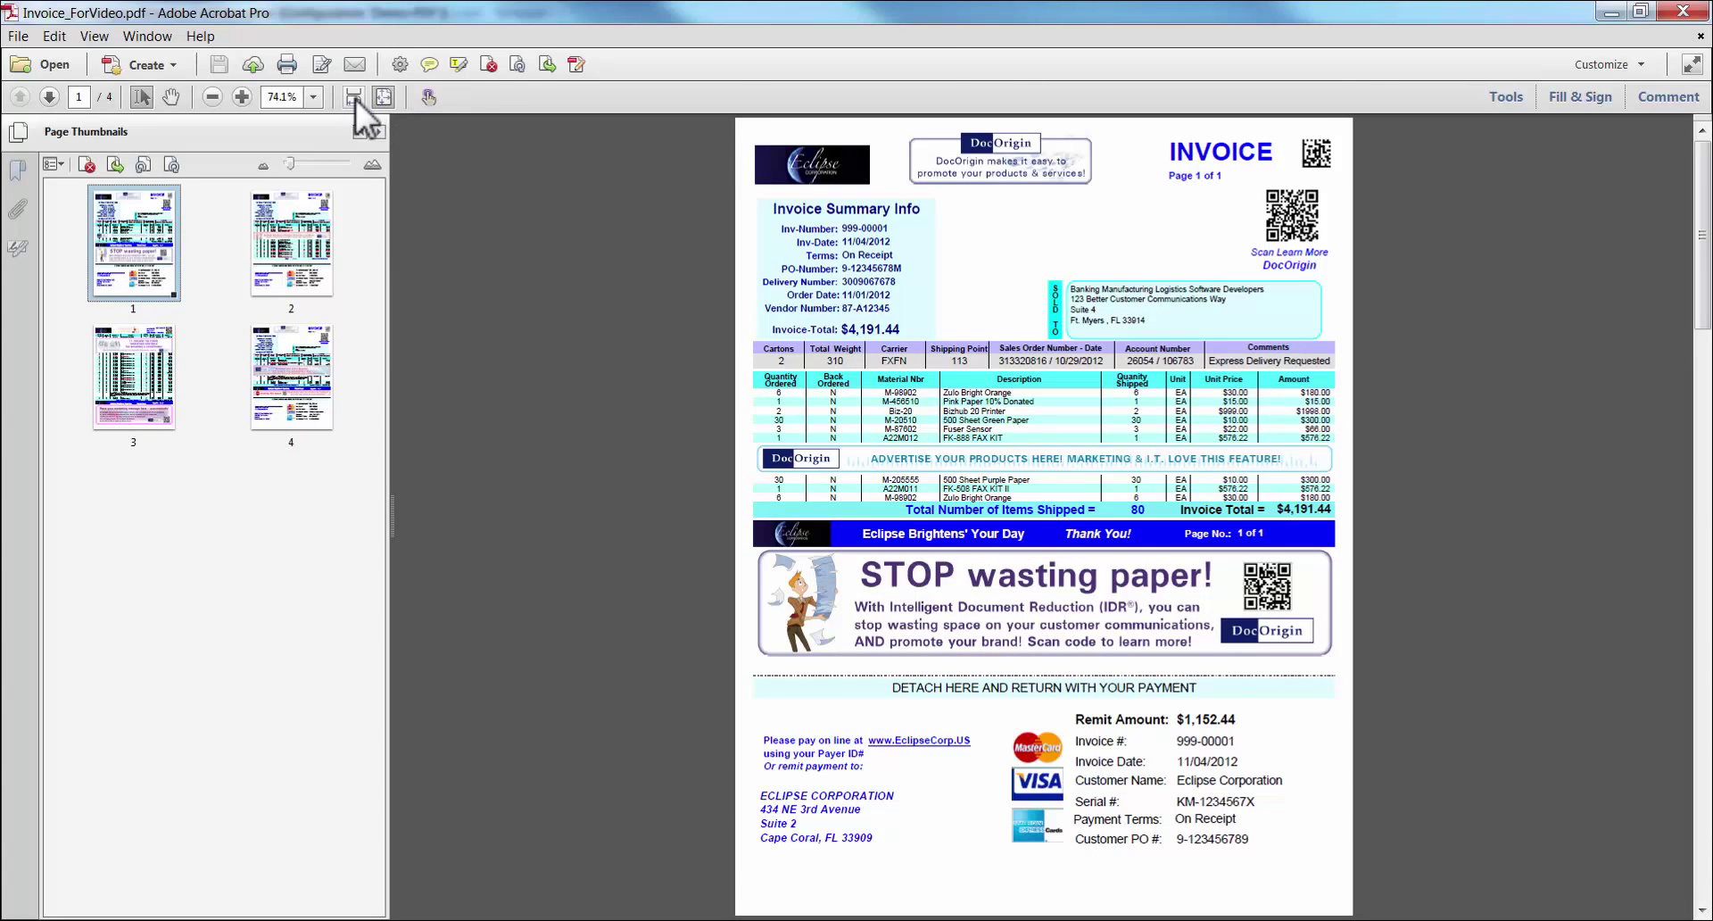
{"action": "left_click", "coordinate": [352, 96]}
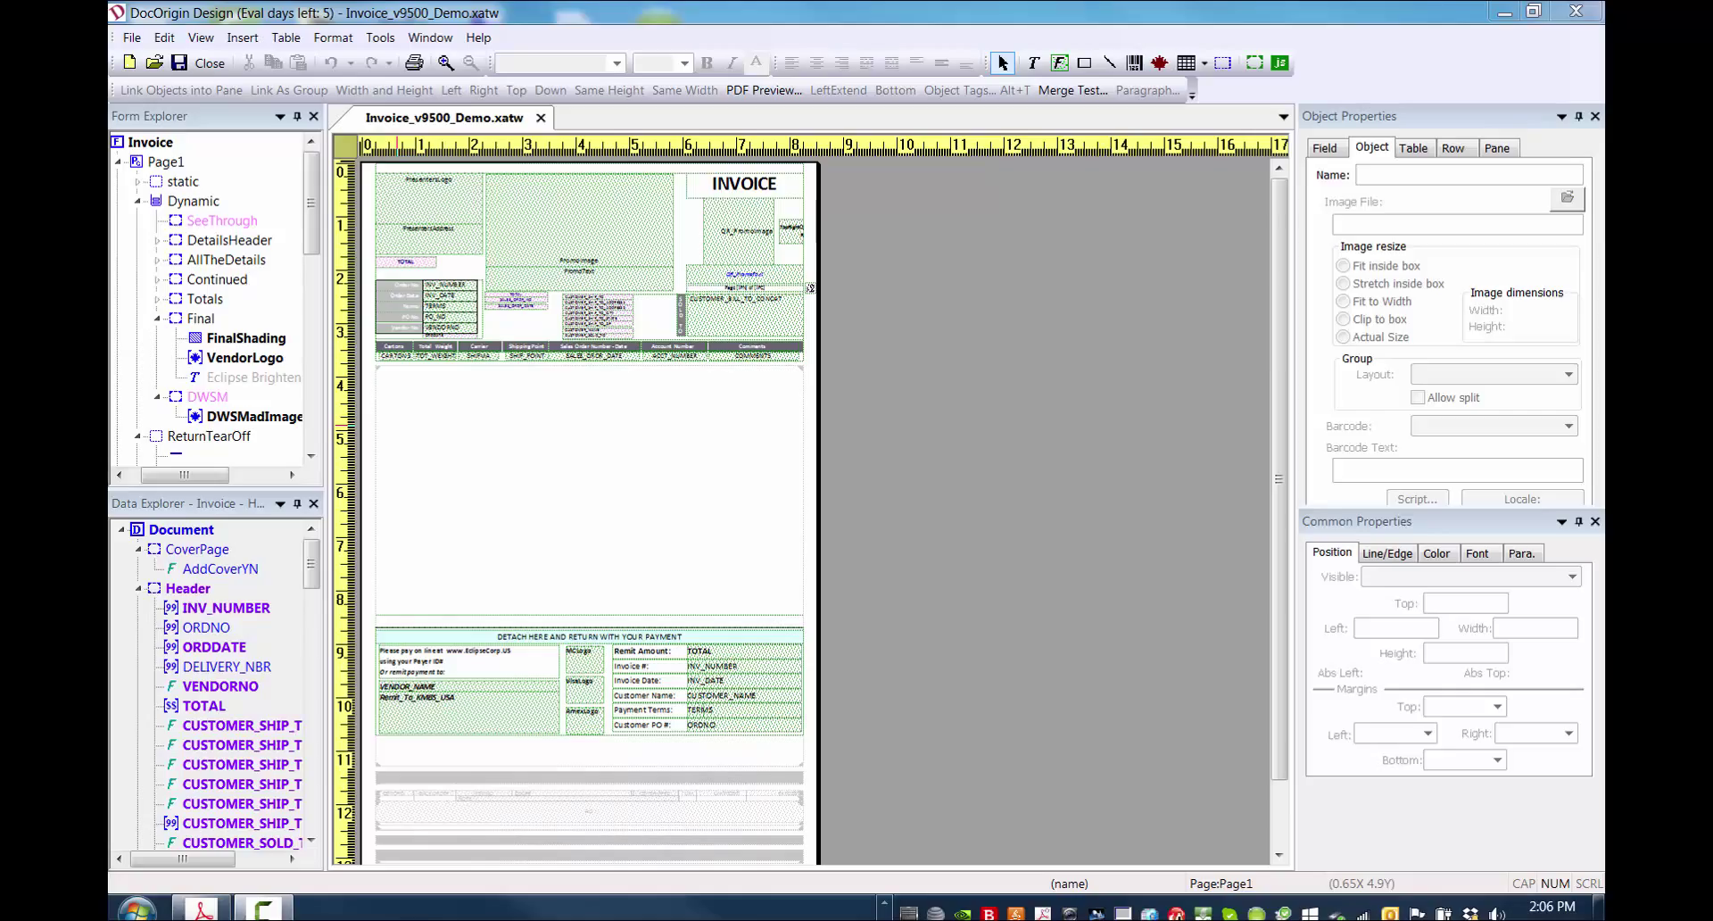
Run PDF Preview of Invoice_v9500_Demo with Demo-PDF.prt and Invoice_v9500_Demo_2Minoltas.xml.
{"action": "left_click", "coordinate": [378, 38]}
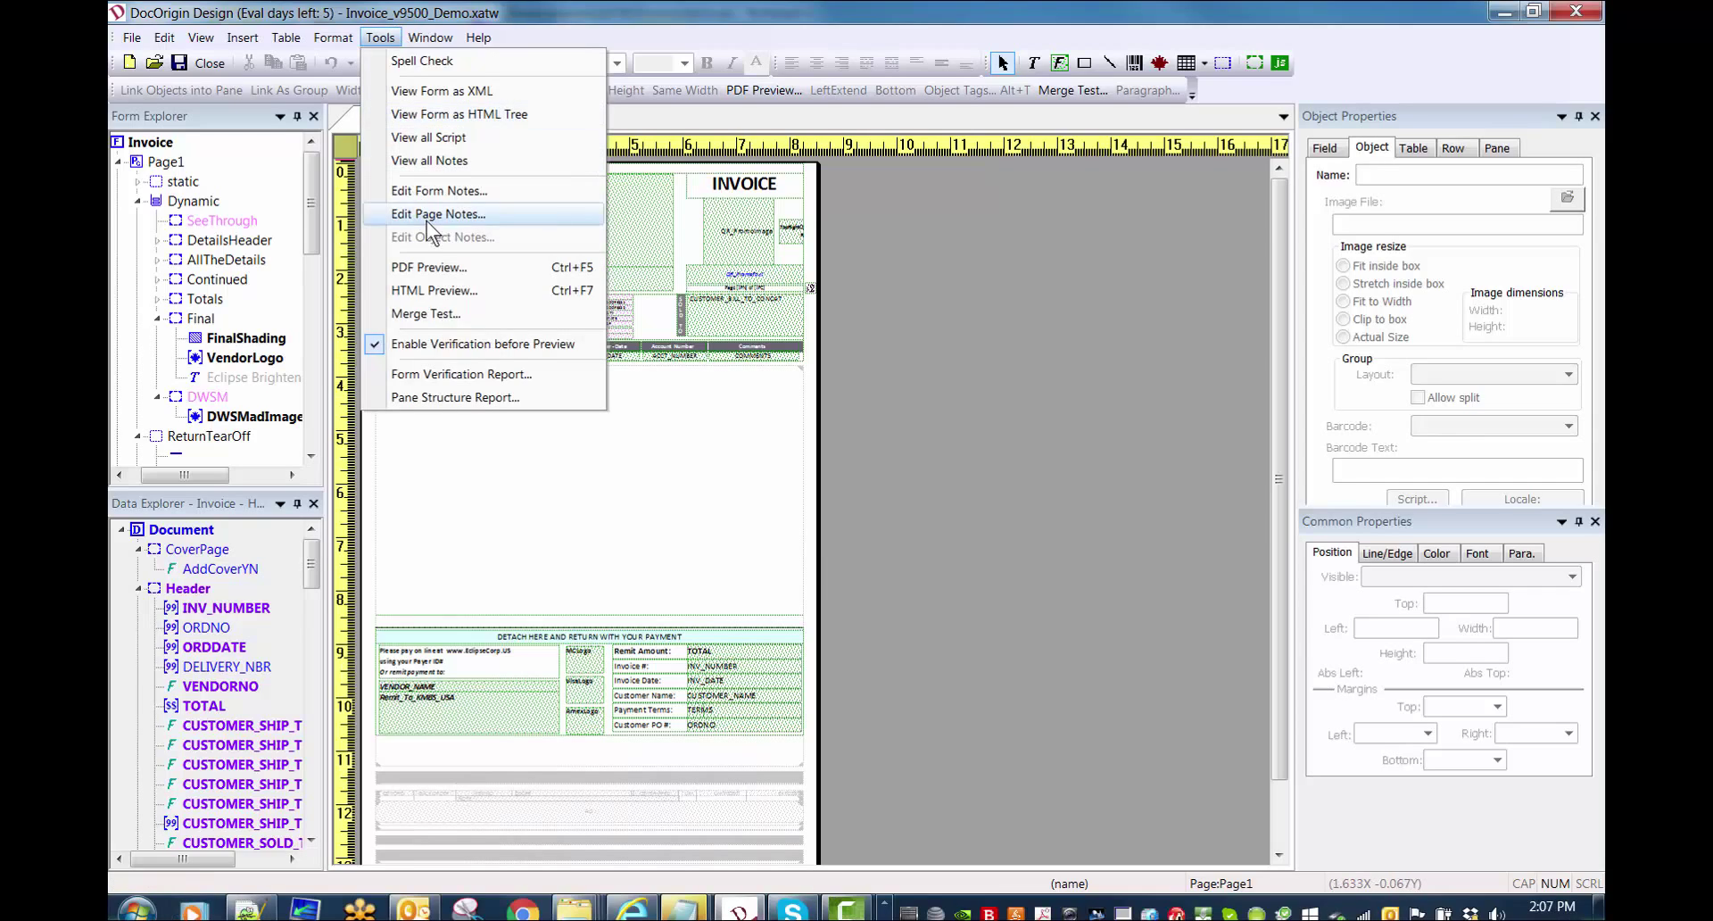
{"action": "left_click", "coordinate": [428, 266]}
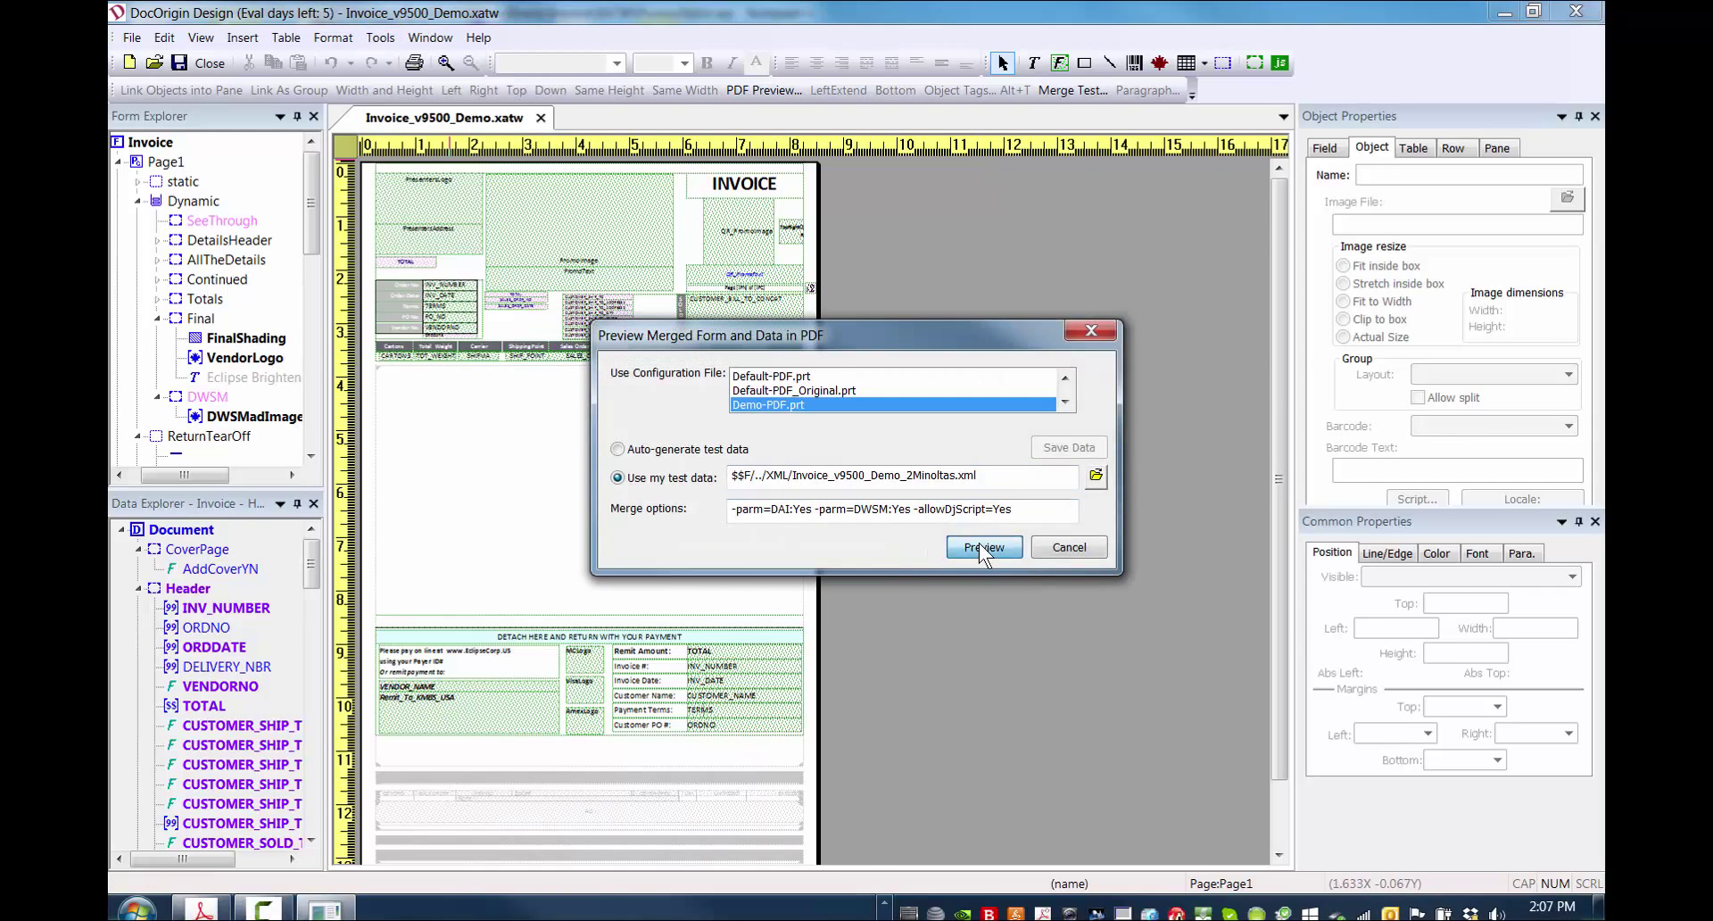
{"action": "left_click", "coordinate": [983, 546]}
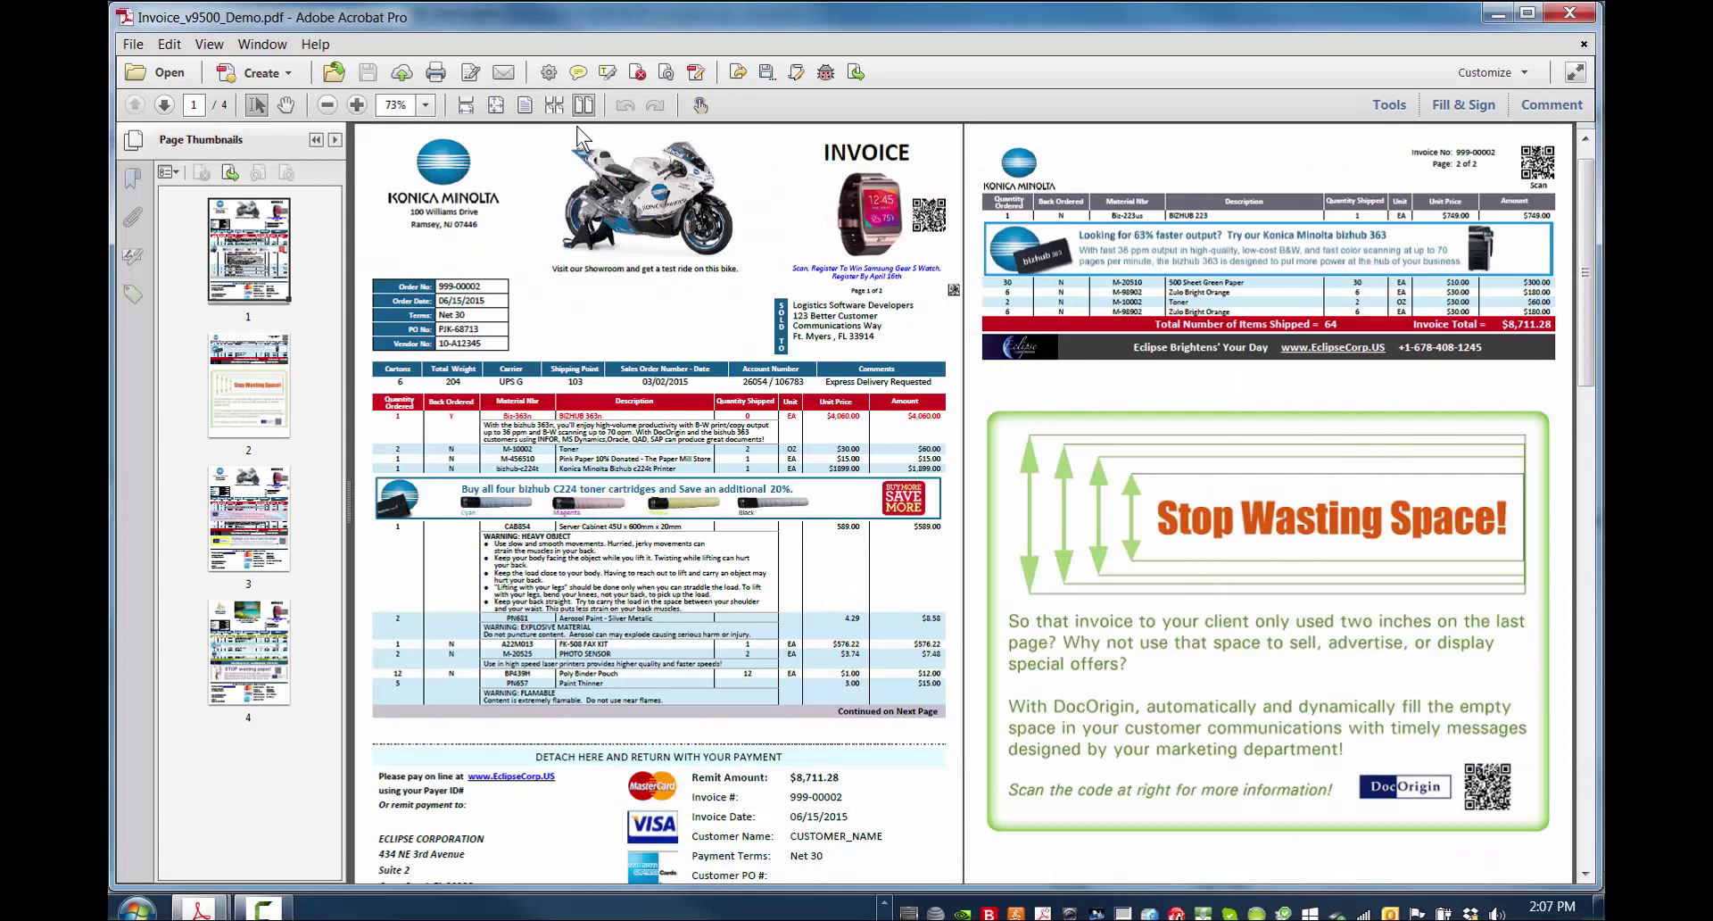
{"action": "mouse_move", "coordinate": [607, 294]}
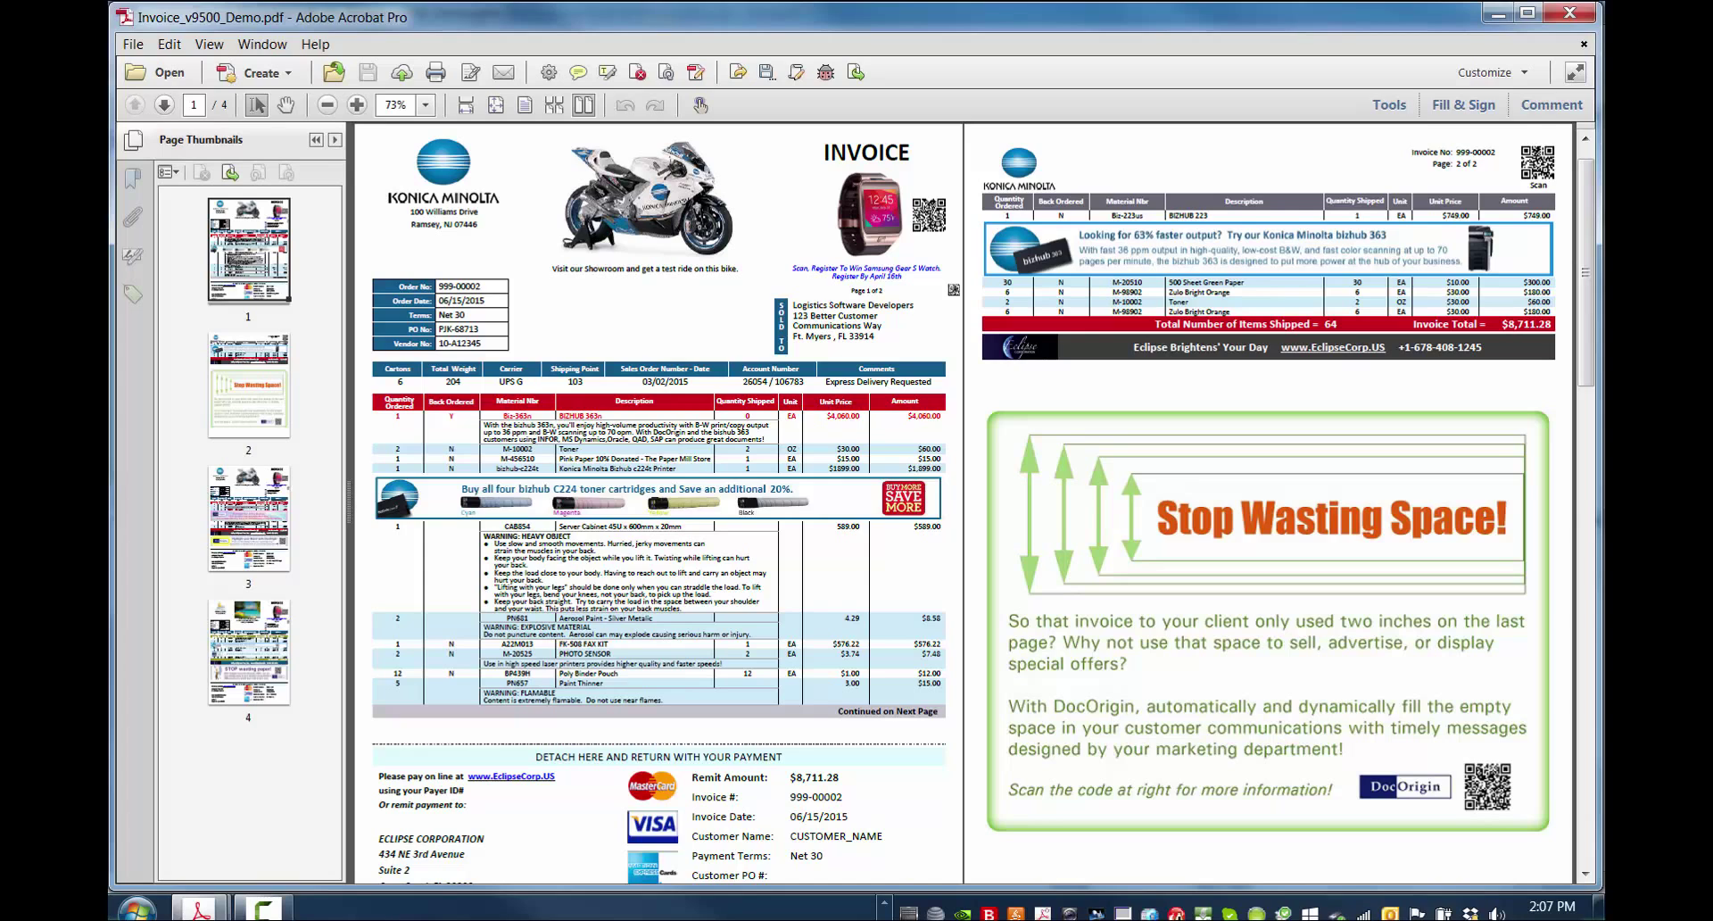
{"action": "mouse_move", "coordinate": [560, 132]}
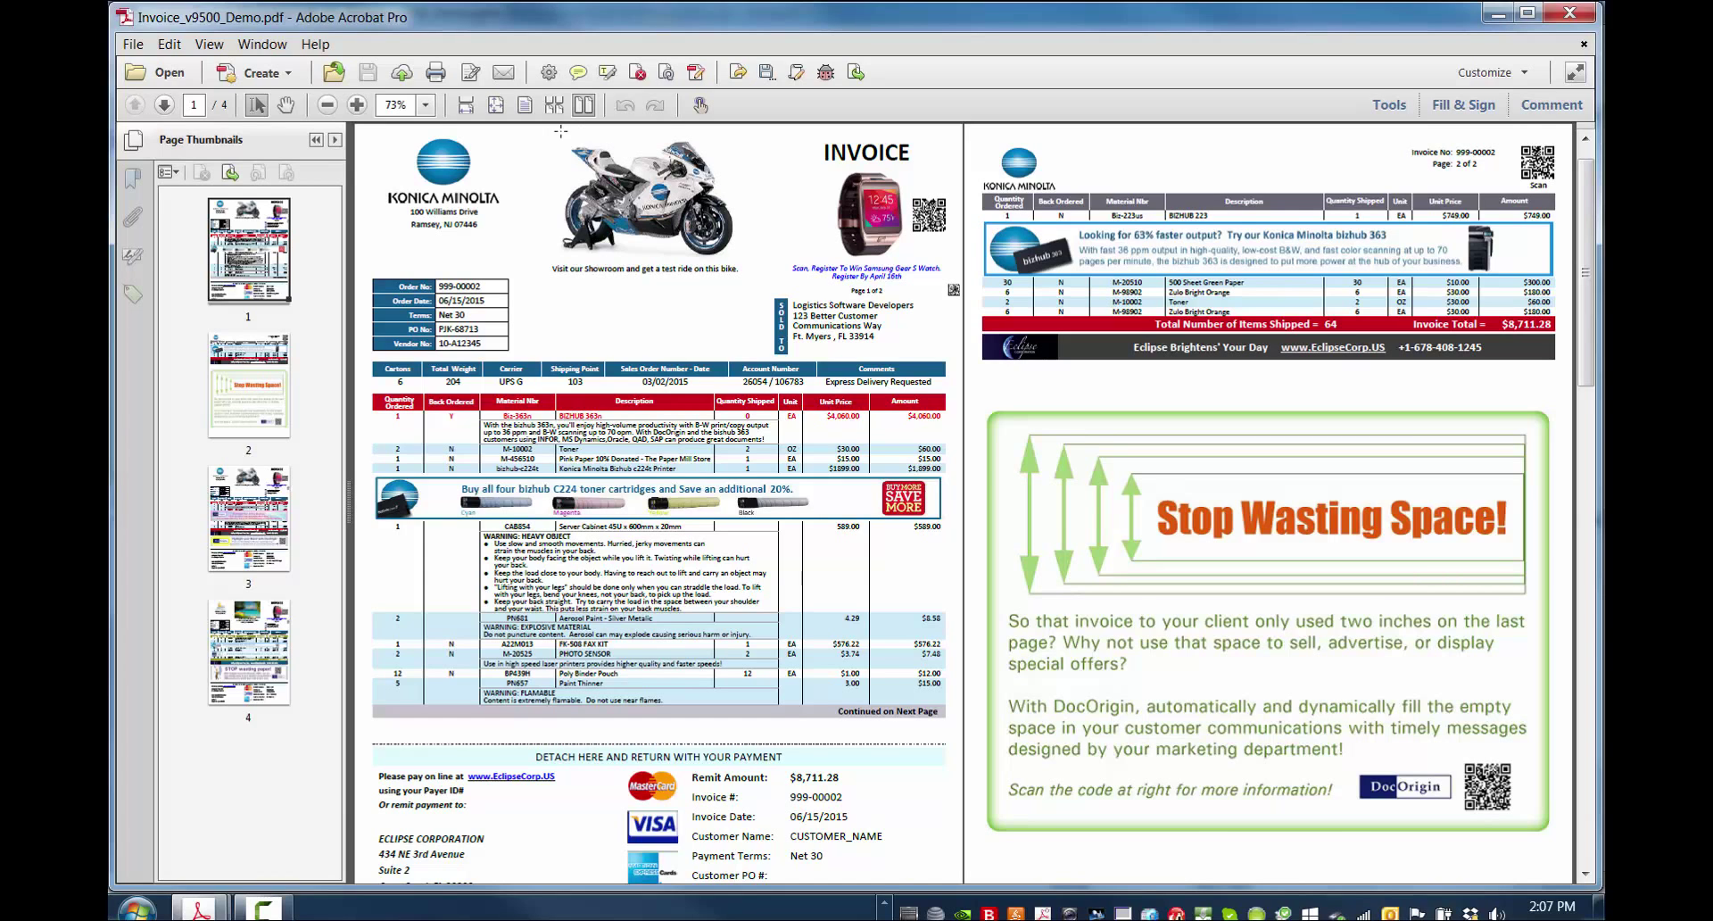
Show page 4, the one-page Smith Brothers invoice 999-00001, via Page Thumbnails.
{"action": "left_click", "coordinate": [248, 651]}
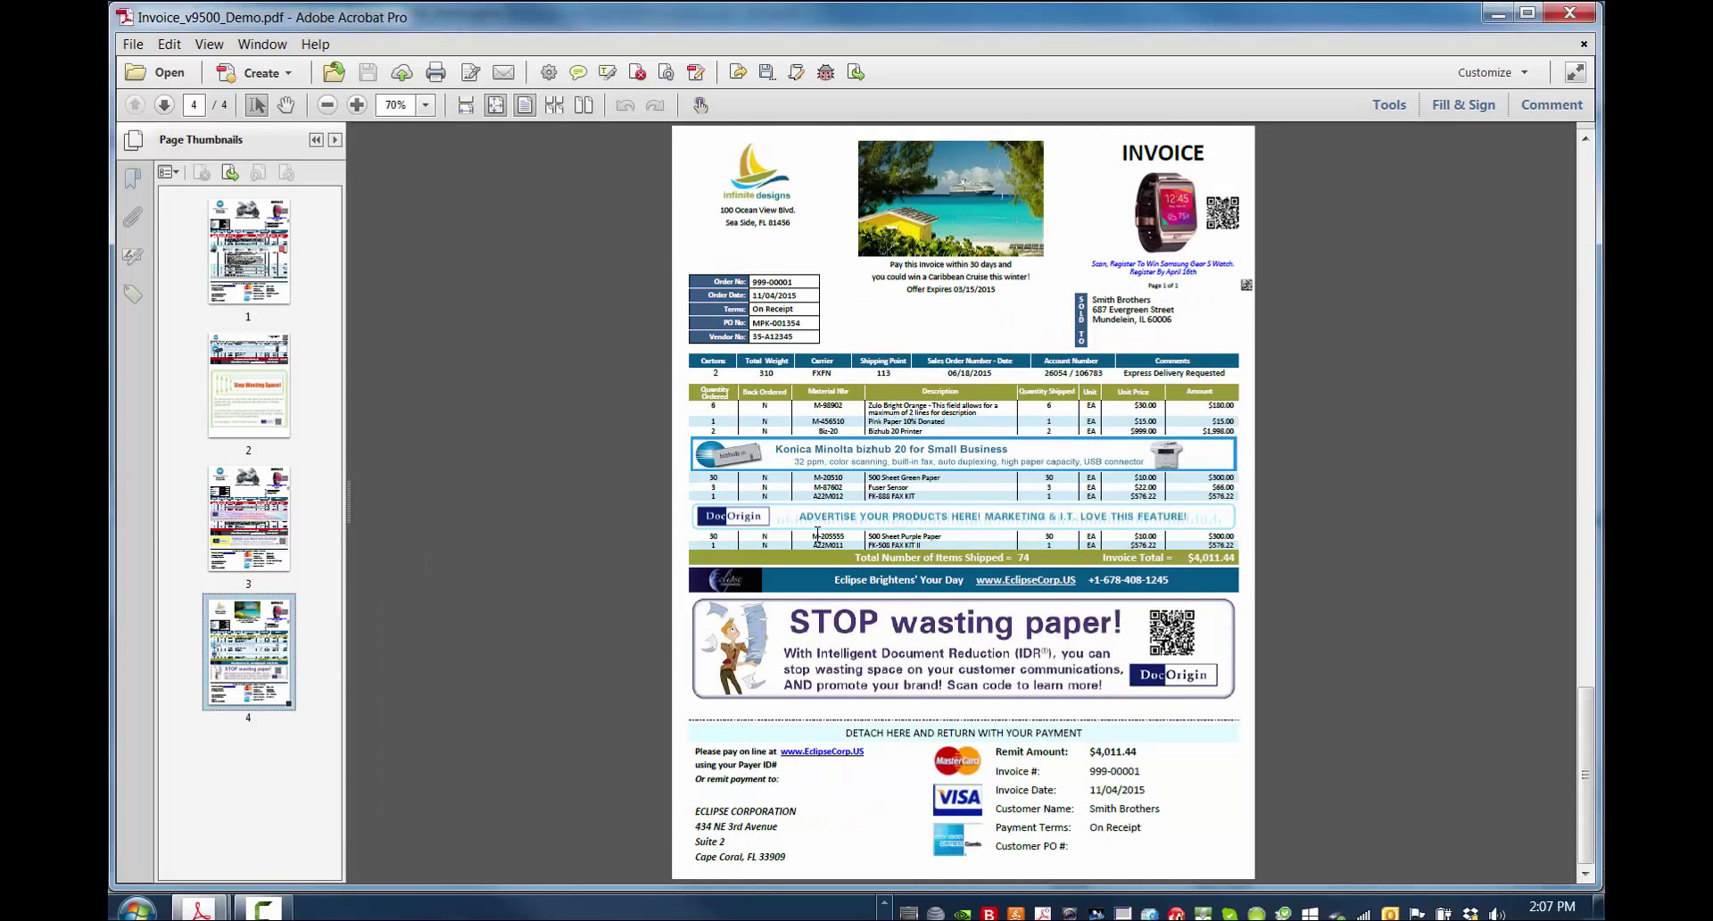